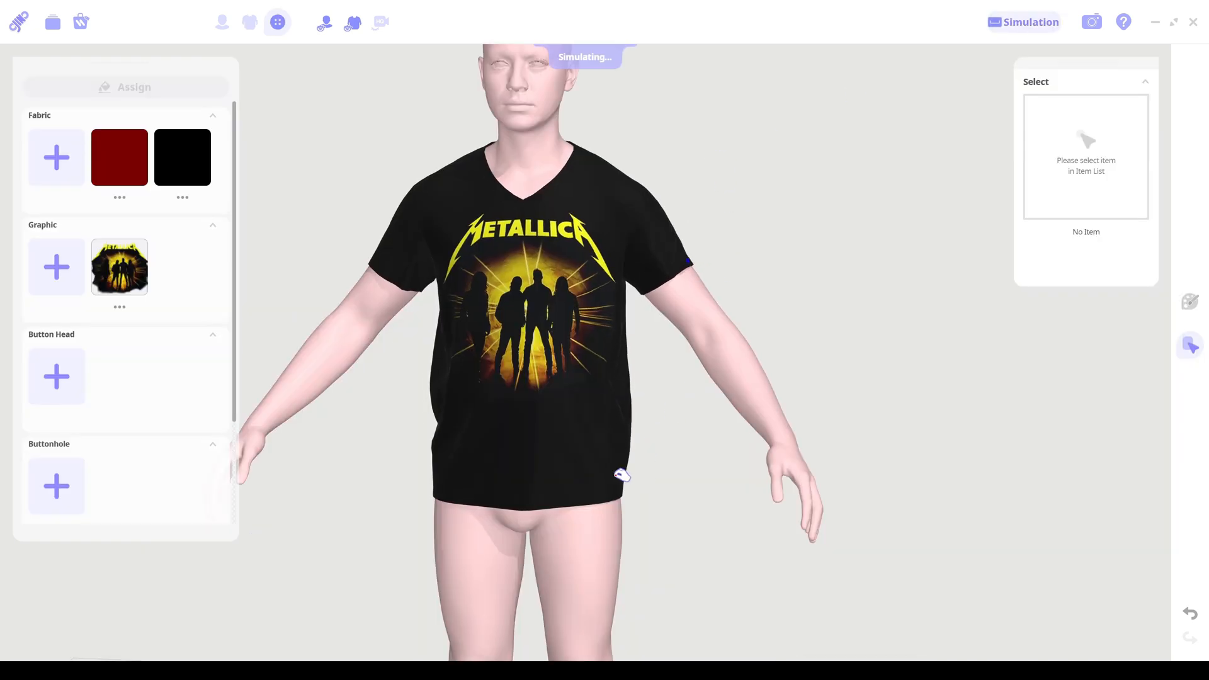
Step: Swap the avatar's shoes for the brown FV2 UGG boots from the Store and confirm with Complete
click(221, 21)
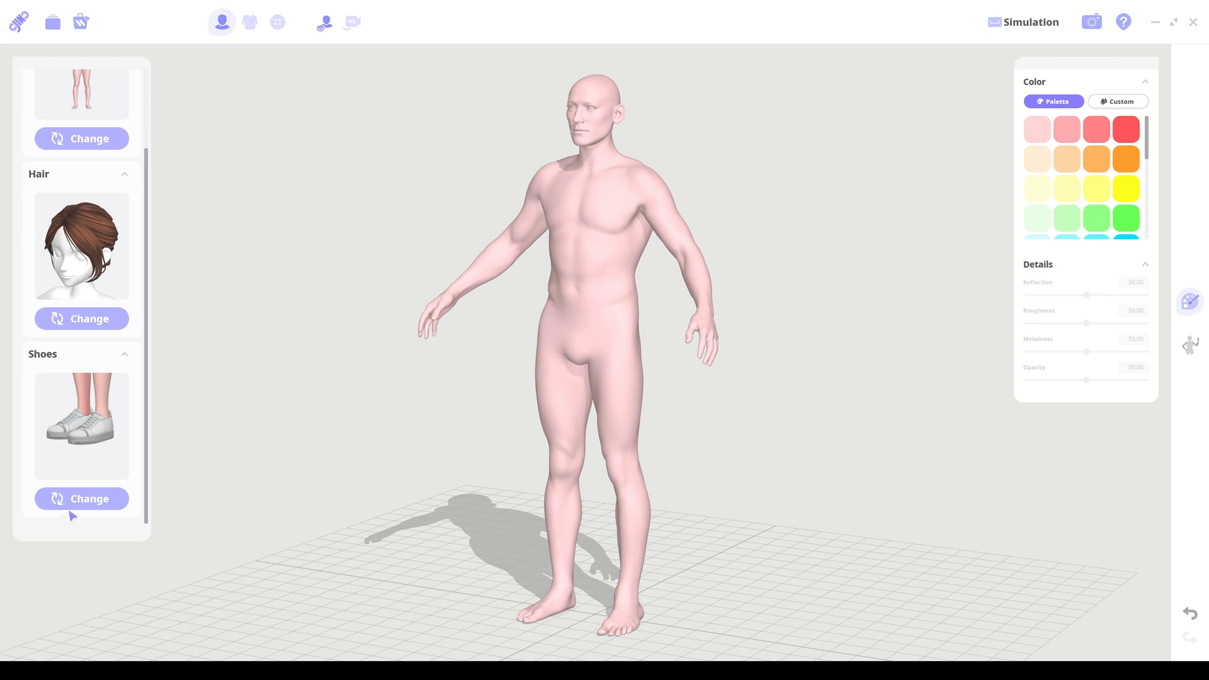
click(82, 499)
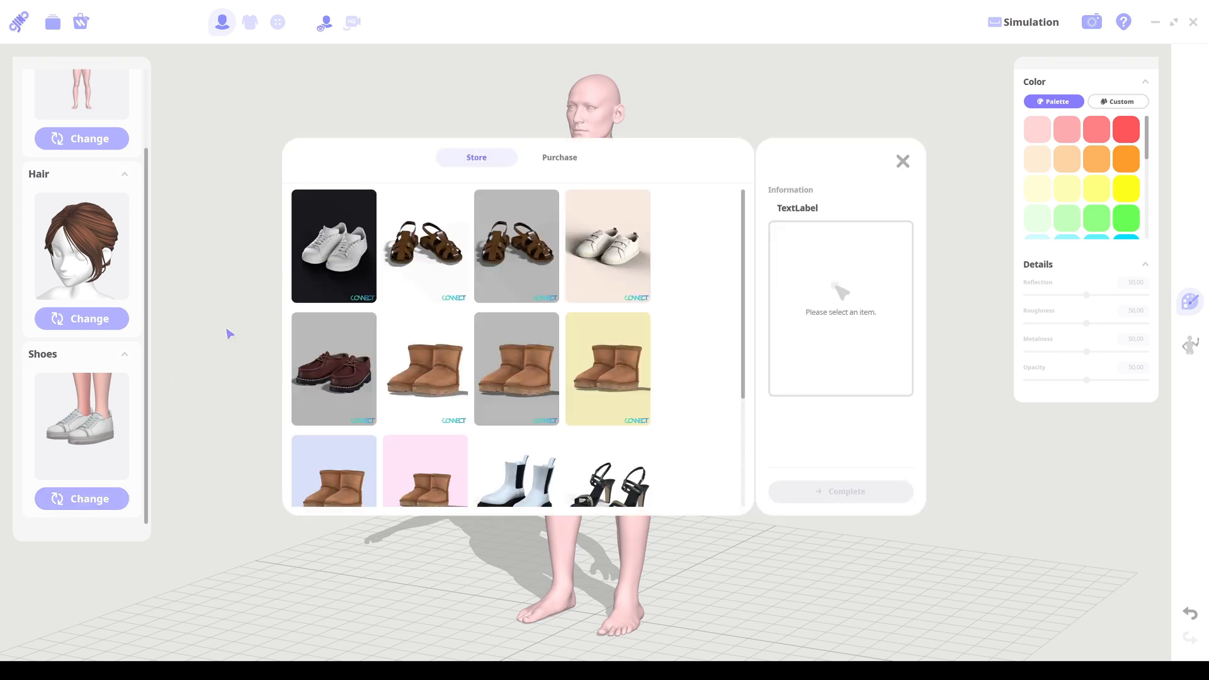
click(424, 369)
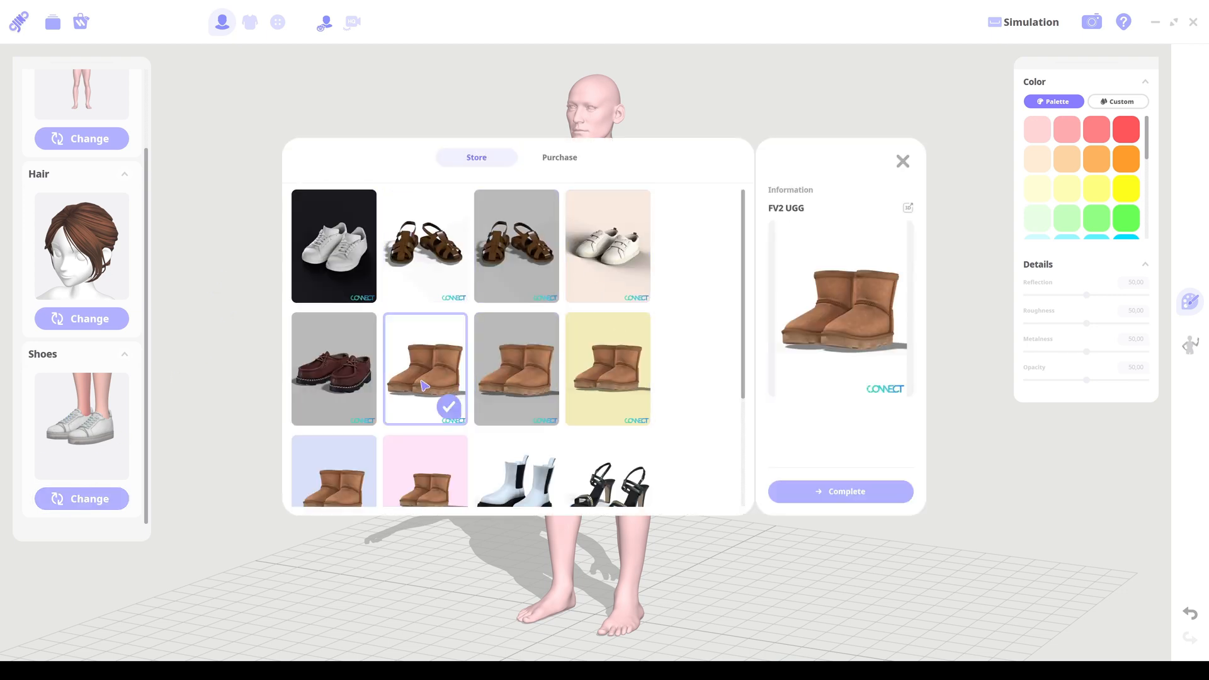
click(839, 491)
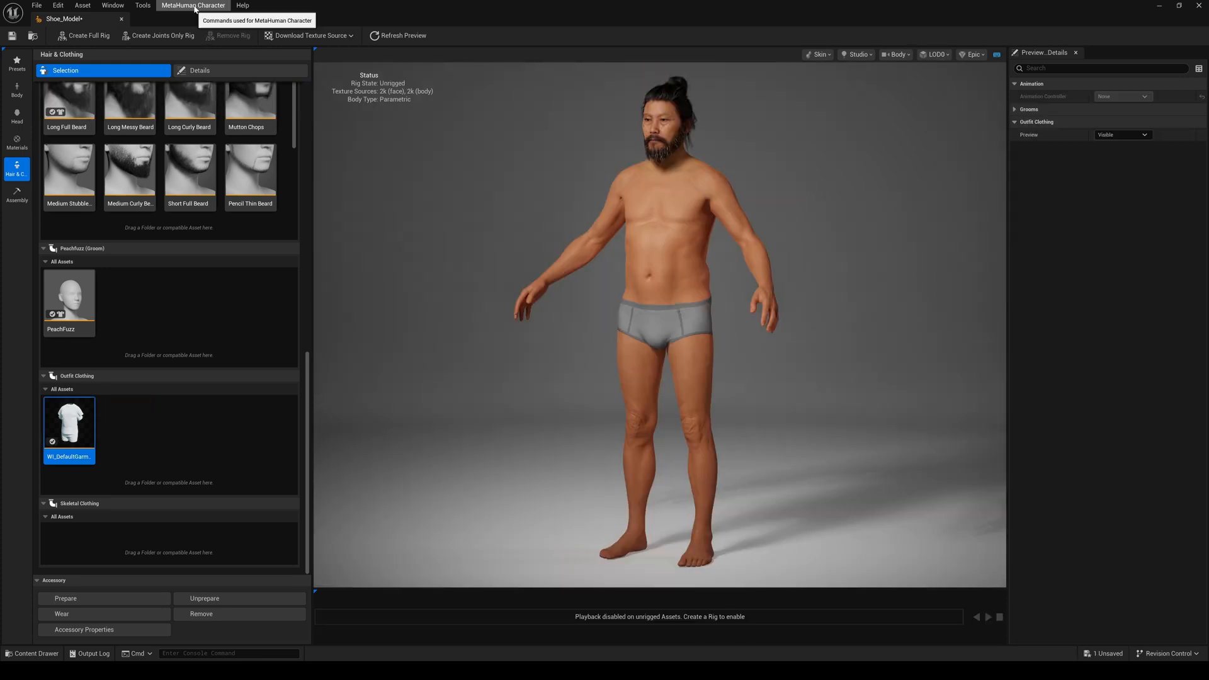
Step: Export the MetaHuman as a combined skeletal mesh and save it into Shoe_Tutorial
click(191, 5)
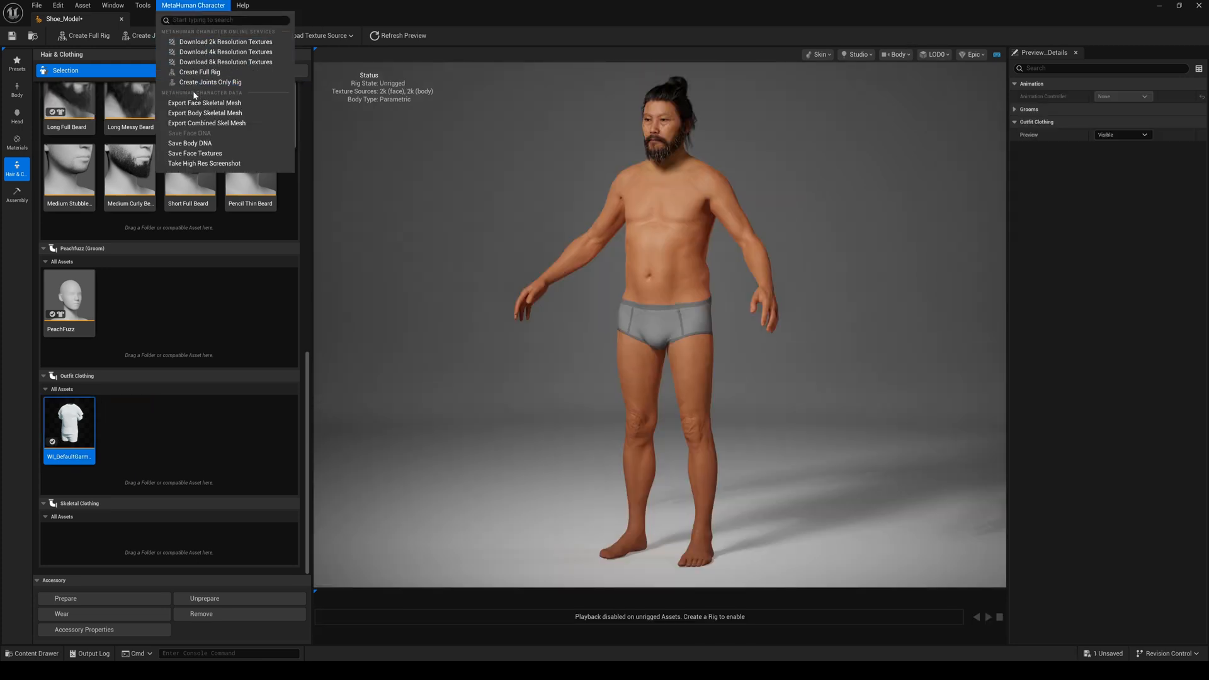
click(207, 123)
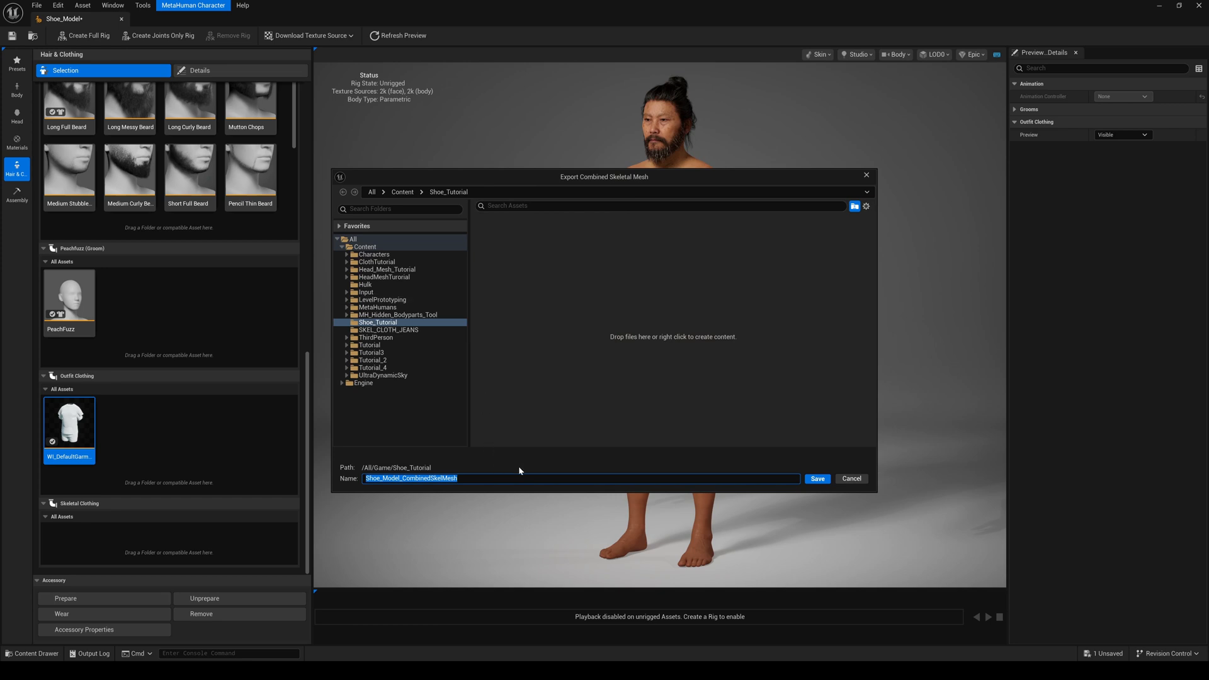
click(816, 478)
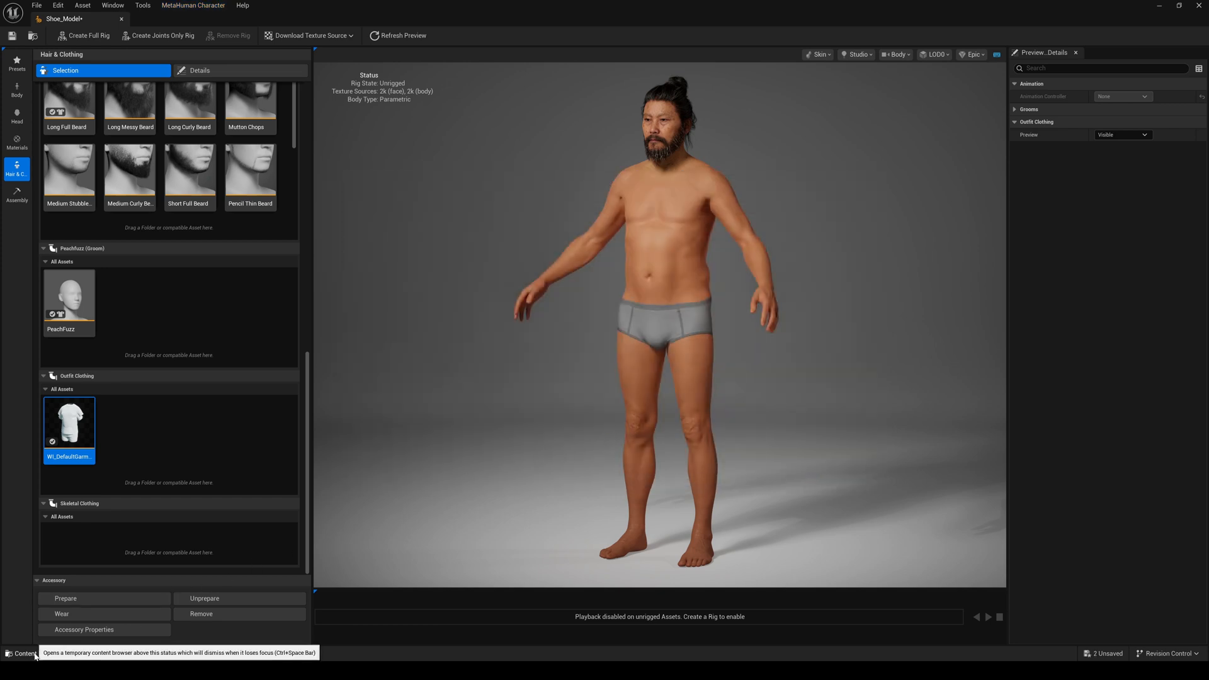
Step: Place the exported character in the level with its Location reset to the origin
click(26, 654)
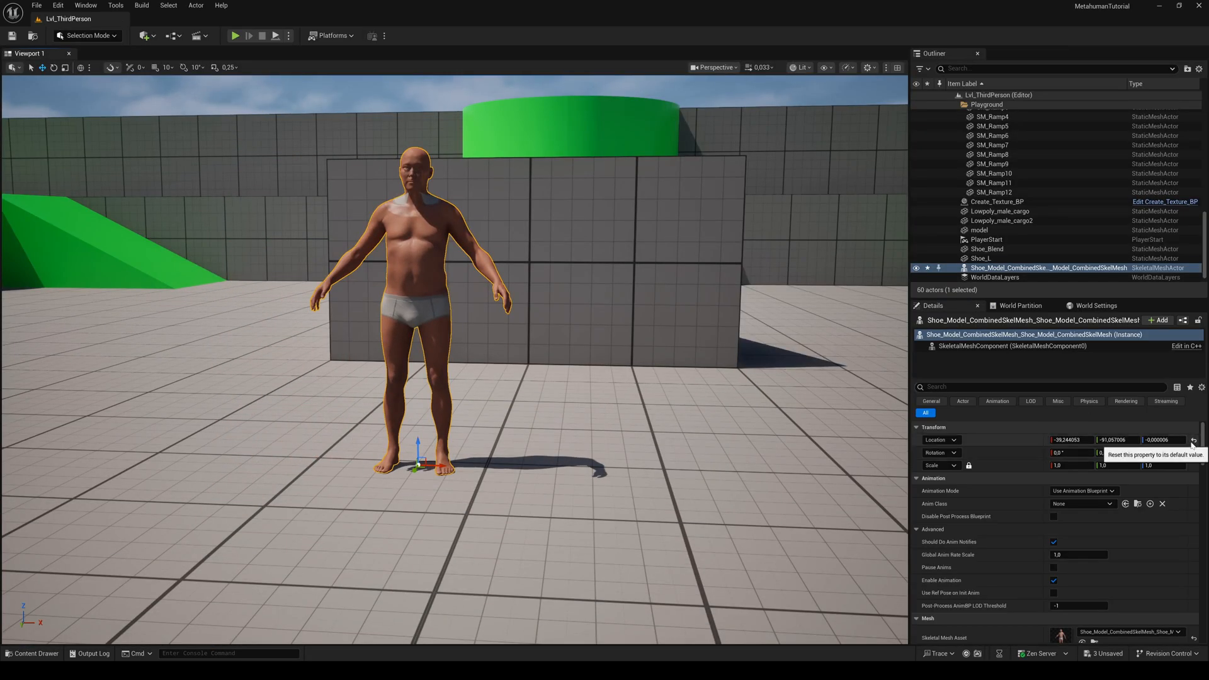
click(1193, 440)
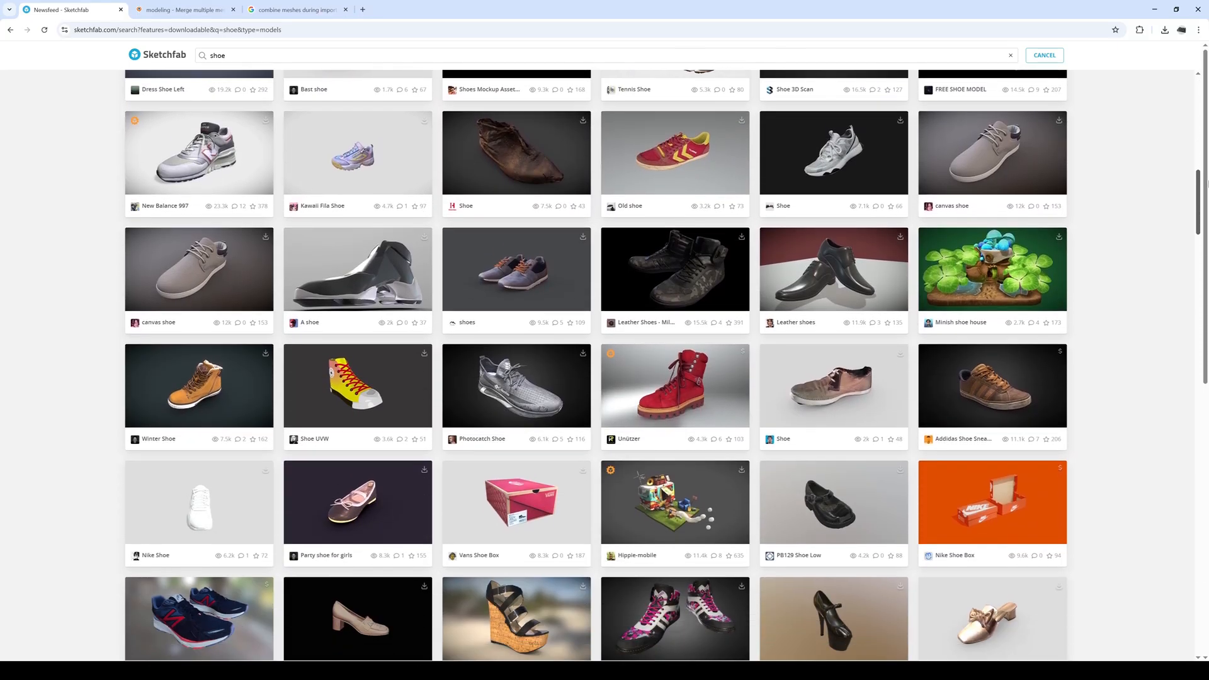
Step: Download the Used leather shoes model from Sketchfab in its original OBJ format with textures
scroll(down, 3)
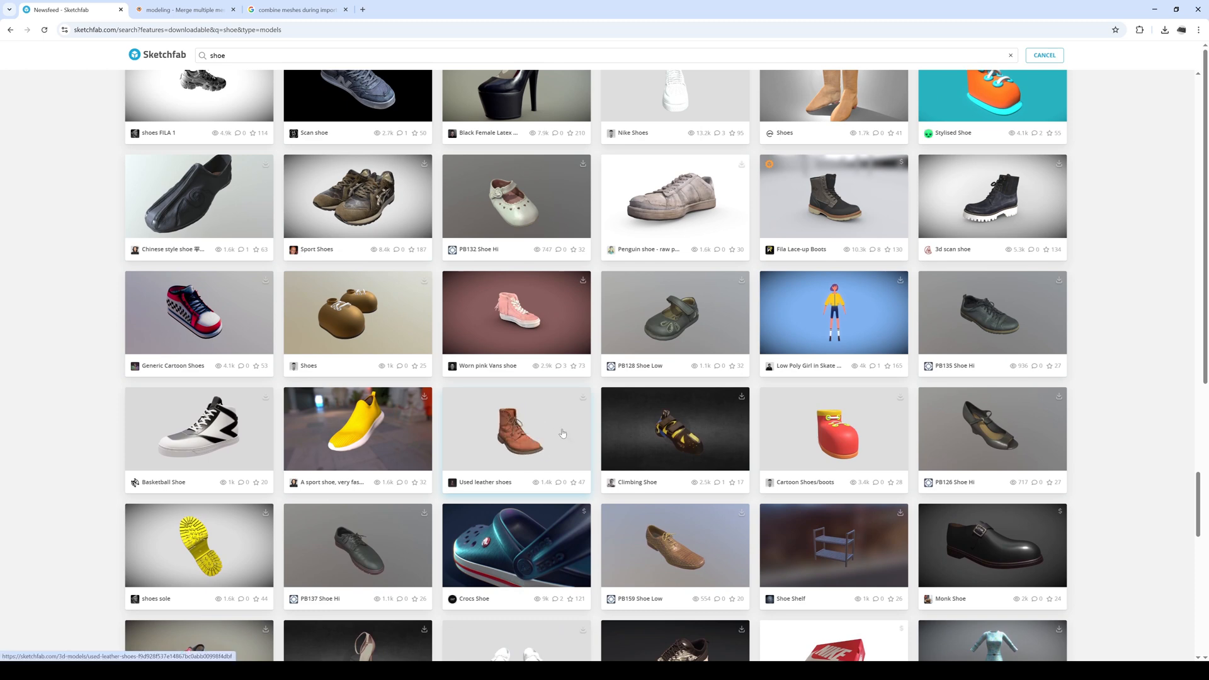
click(516, 430)
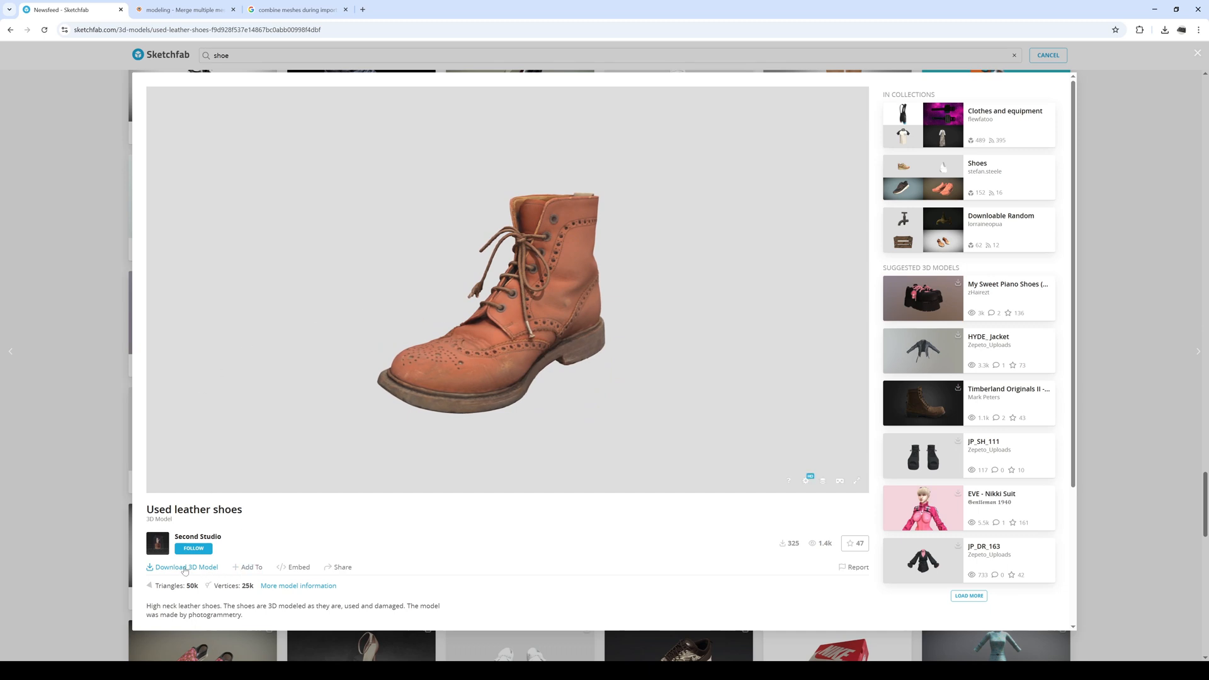
click(185, 566)
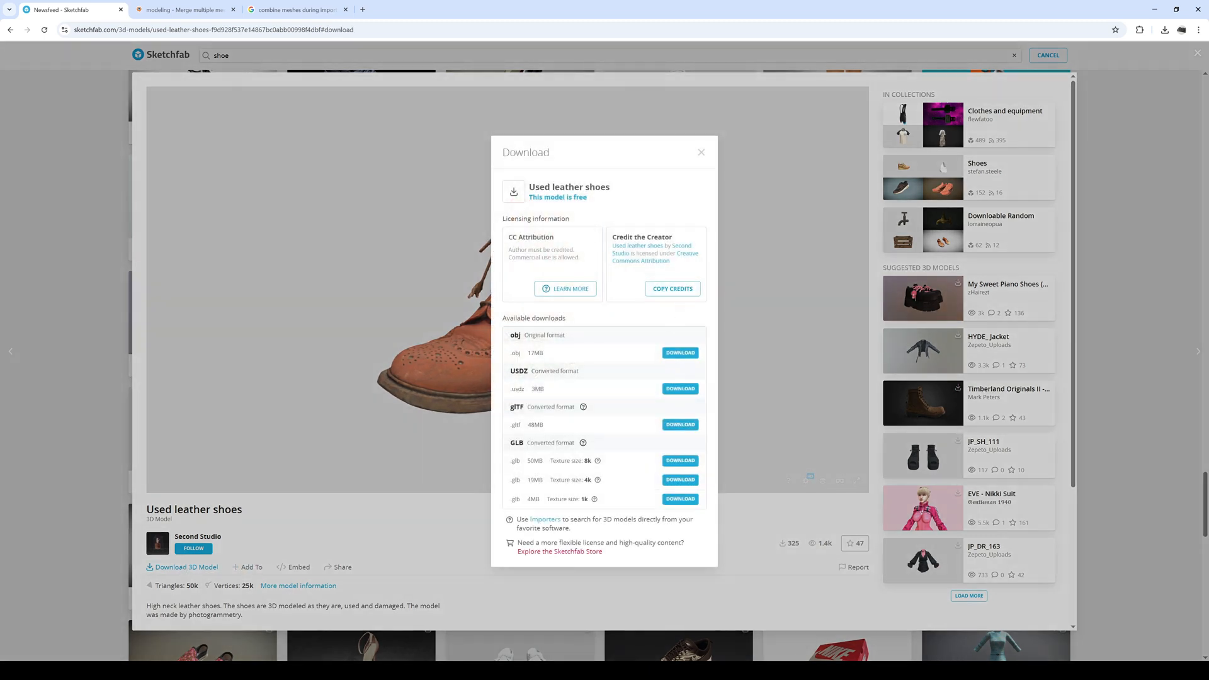
mouse_move(680, 353)
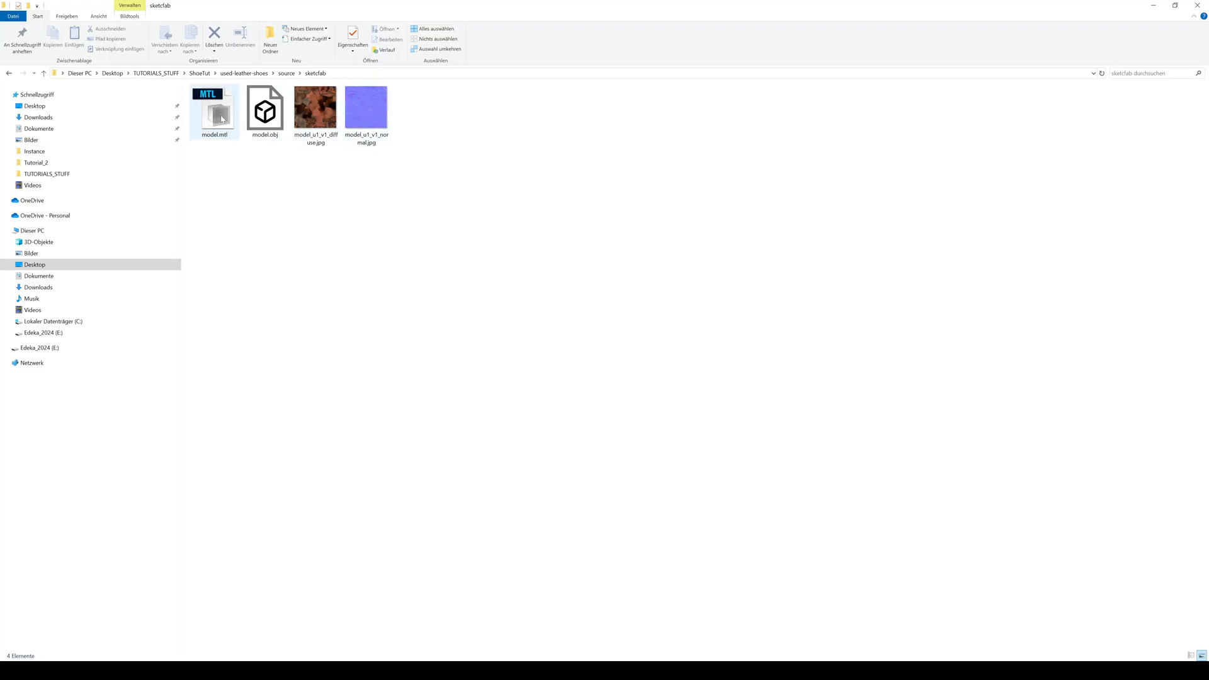
click(512, 240)
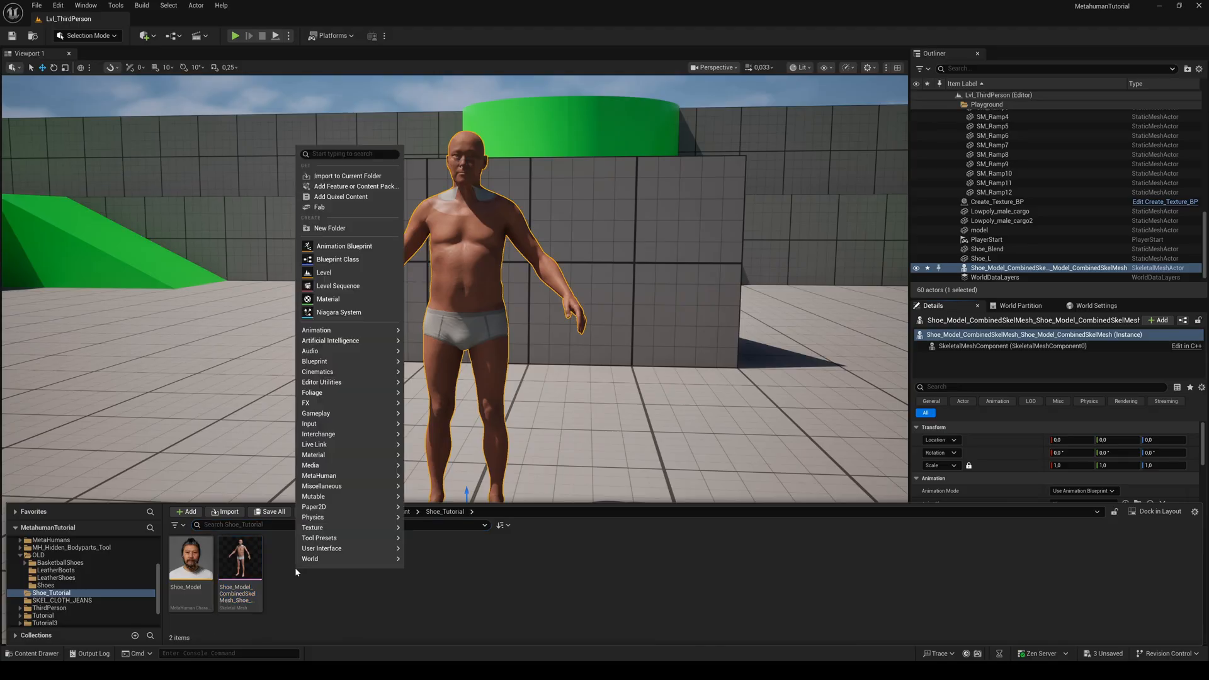
Step: Import model.obj into a new LeatherBoots folder with Offset Rotation X set to 90
click(328, 228)
text(LeatherBoots)
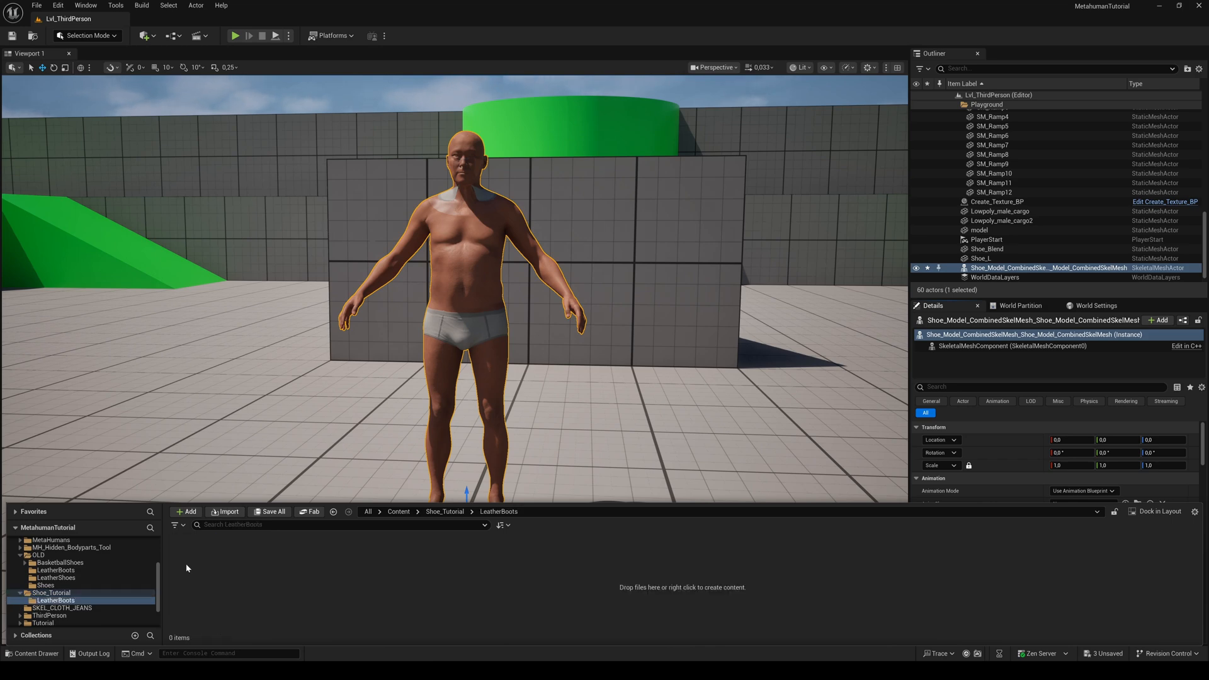
click(224, 511)
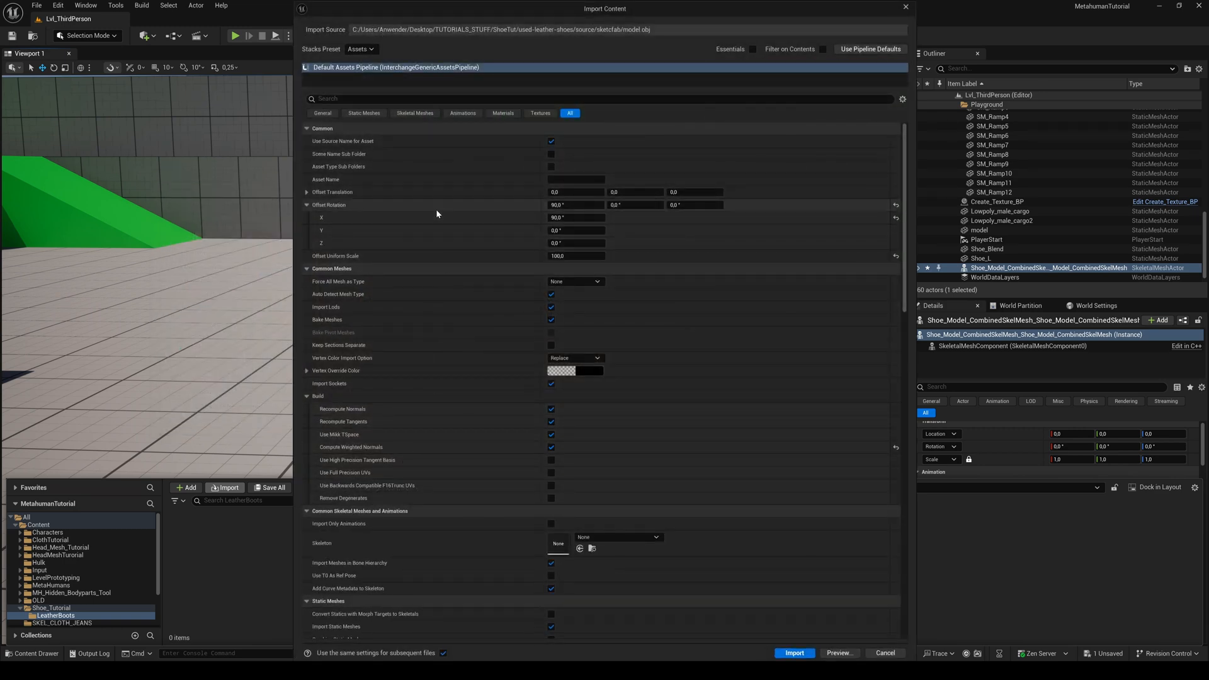
mouse_move(575, 204)
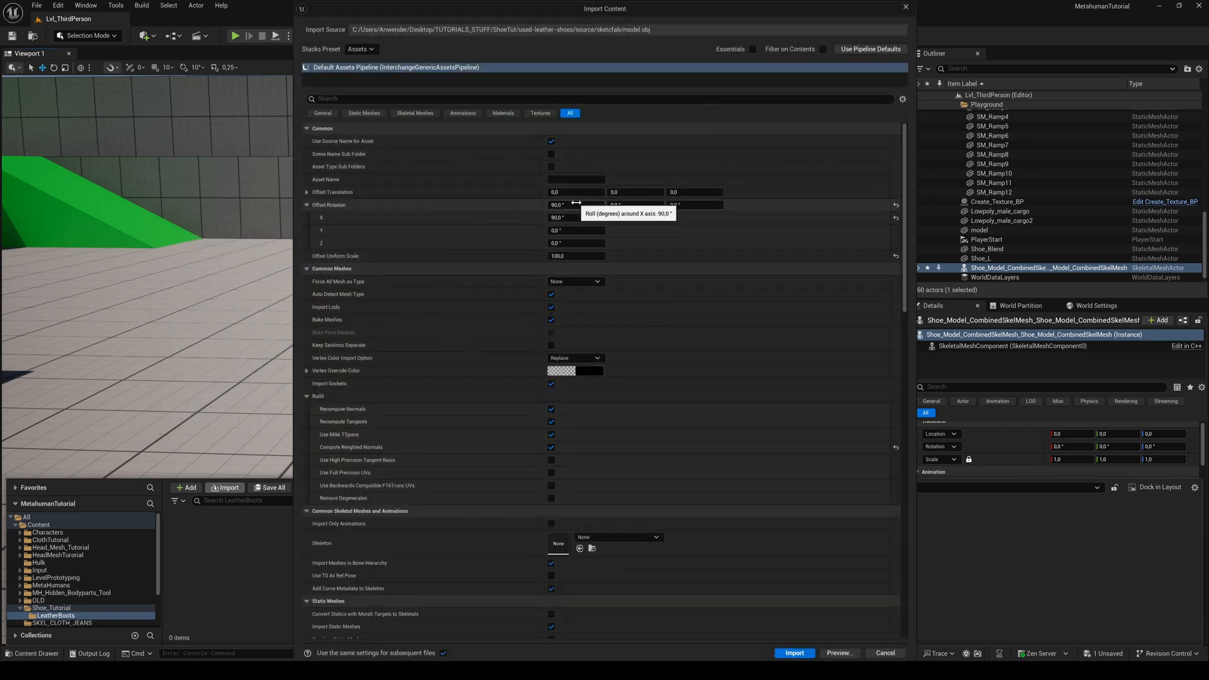
triple_click(574, 204)
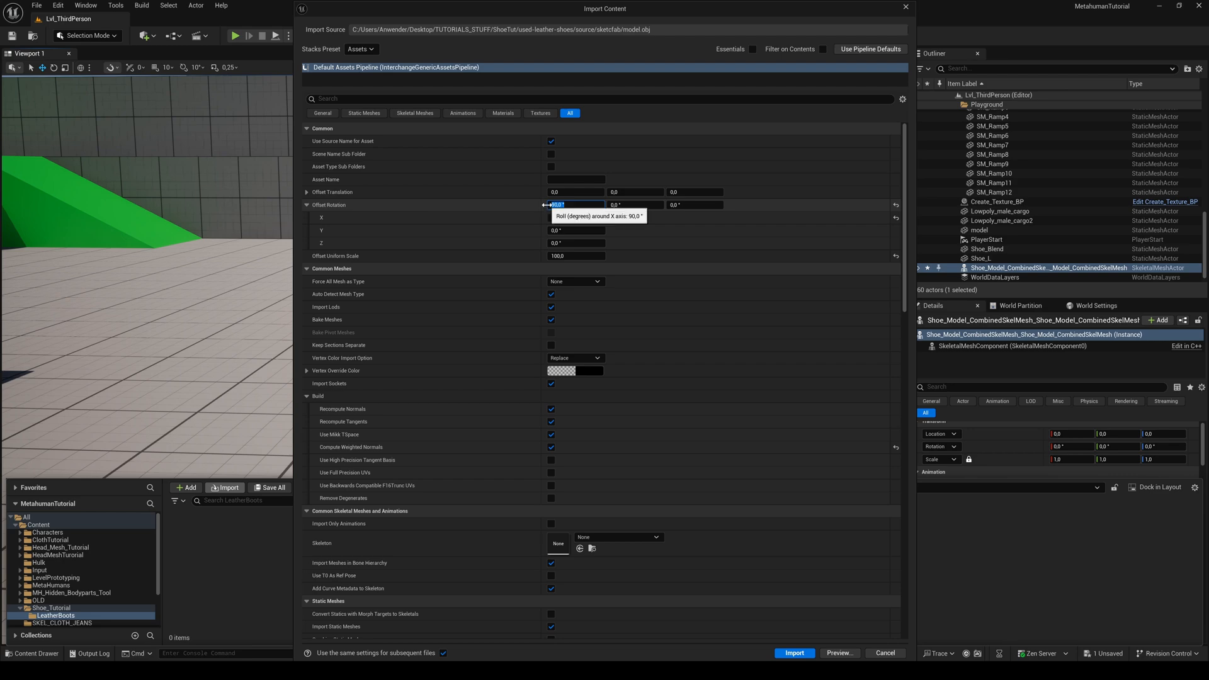
click(576, 255)
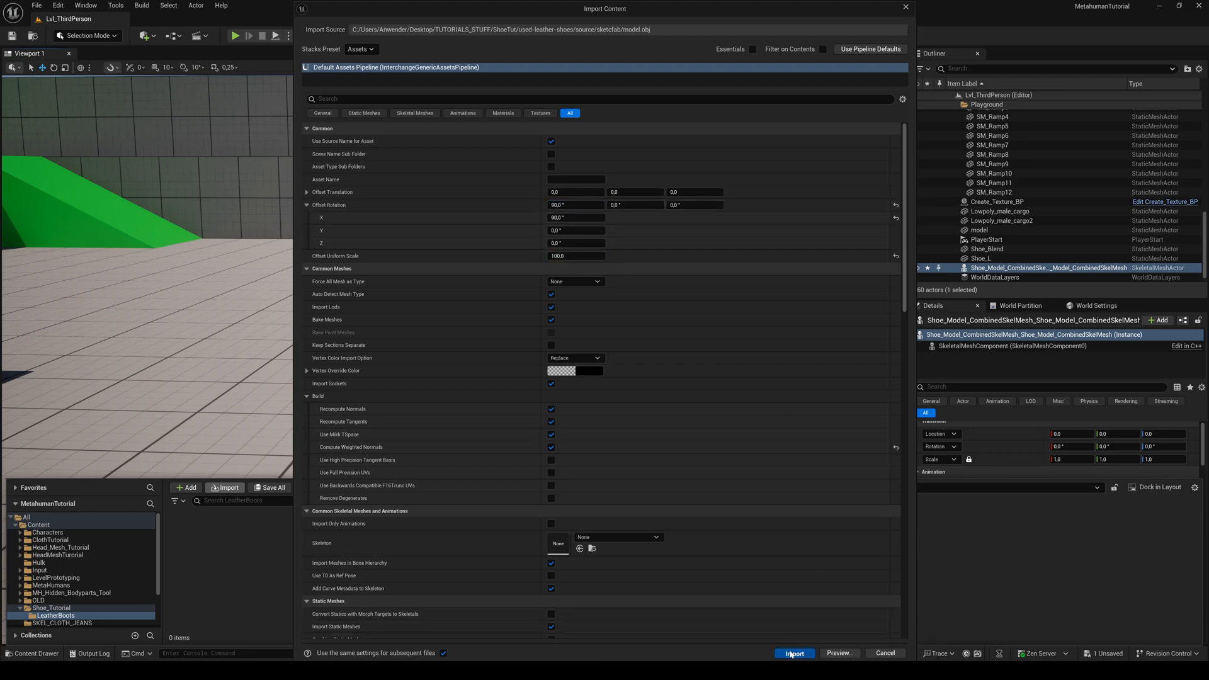
click(793, 653)
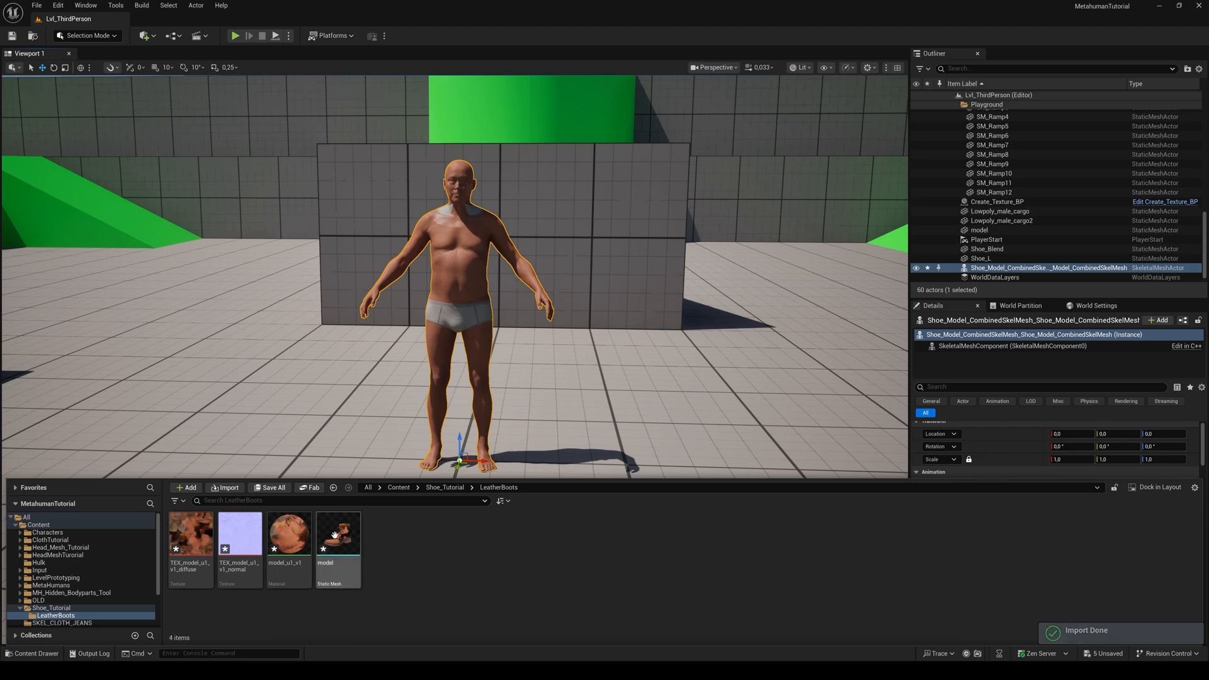
Step: Inspect the imported shoe mesh, then create a material from TEX_model_u1_v1_diffuse
double_click(337, 534)
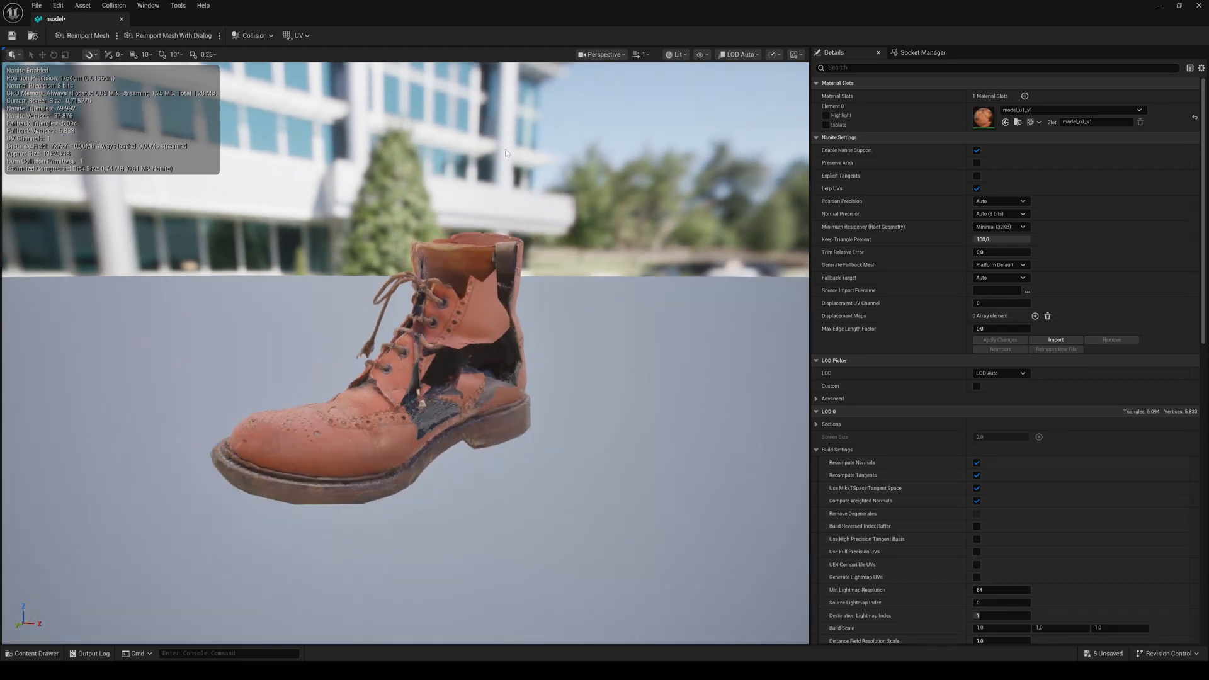
mouse_move(119, 19)
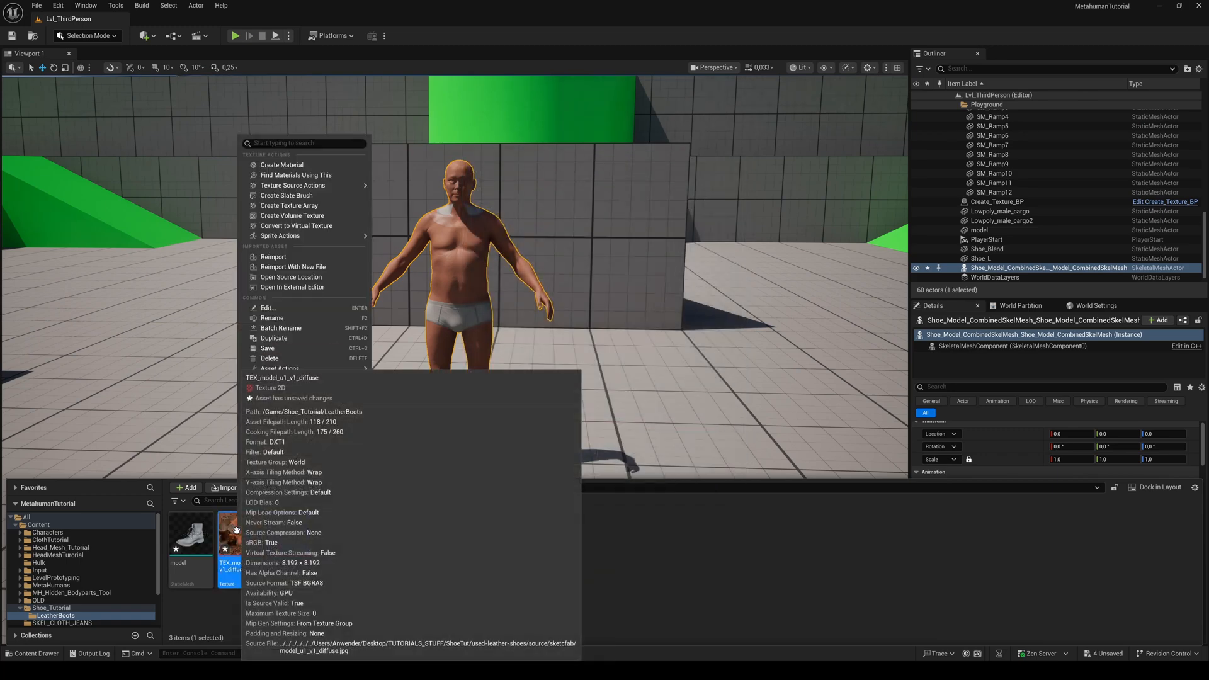
click(314, 168)
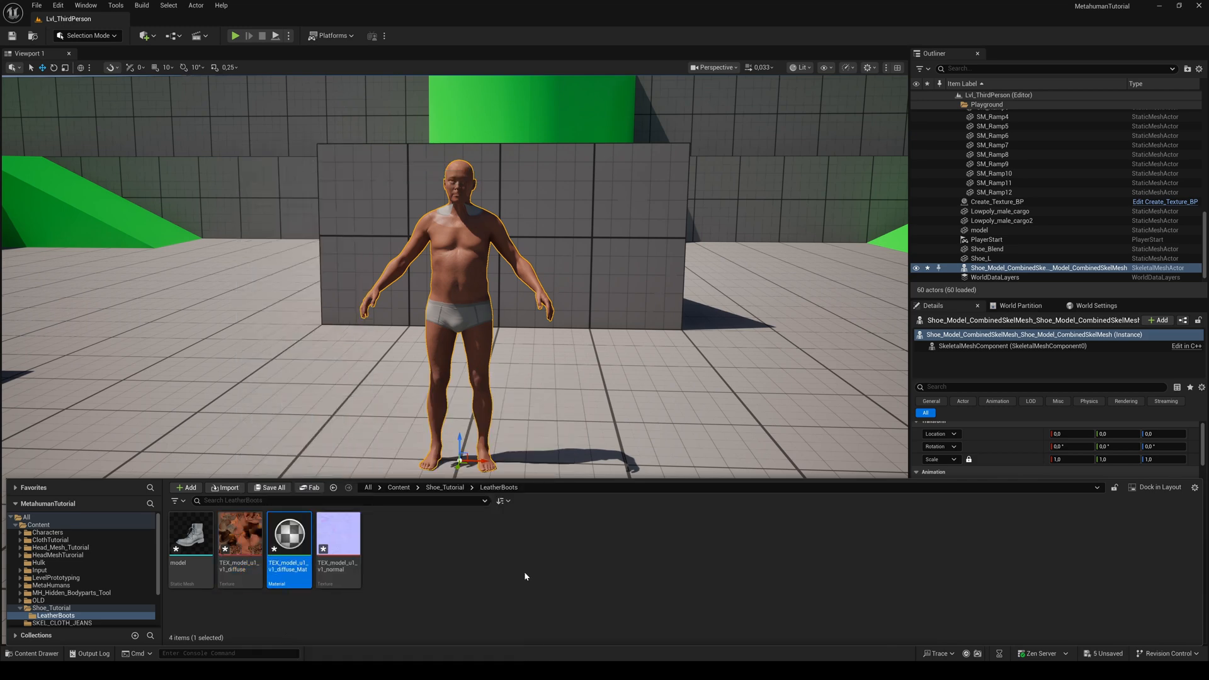
Step: Wire the diffuse texture to Base Color and the normal map to Normal in the boot material, then save
double_click(288, 531)
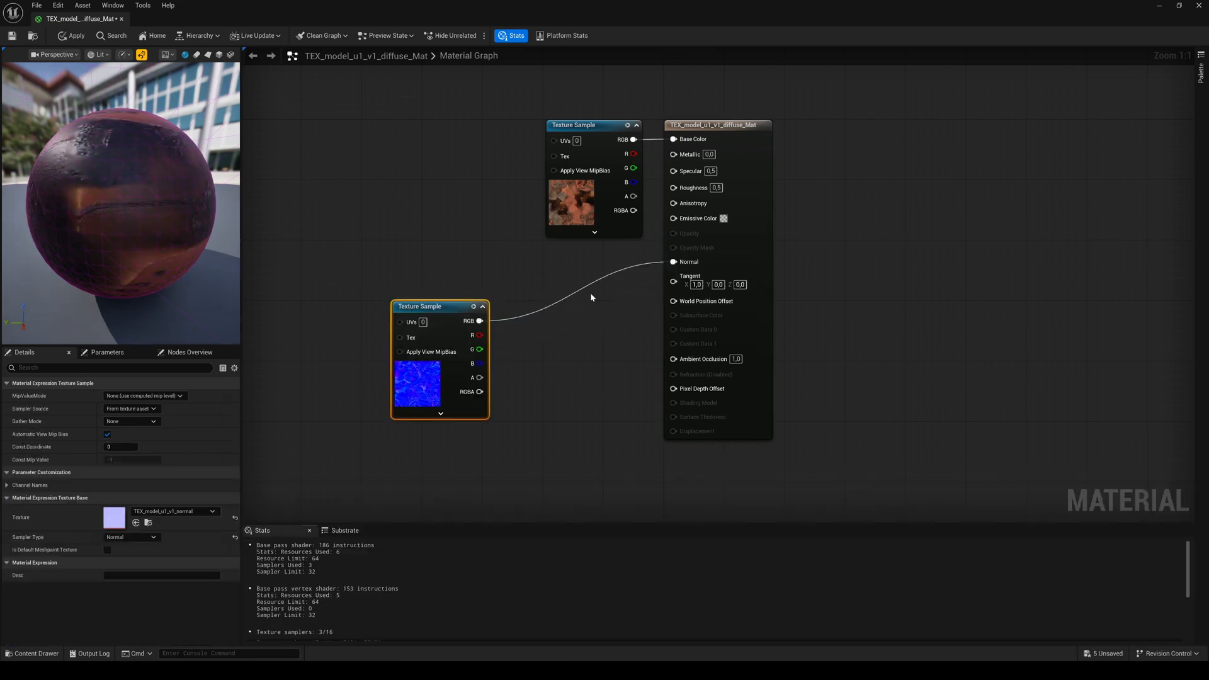
mouse_move(612, 157)
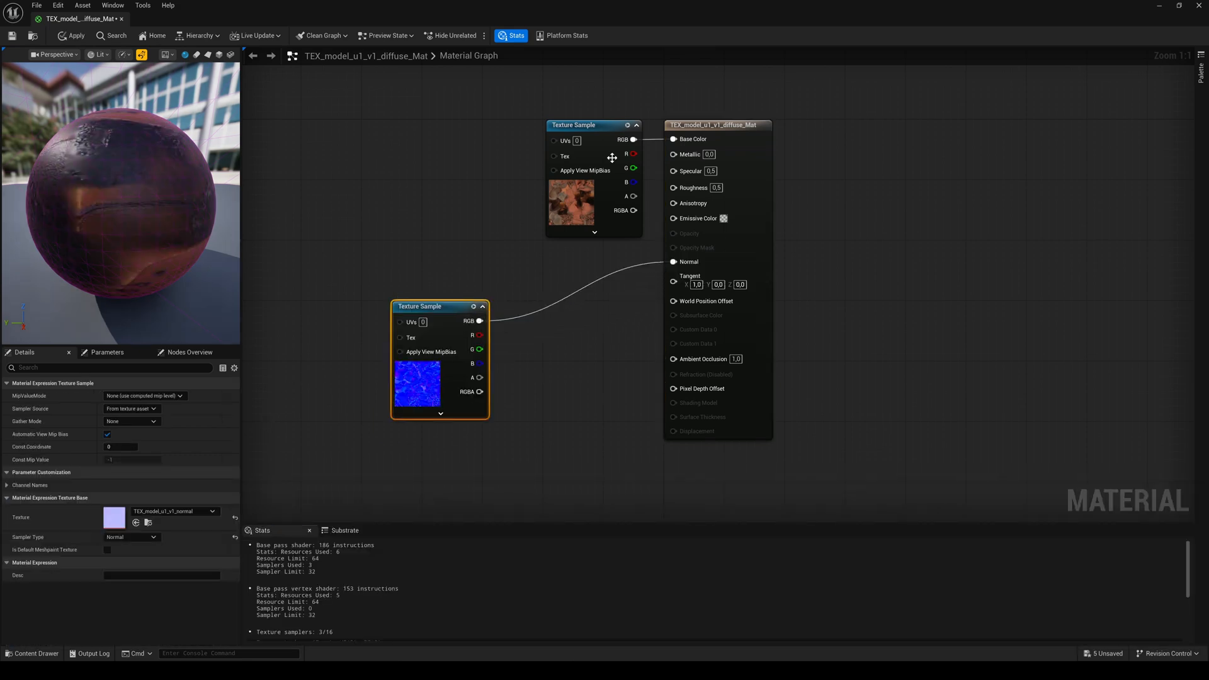
click(716, 125)
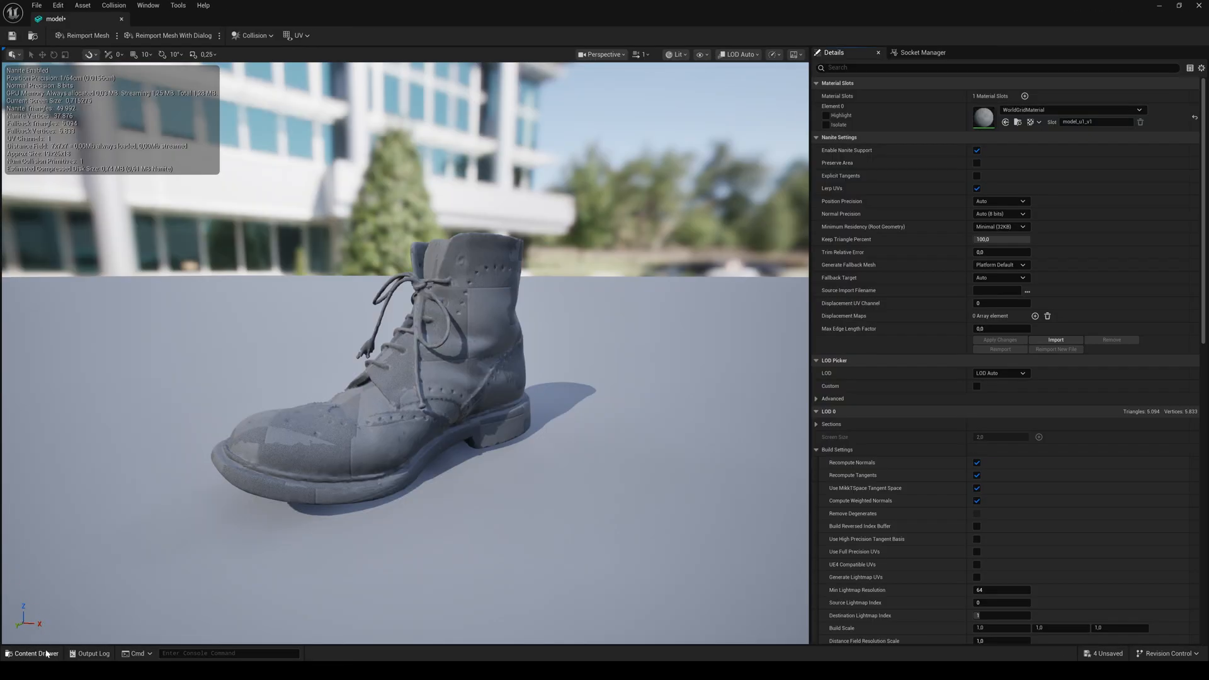
click(33, 654)
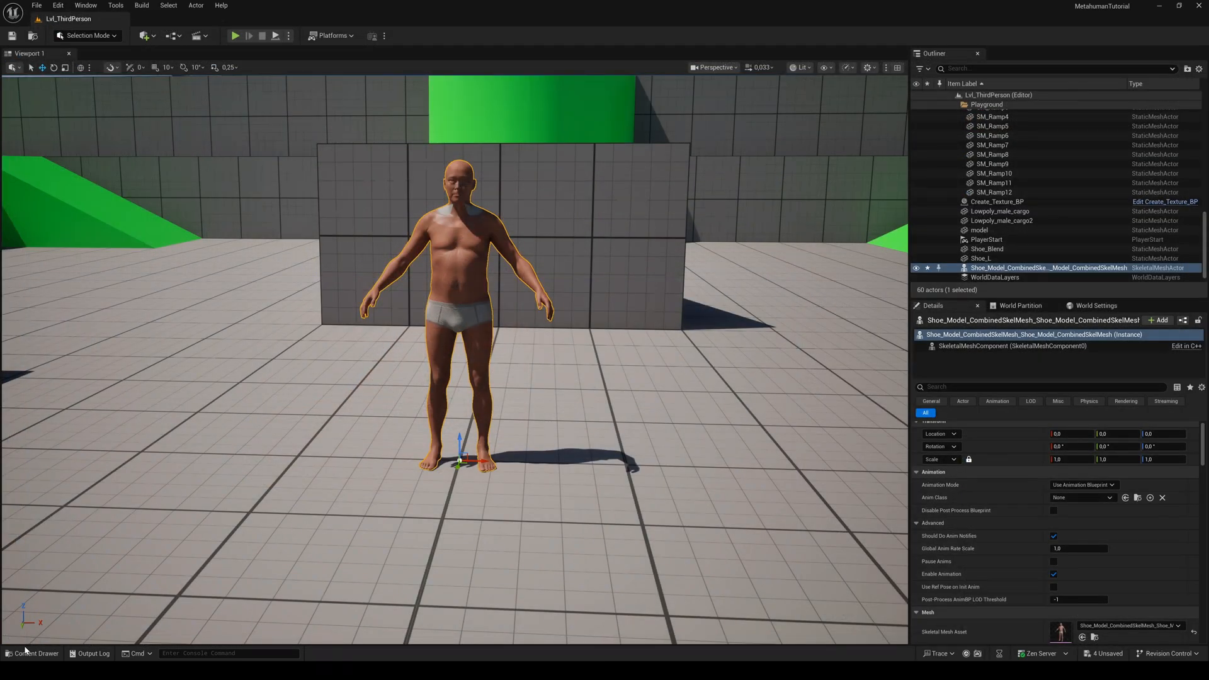
Step: Place the textured boot in the level at the origin beside the bare foot and bring up the editor modes list
click(34, 654)
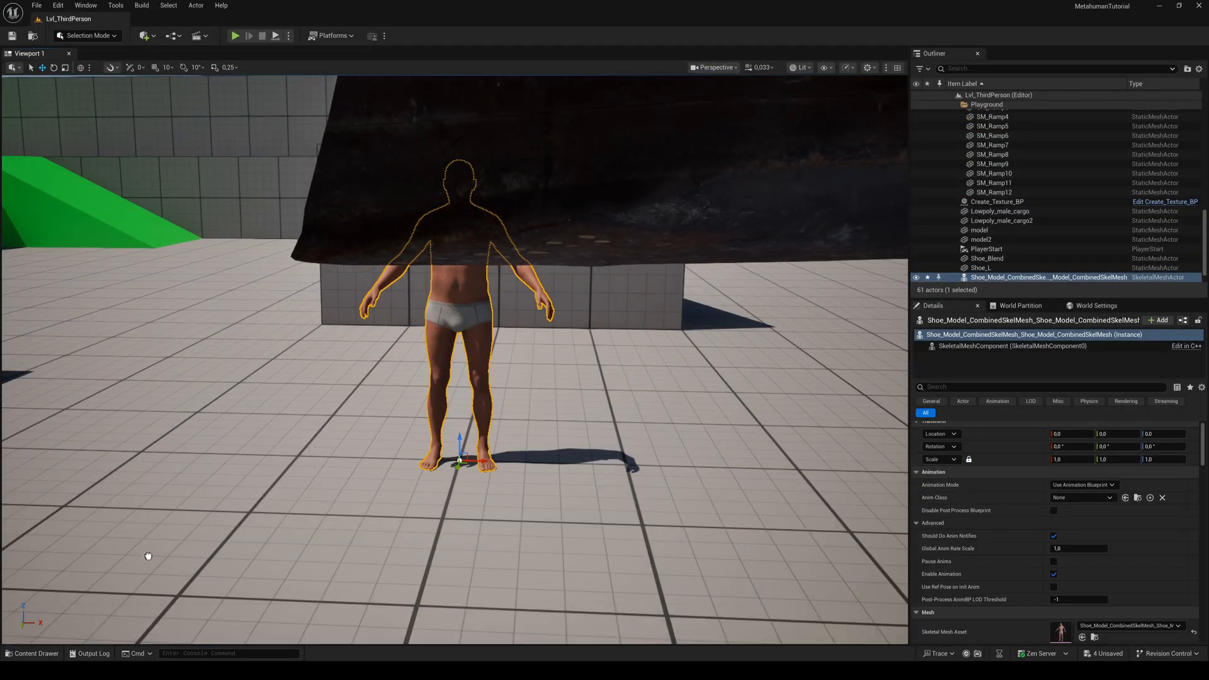
click(981, 239)
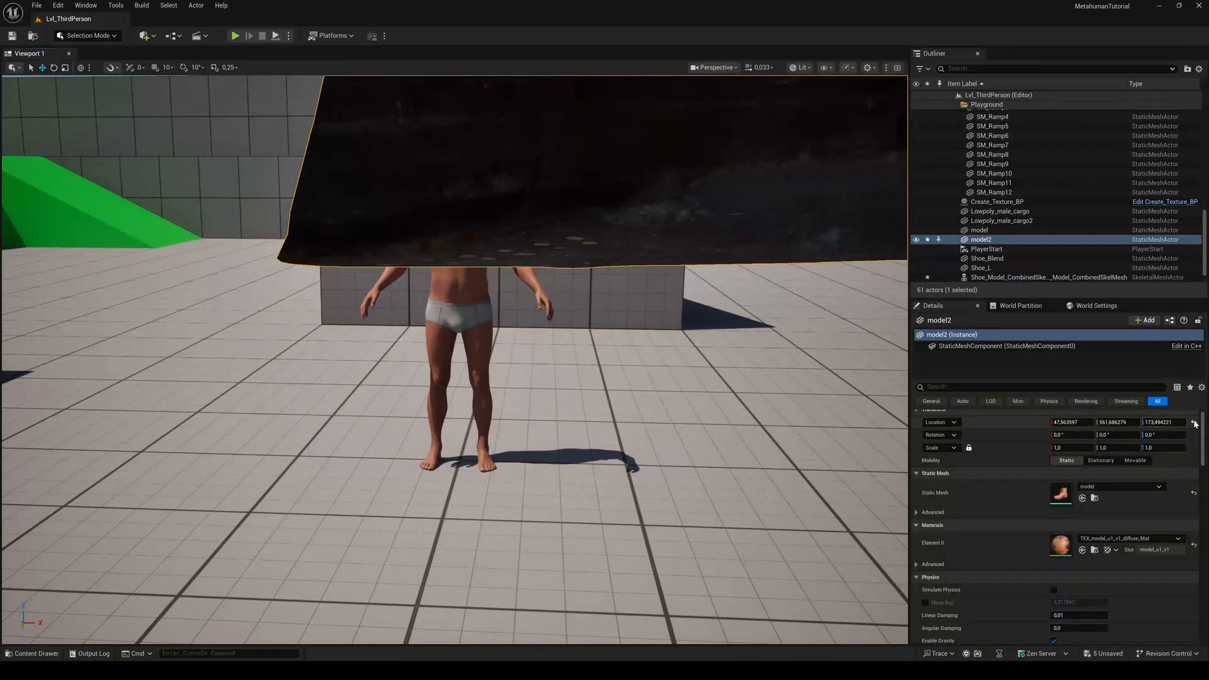
click(1194, 422)
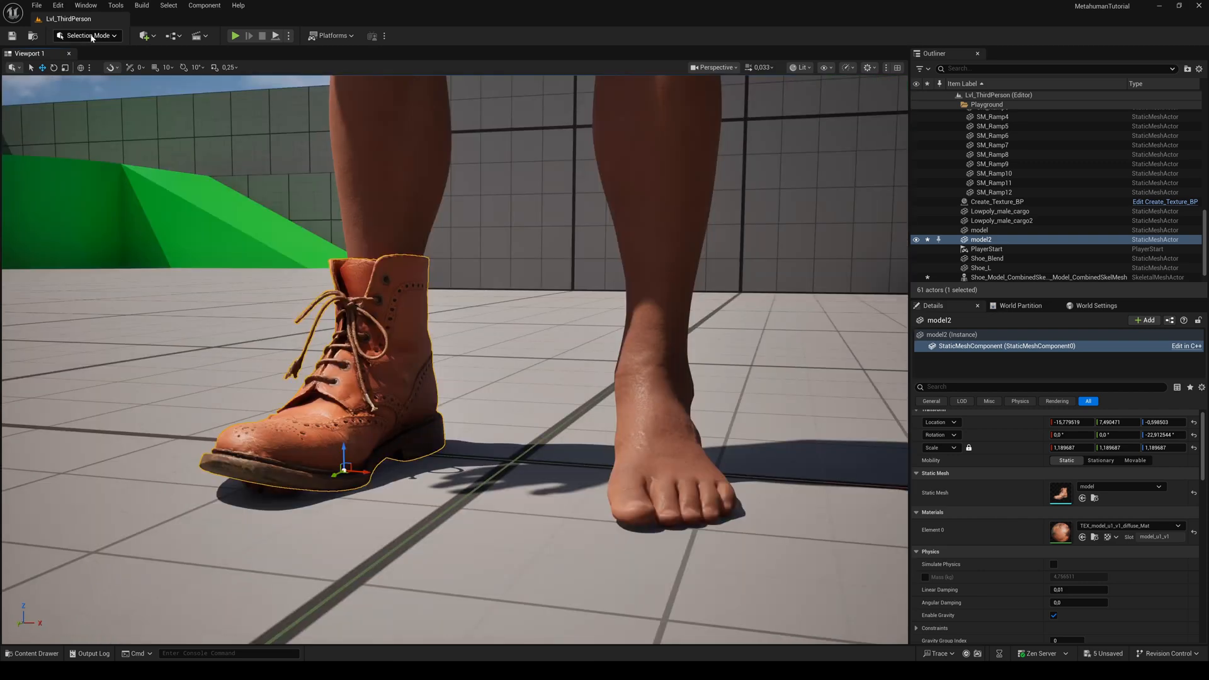
click(87, 35)
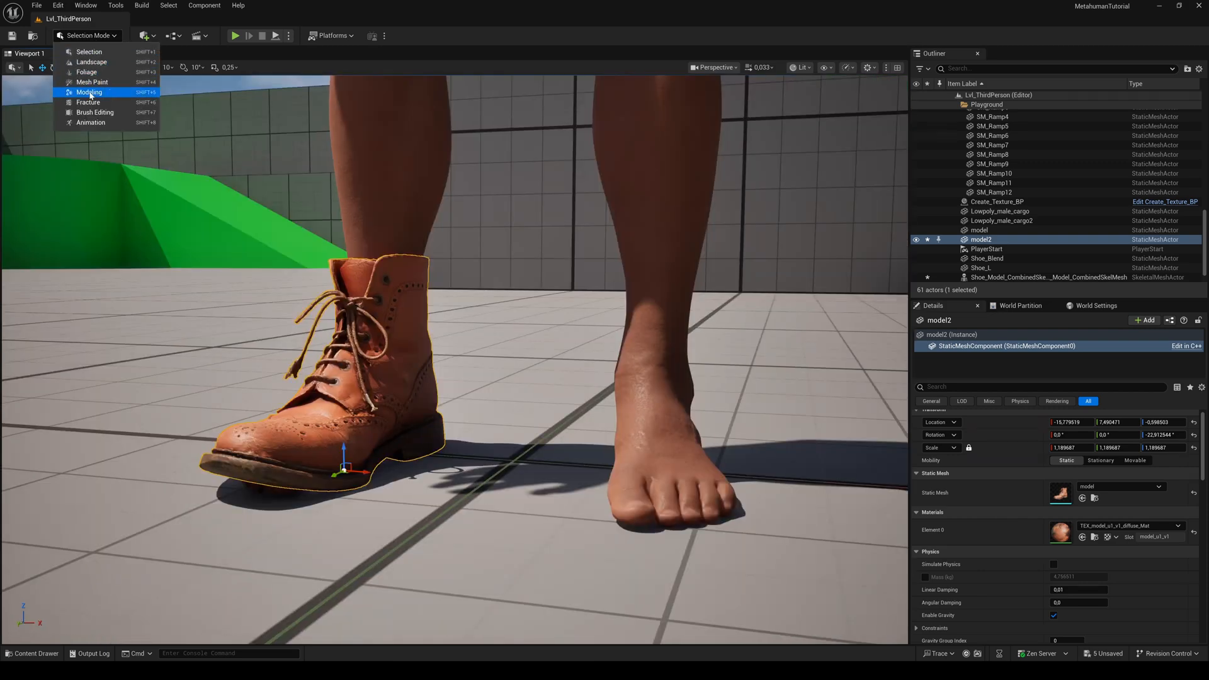
Step: In Modeling Mode, mirror the boot across a plane between the feet to make a matching pair
click(90, 92)
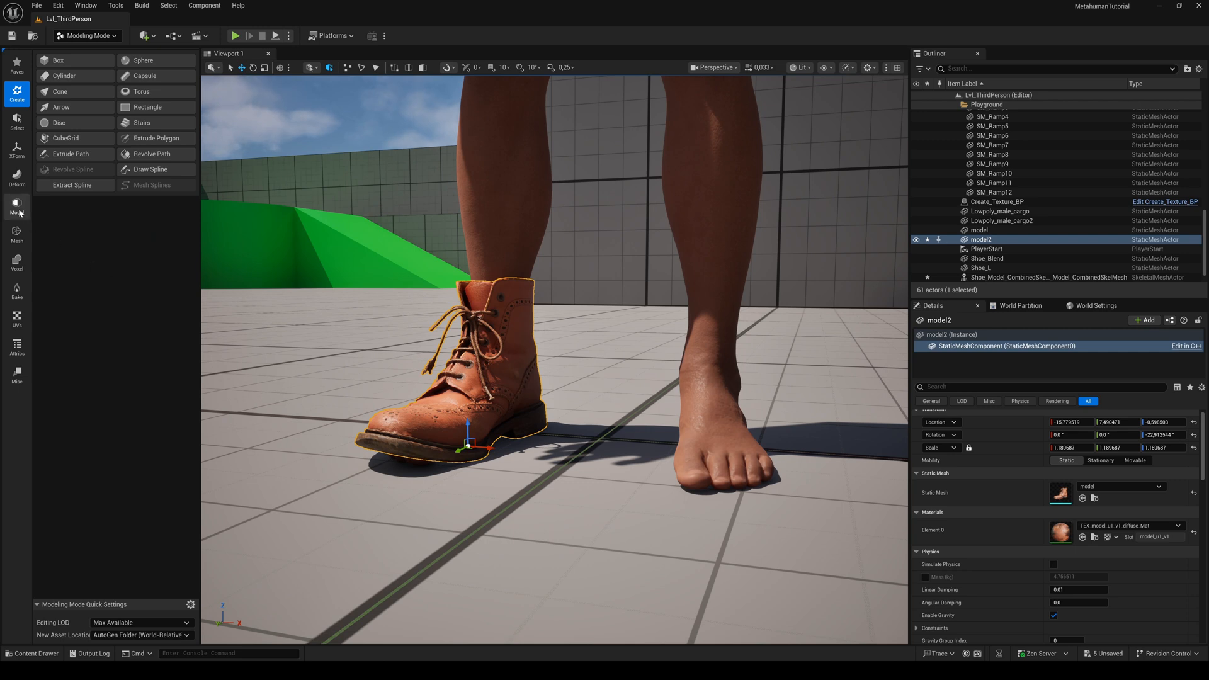
click(16, 207)
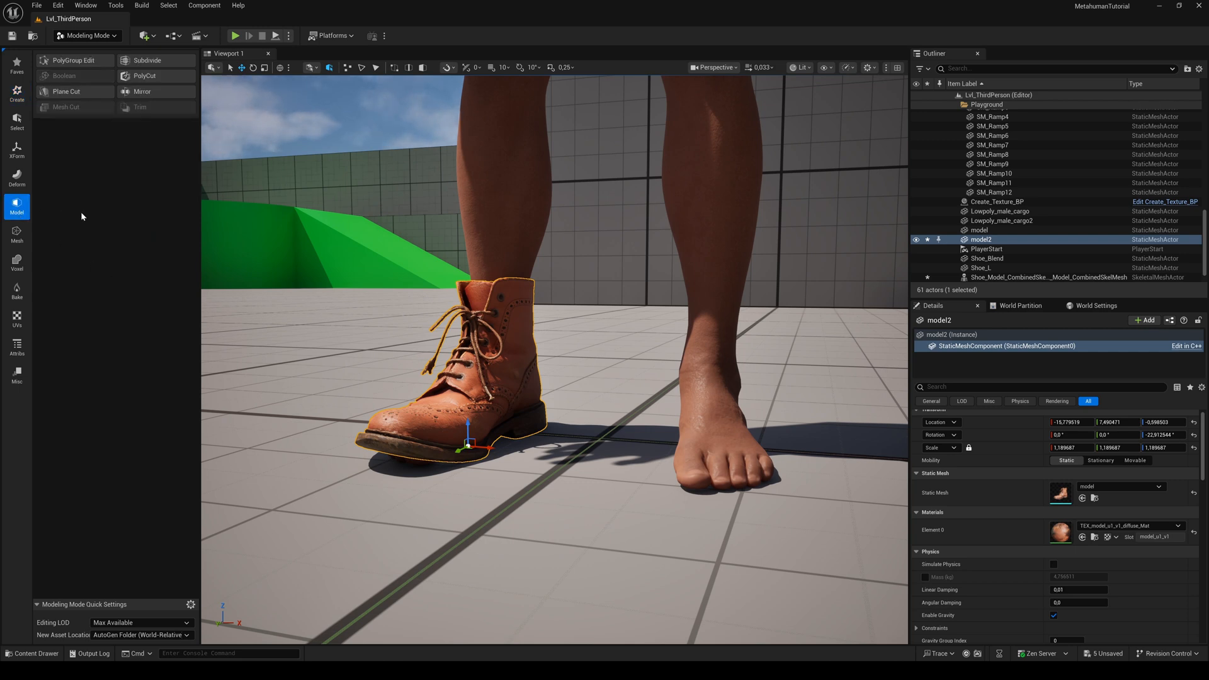
click(142, 91)
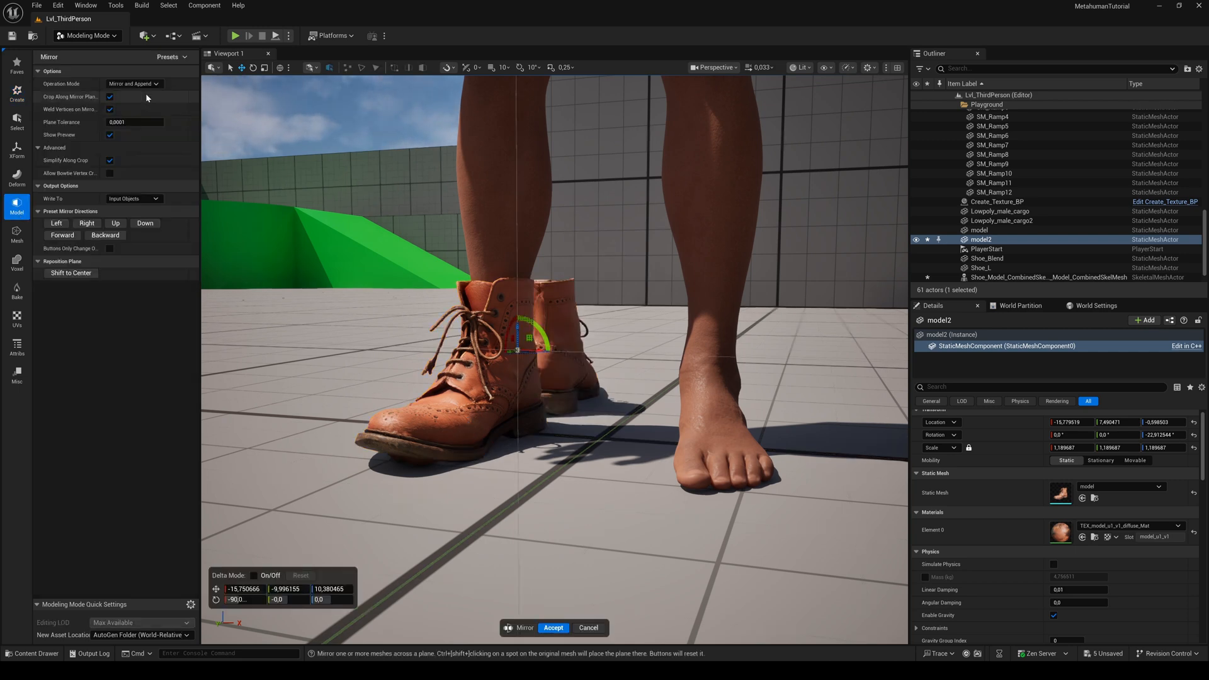
mouse_move(63, 235)
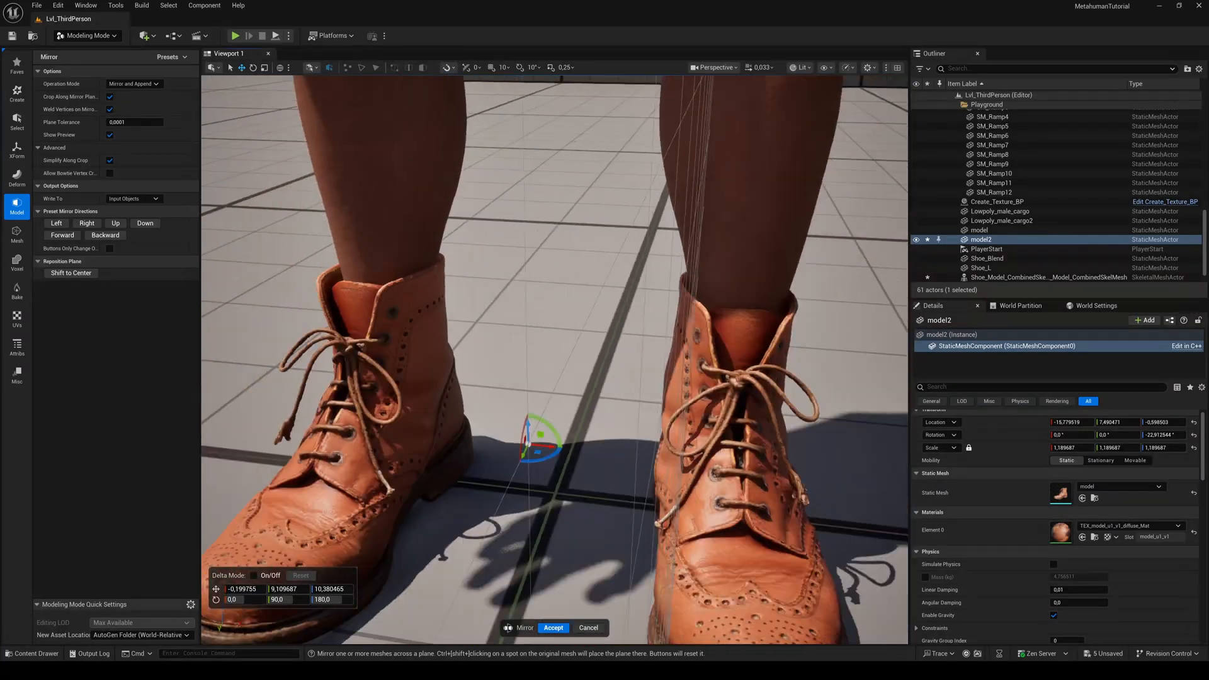
click(553, 627)
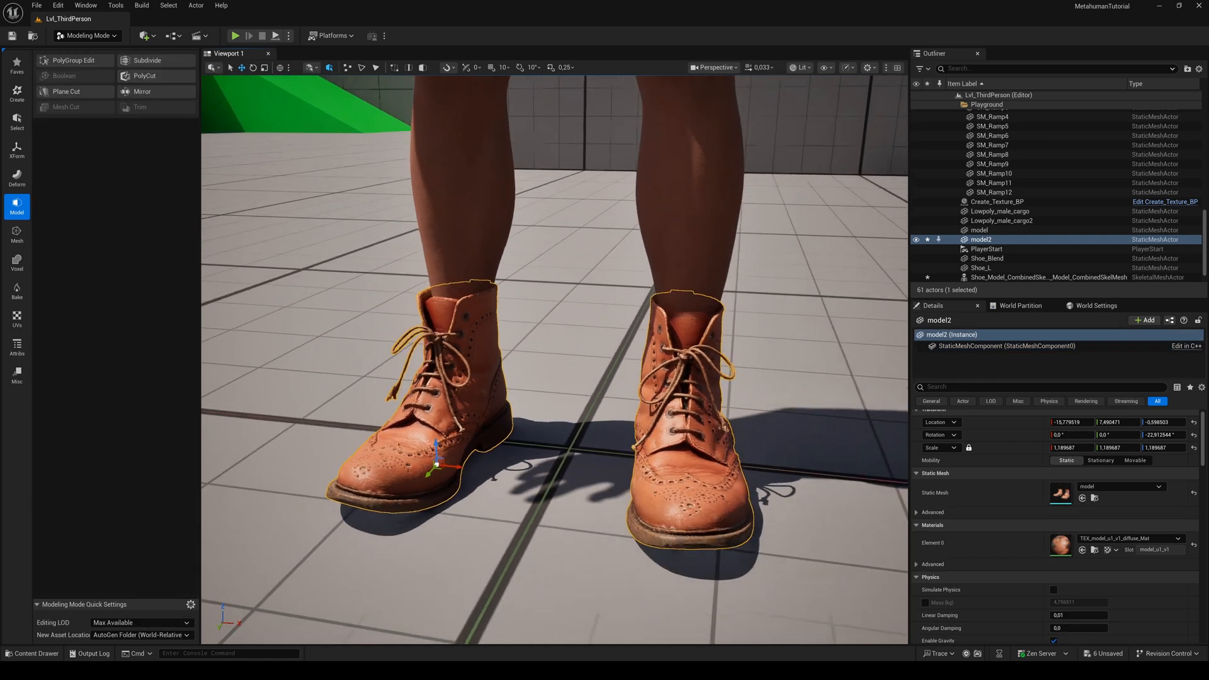
click(17, 150)
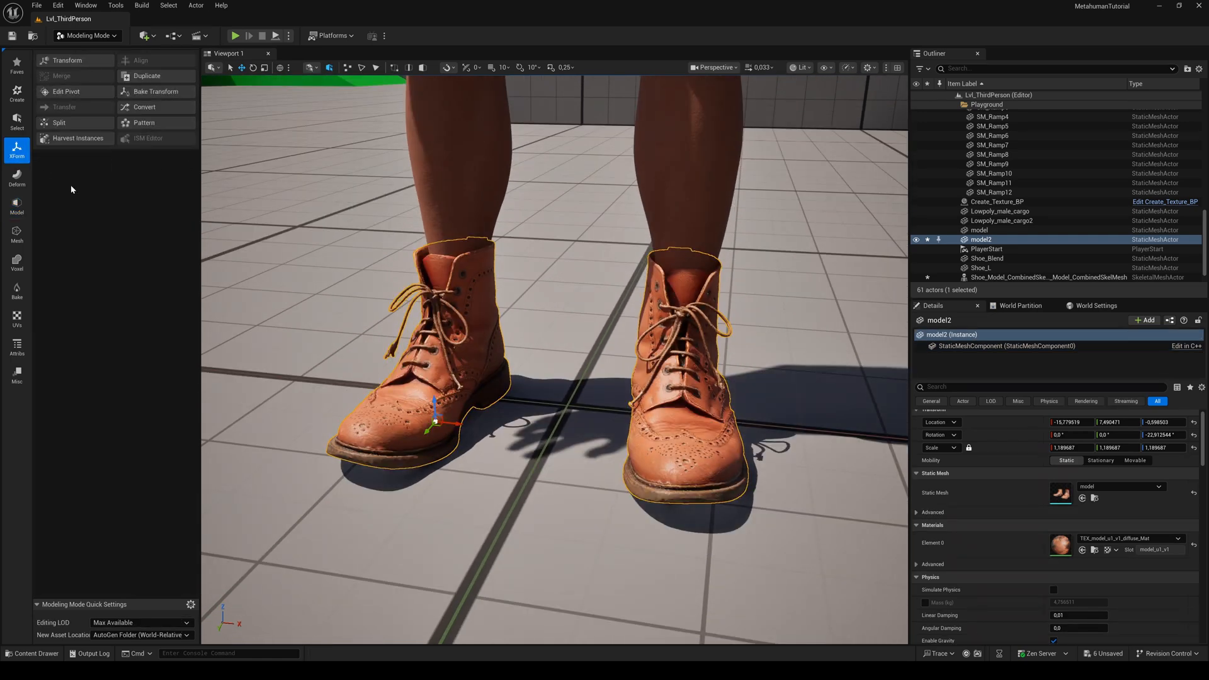
mouse_move(67, 91)
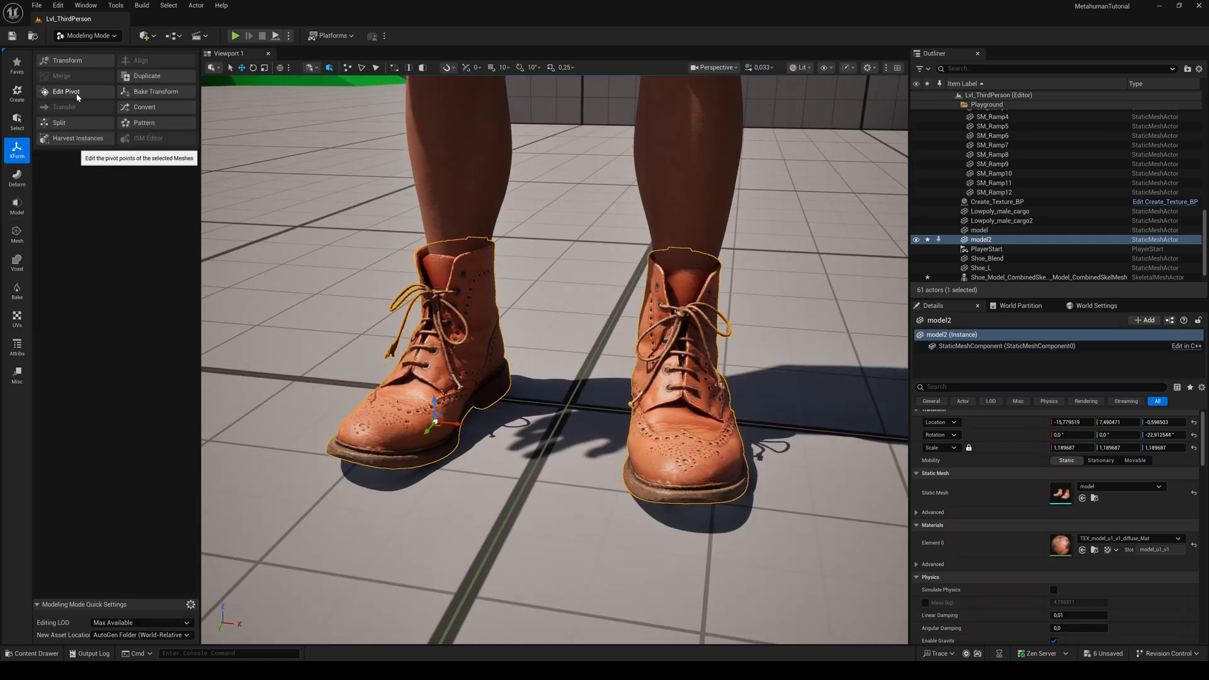
Step: Snap the boot pair's pivot to the World Origin and accept it
click(67, 92)
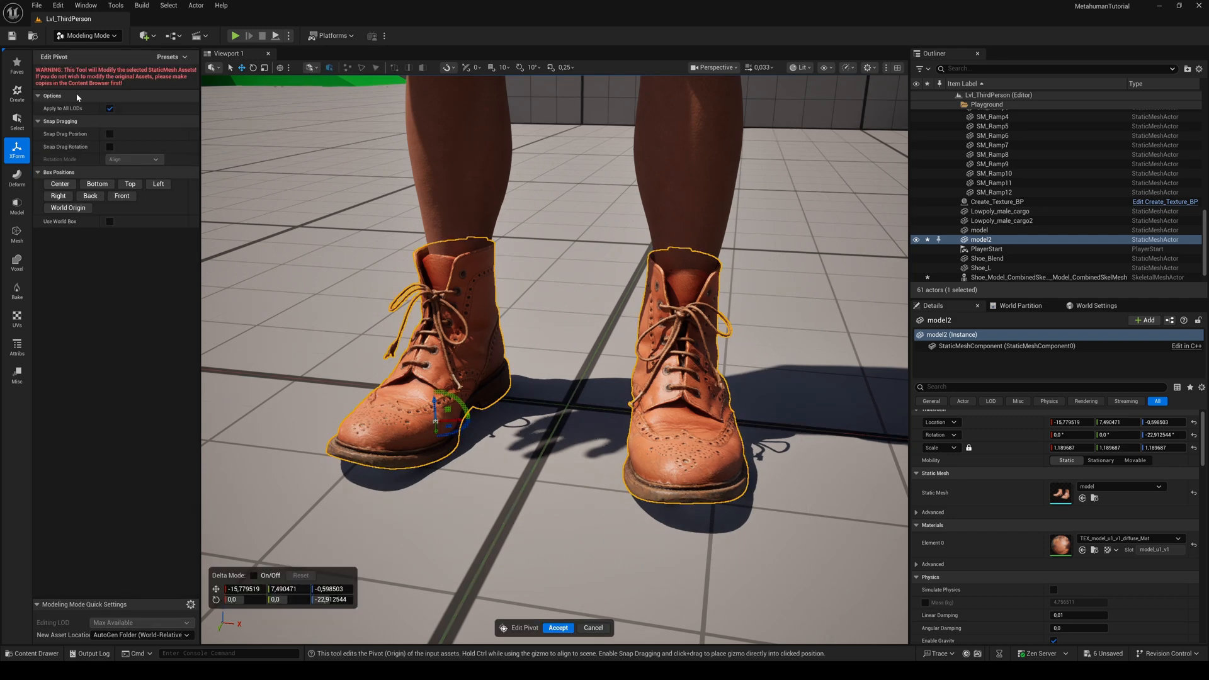
click(68, 208)
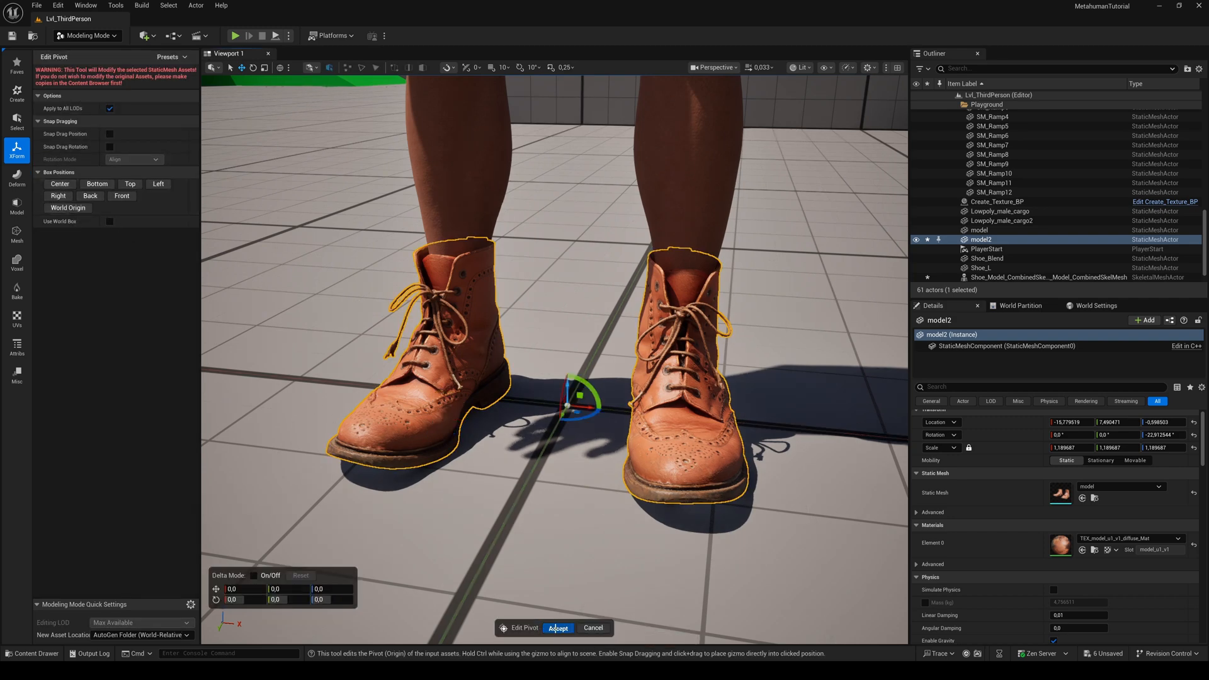
click(558, 627)
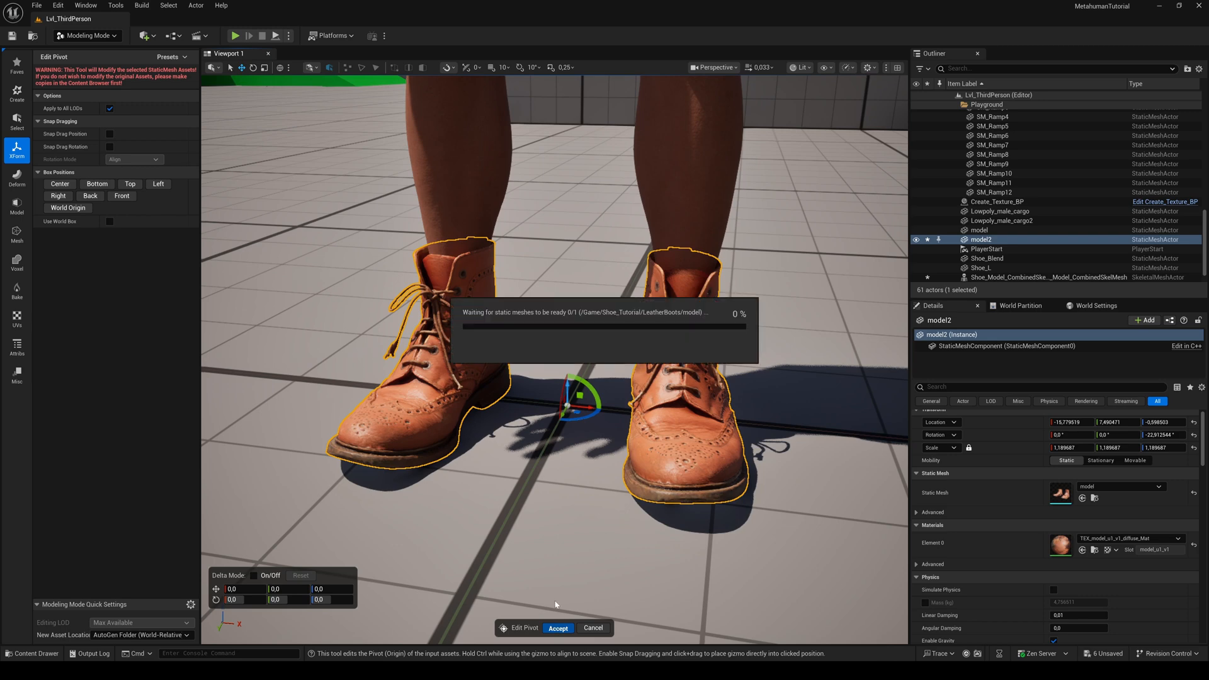
click(558, 627)
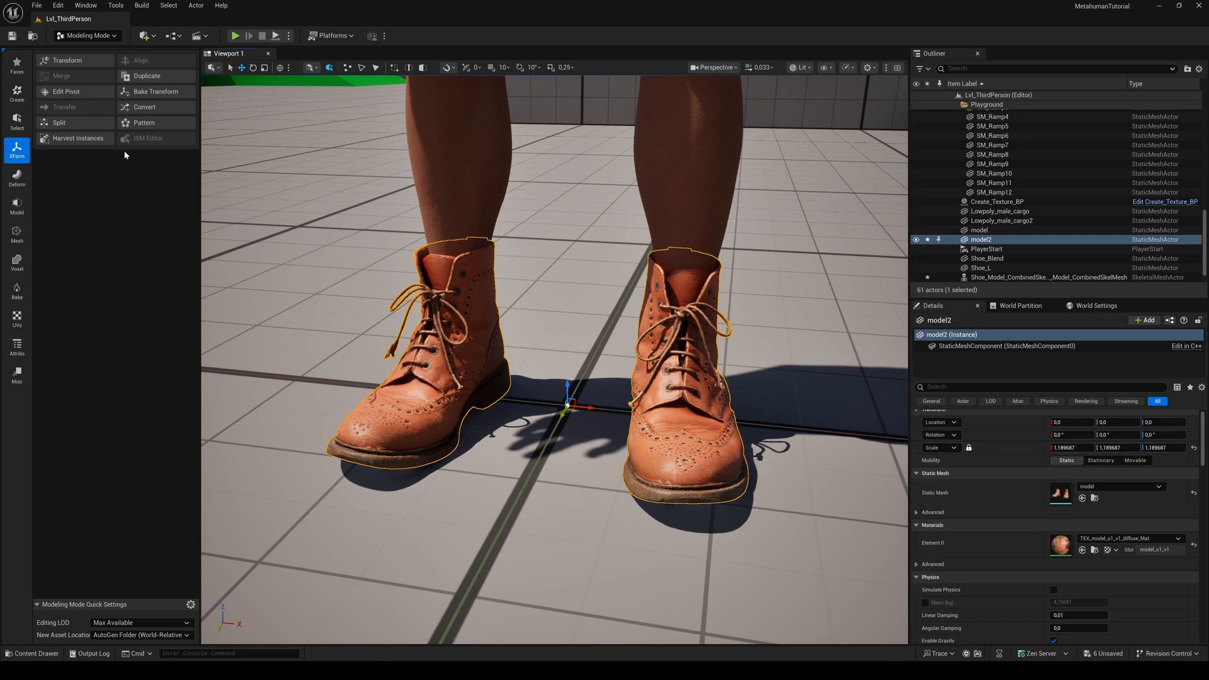
Step: Bake the boots' transform into the mesh and leave Modeling Mode
click(156, 91)
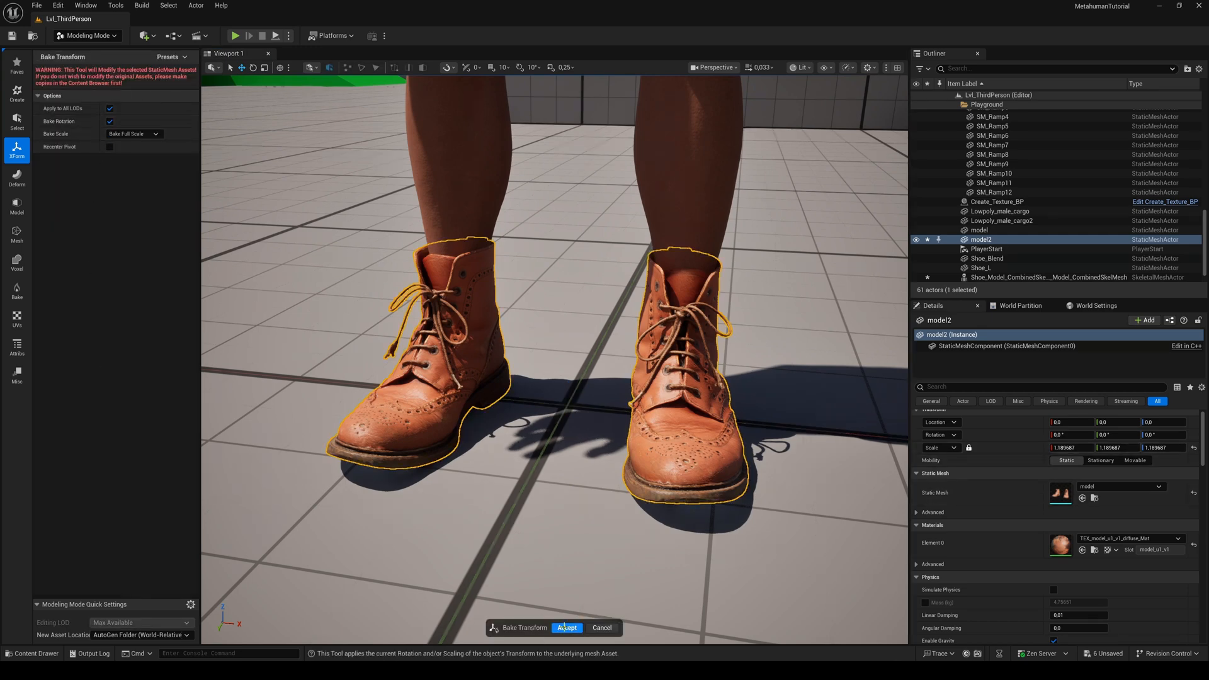
click(565, 627)
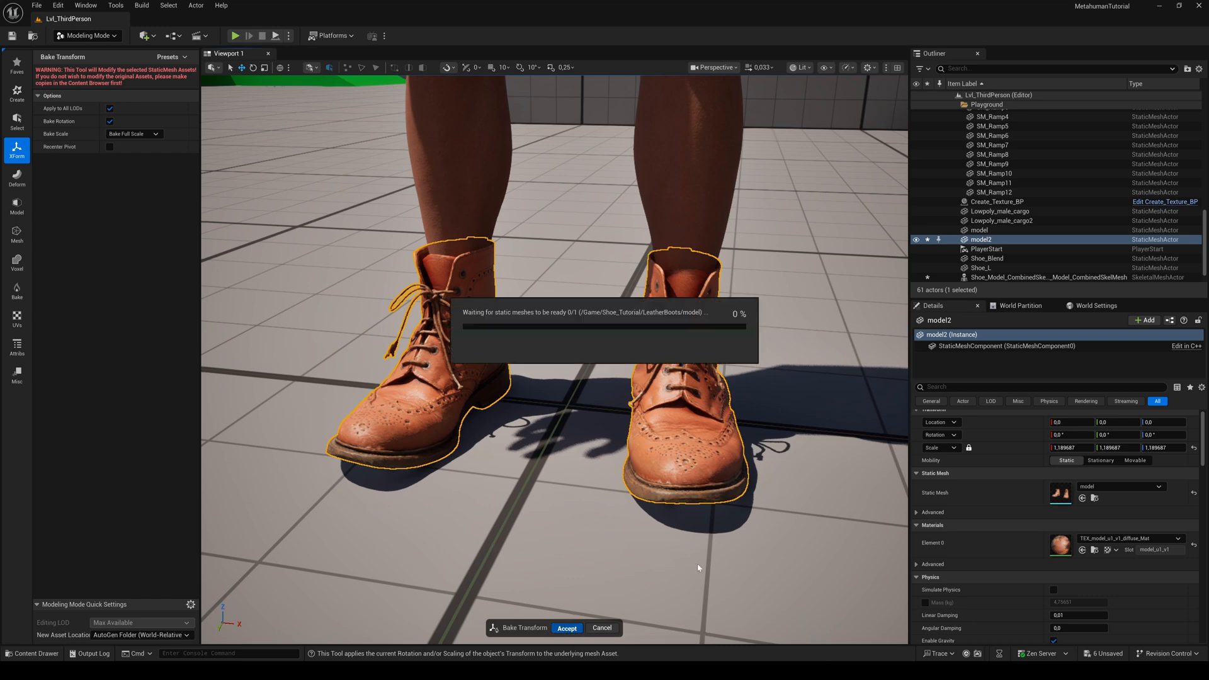
click(565, 628)
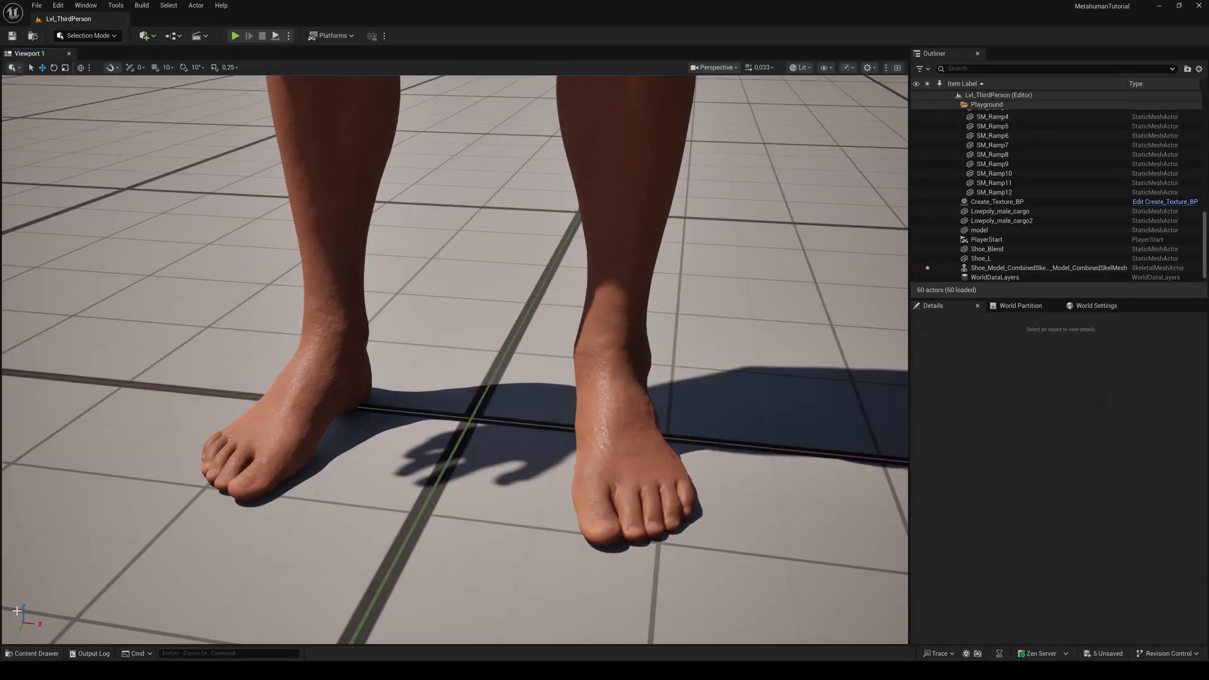
Step: Select model2 to verify location 0 and scale 1, then locate its mesh asset in the Content Browser
click(35, 654)
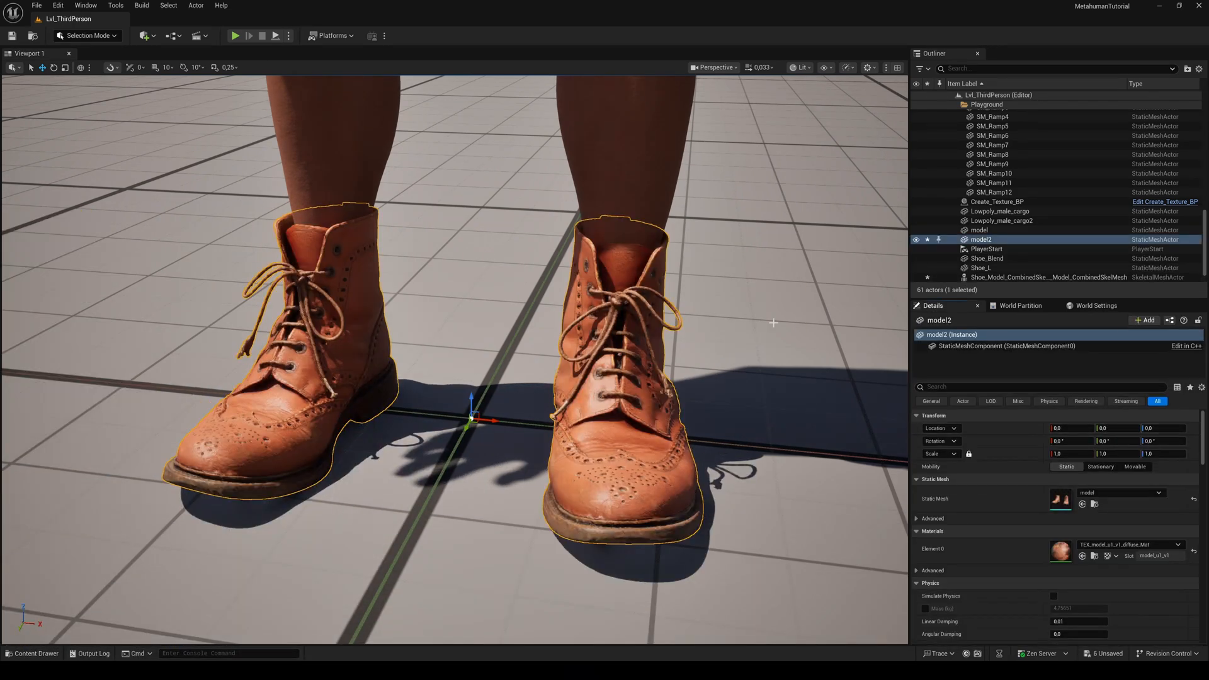
click(984, 182)
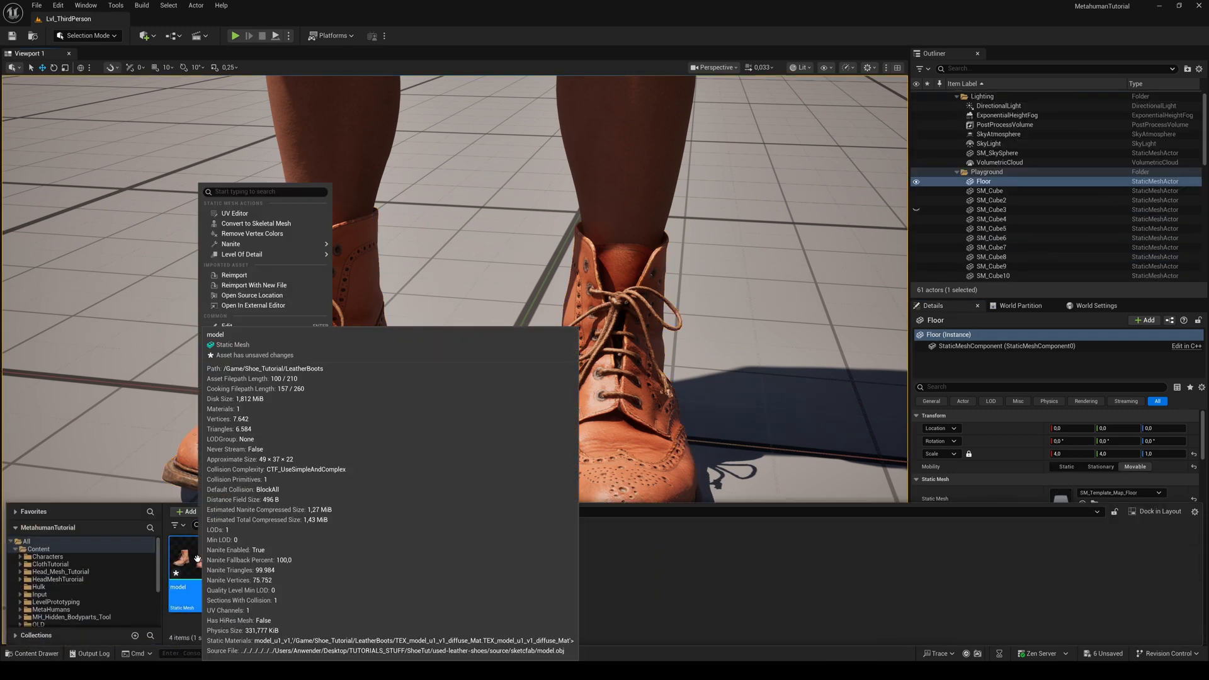
Step: Convert the boots static mesh to a skeletal mesh on metahuman_base_skel
click(256, 225)
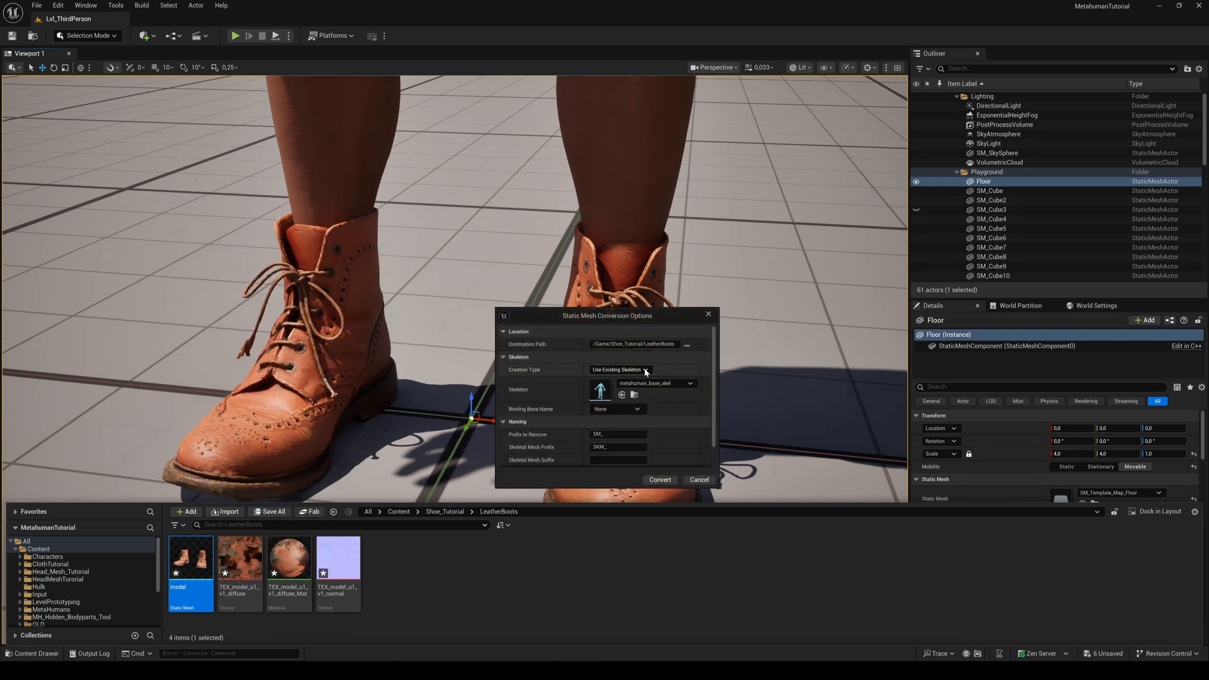
mouse_move(658, 480)
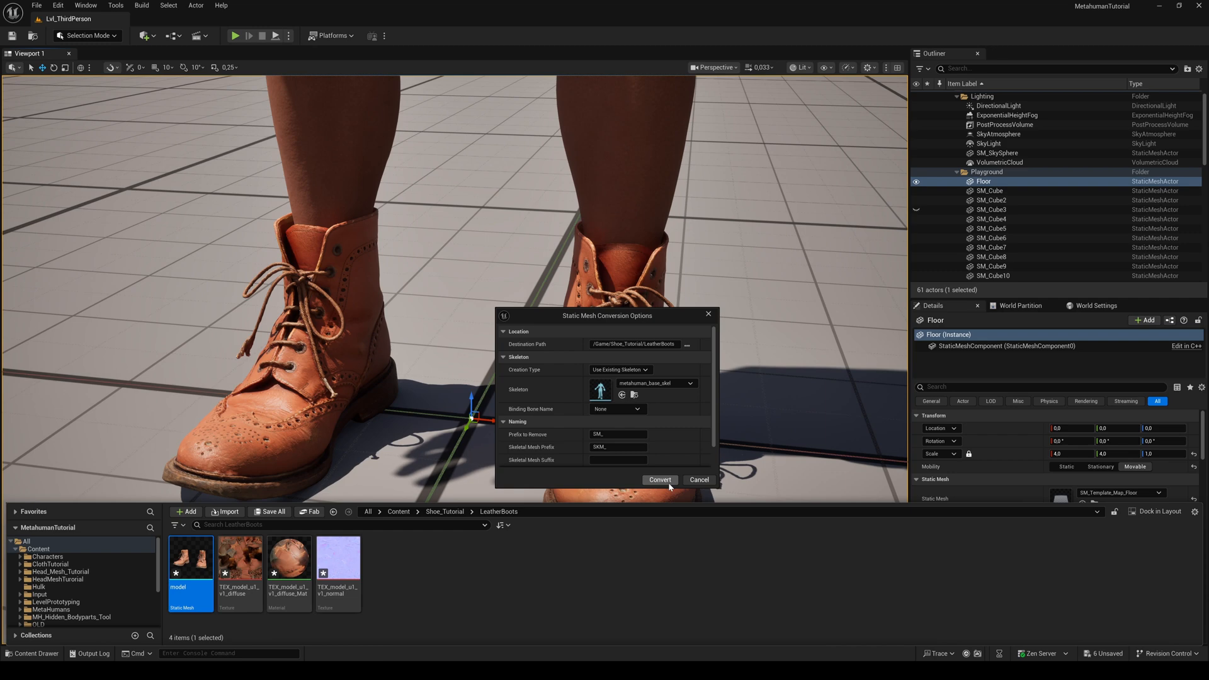
click(658, 480)
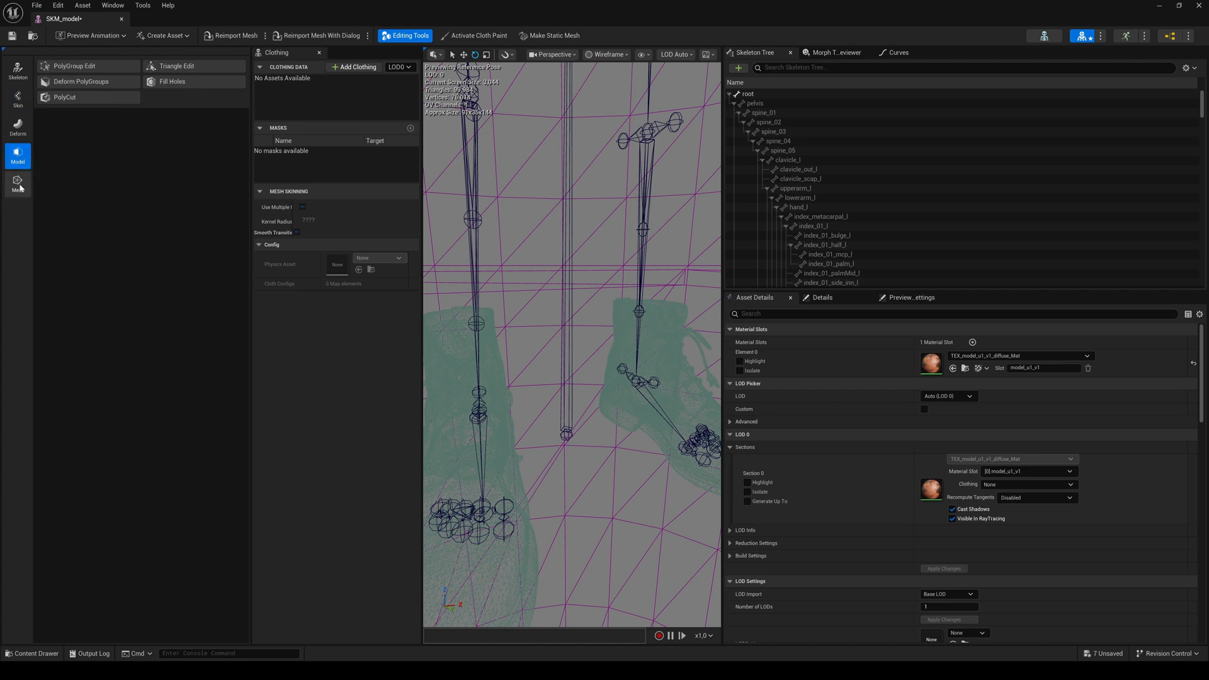
Step: Apply a Simplify pass to SKM_model to reduce its triangle count
click(16, 184)
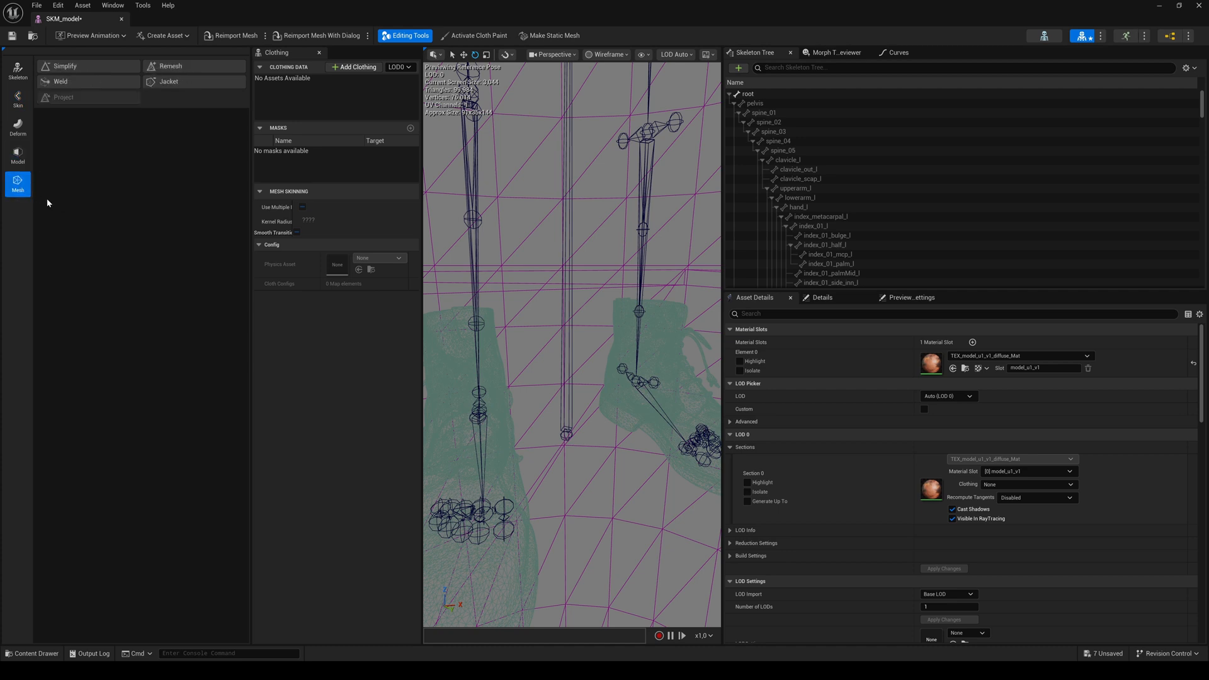
mouse_move(64, 67)
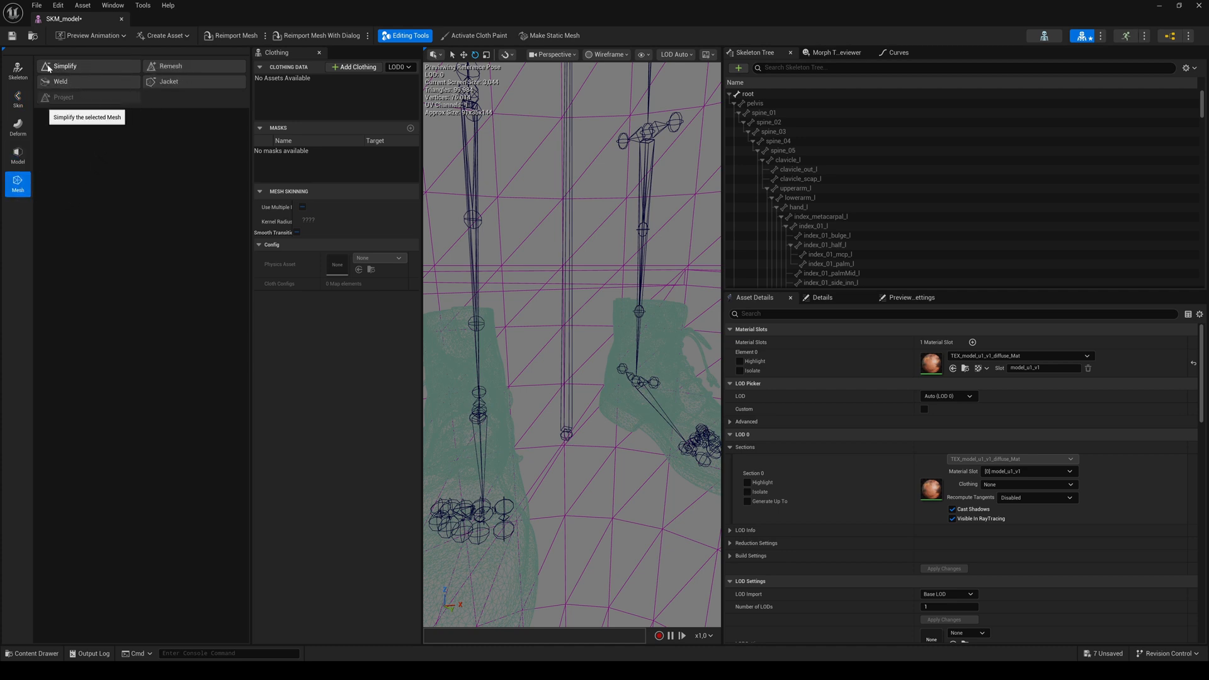
click(64, 66)
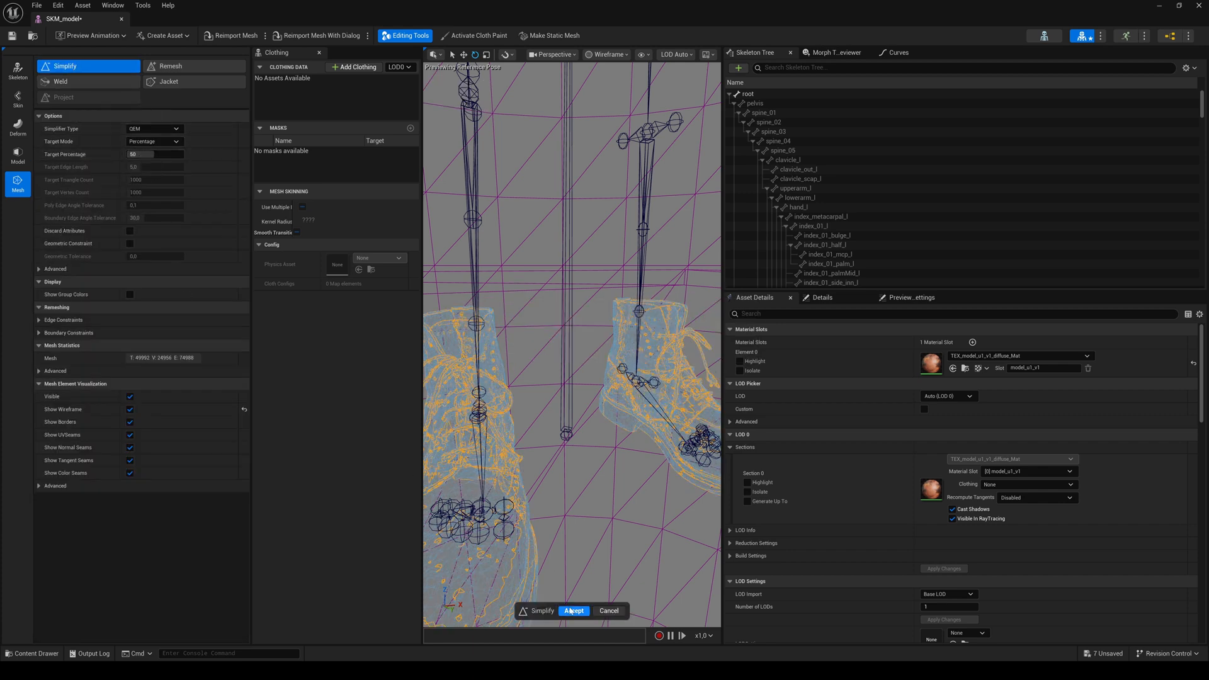
click(574, 609)
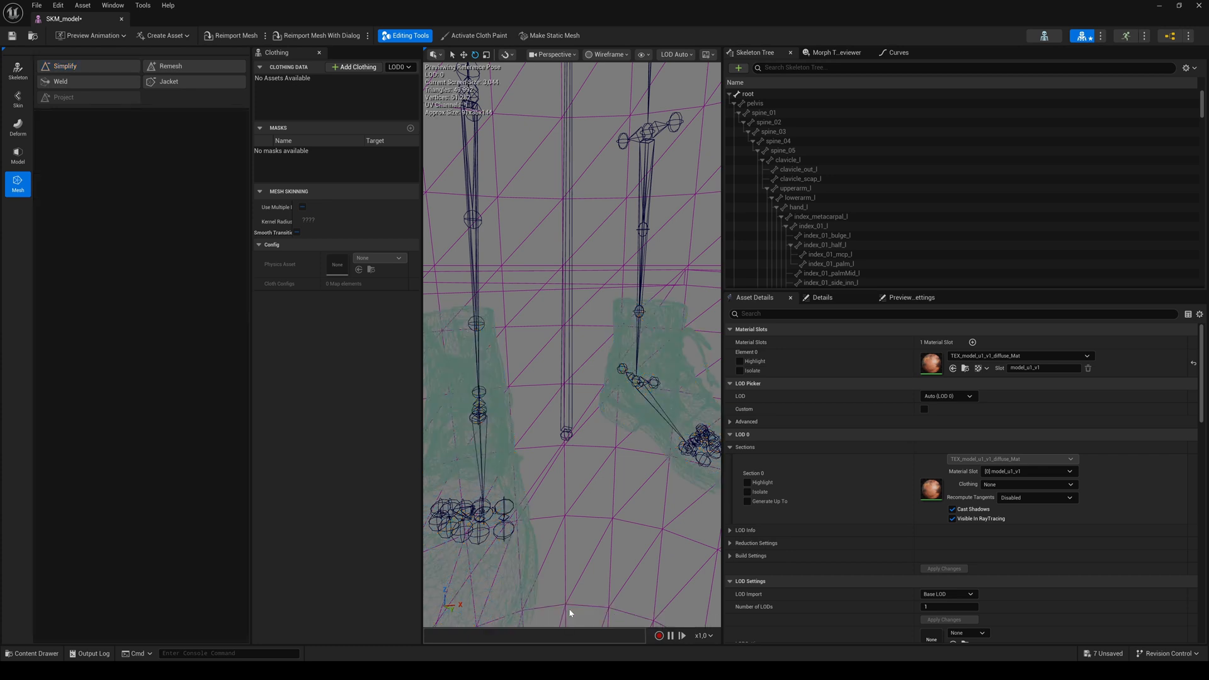
mouse_move(455, 87)
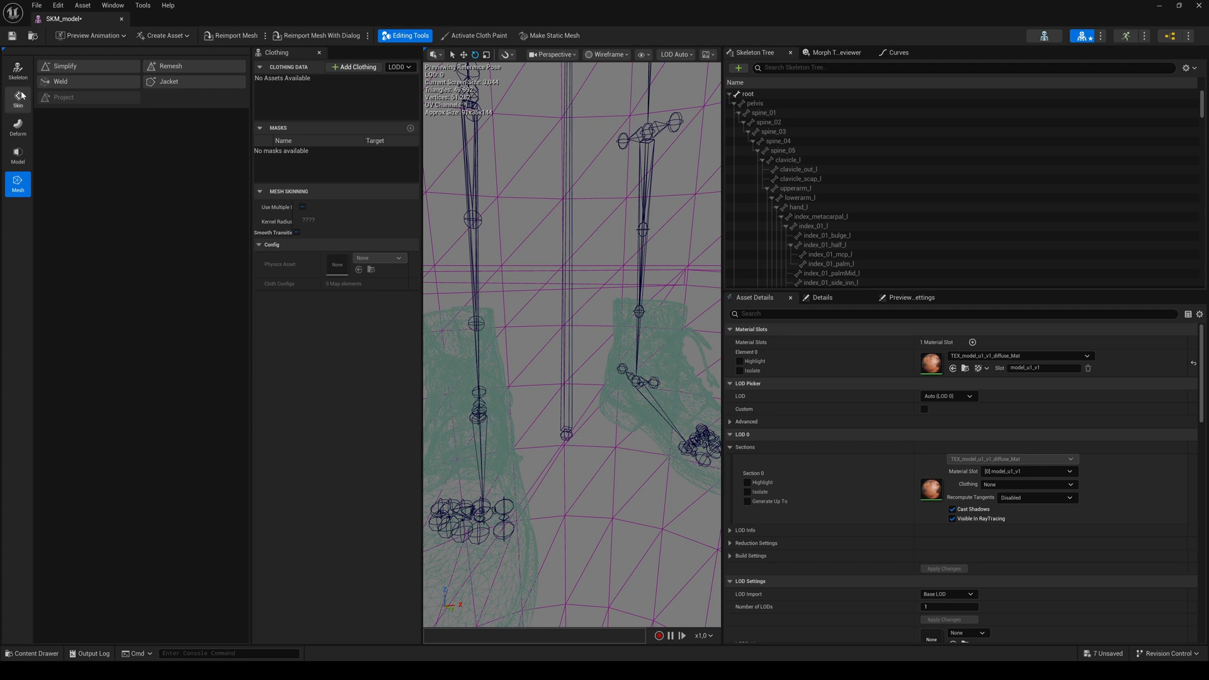
Step: Transfer skin weights onto the boots from Shoe_Model_CombinedSkelMesh via Edit Weights
click(16, 99)
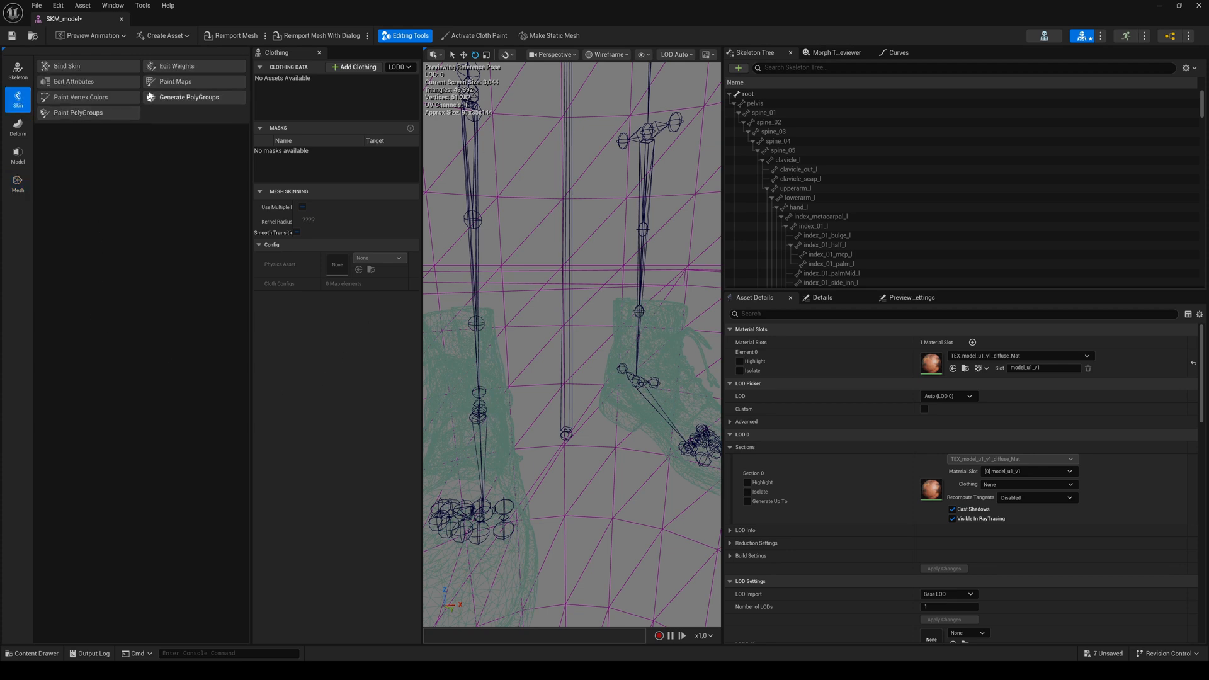
click(177, 66)
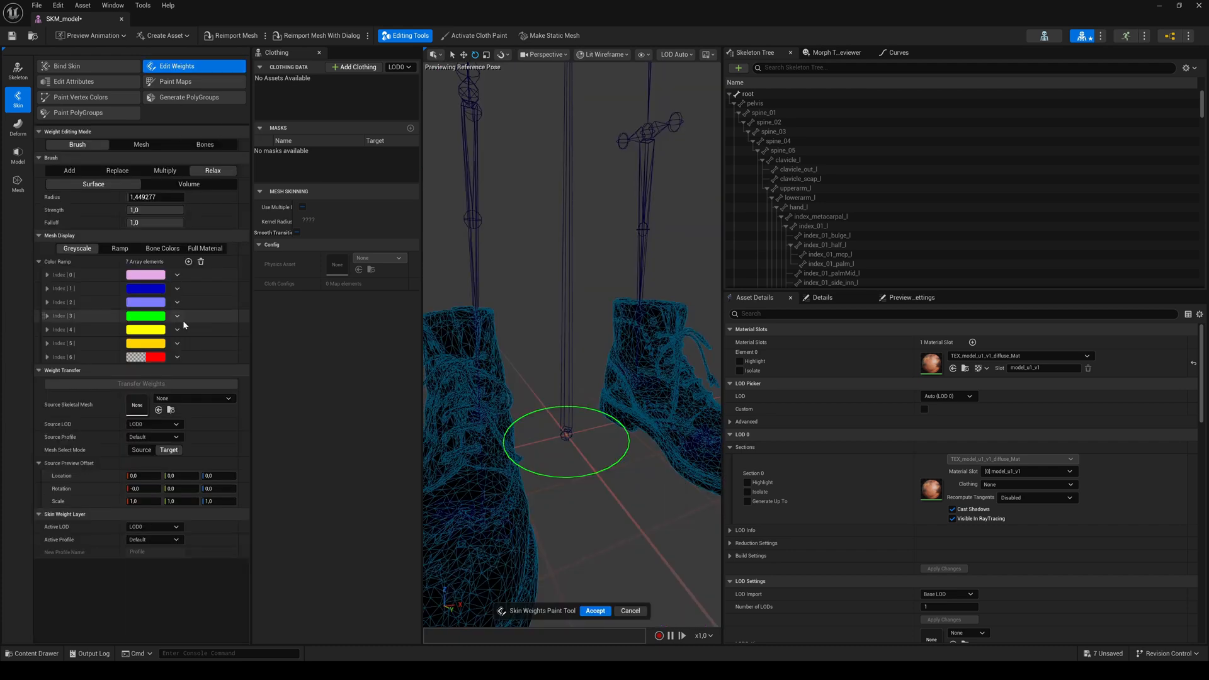
click(30, 654)
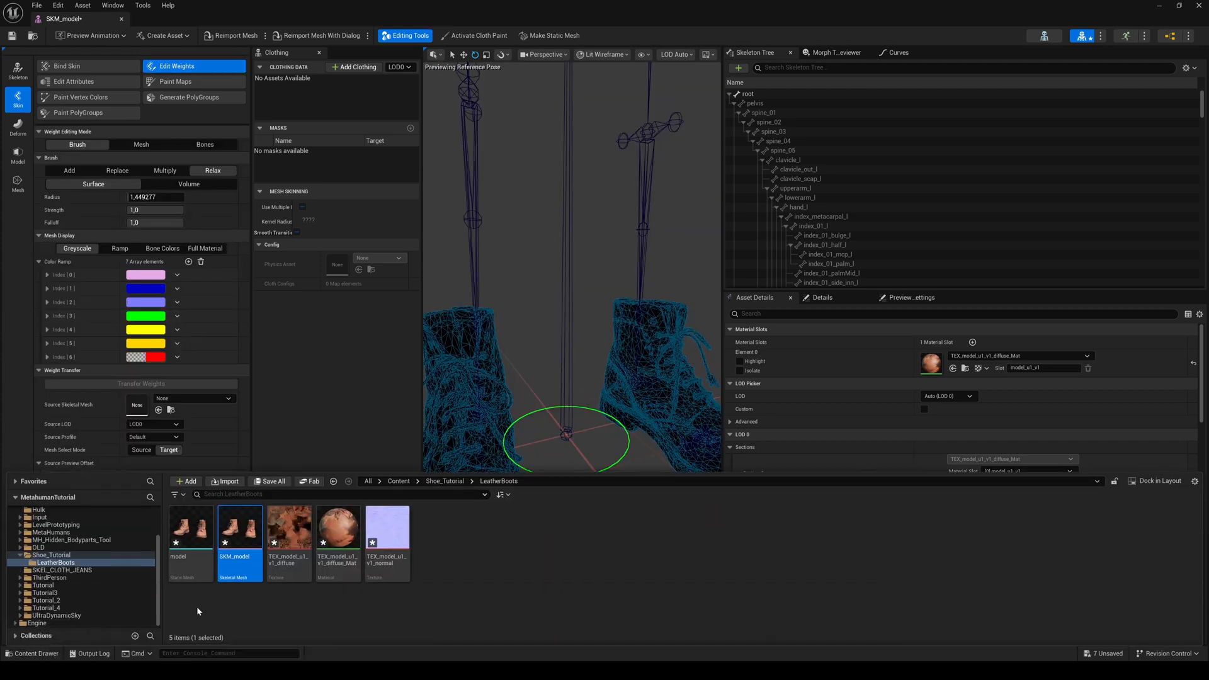
click(51, 554)
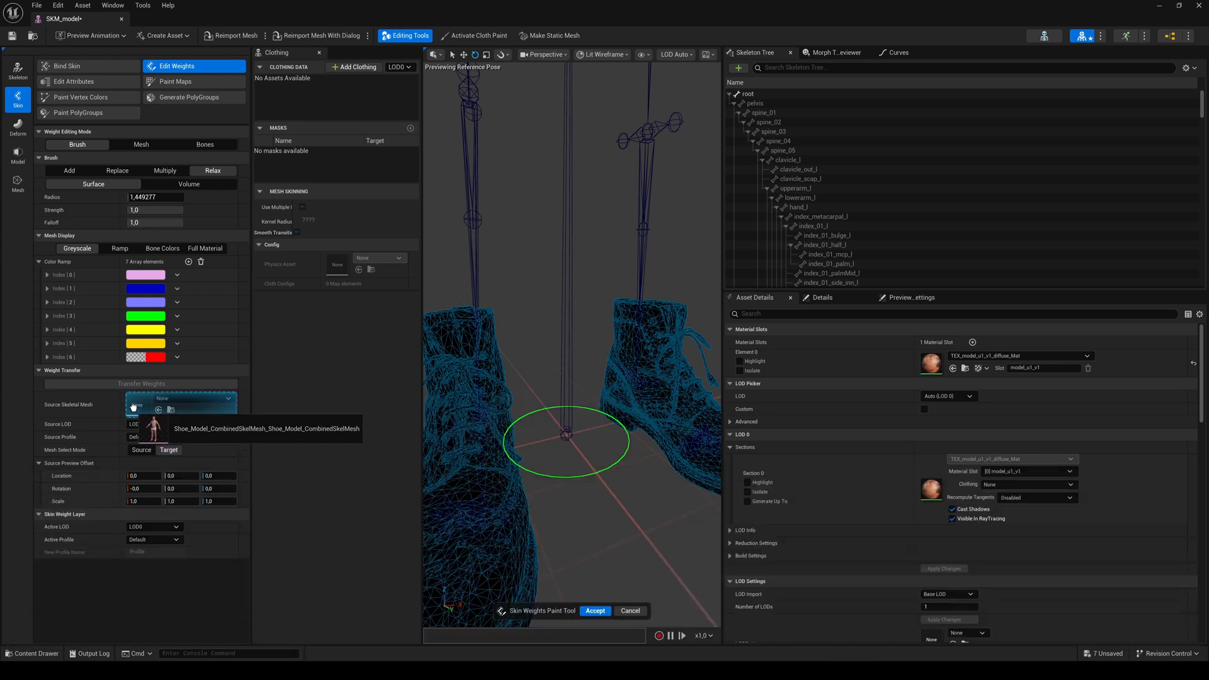
click(195, 404)
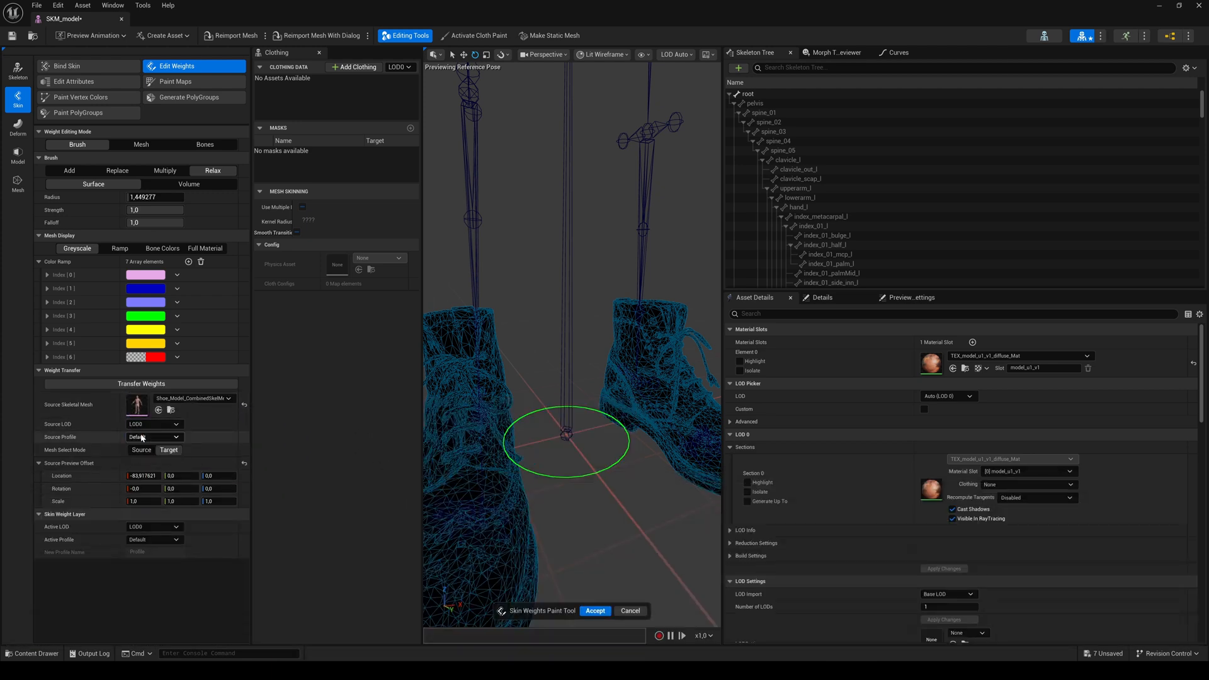
mouse_move(141, 382)
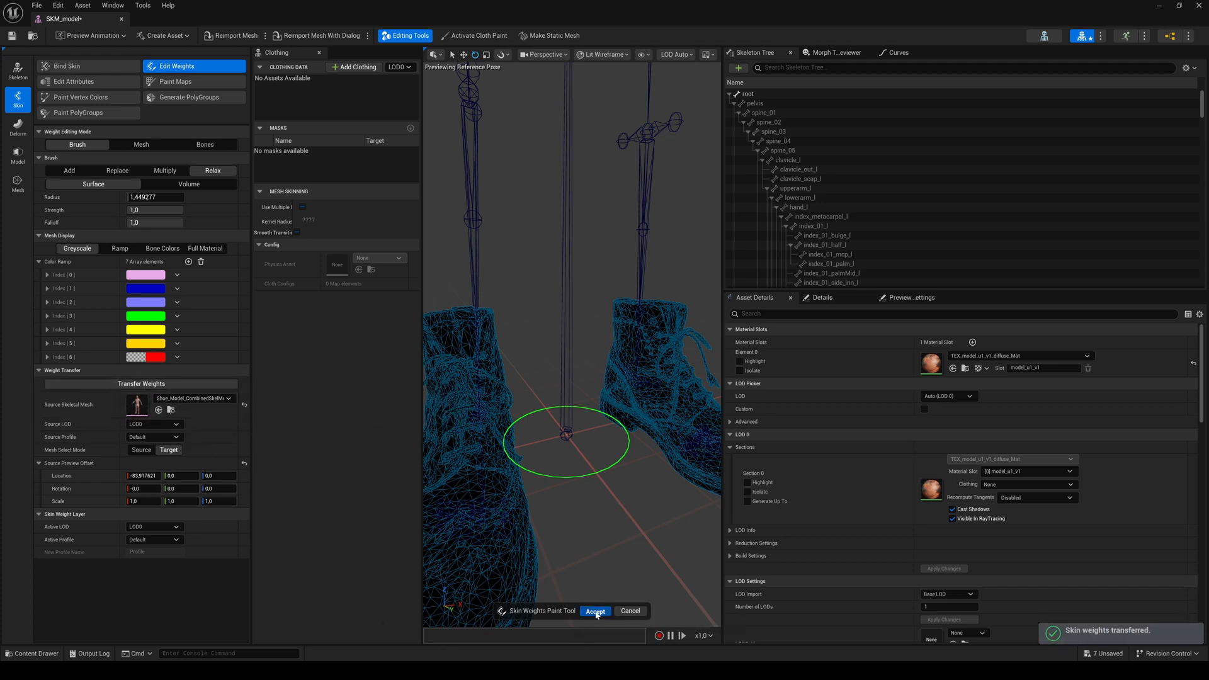
click(594, 610)
text(cloth)
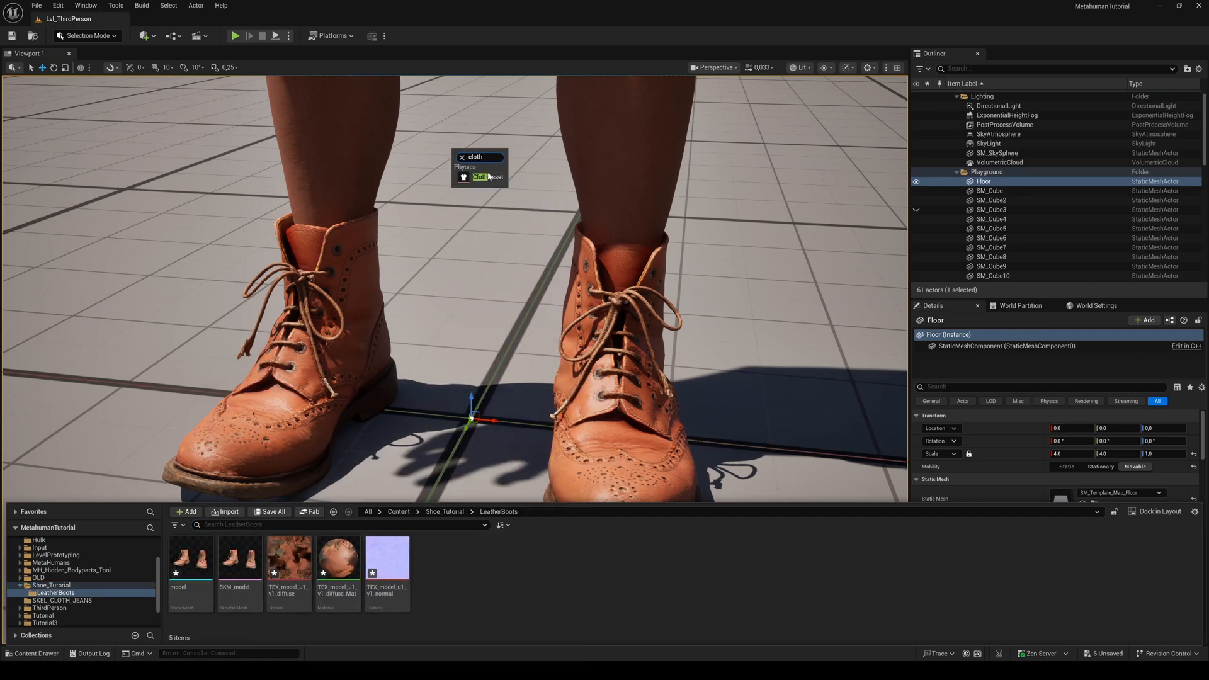
Step: Create a Chaos Cloth Asset in LeatherBoots and add a skeletal mesh node to its graph
click(487, 177)
text(sk)
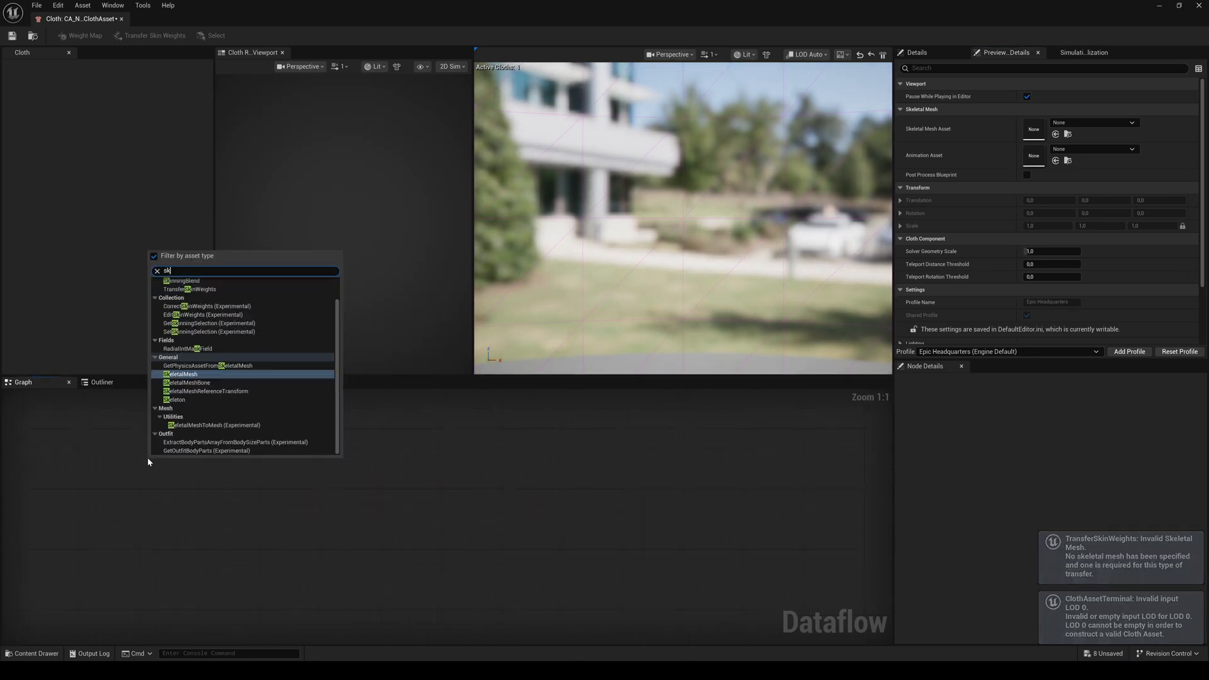
click(181, 374)
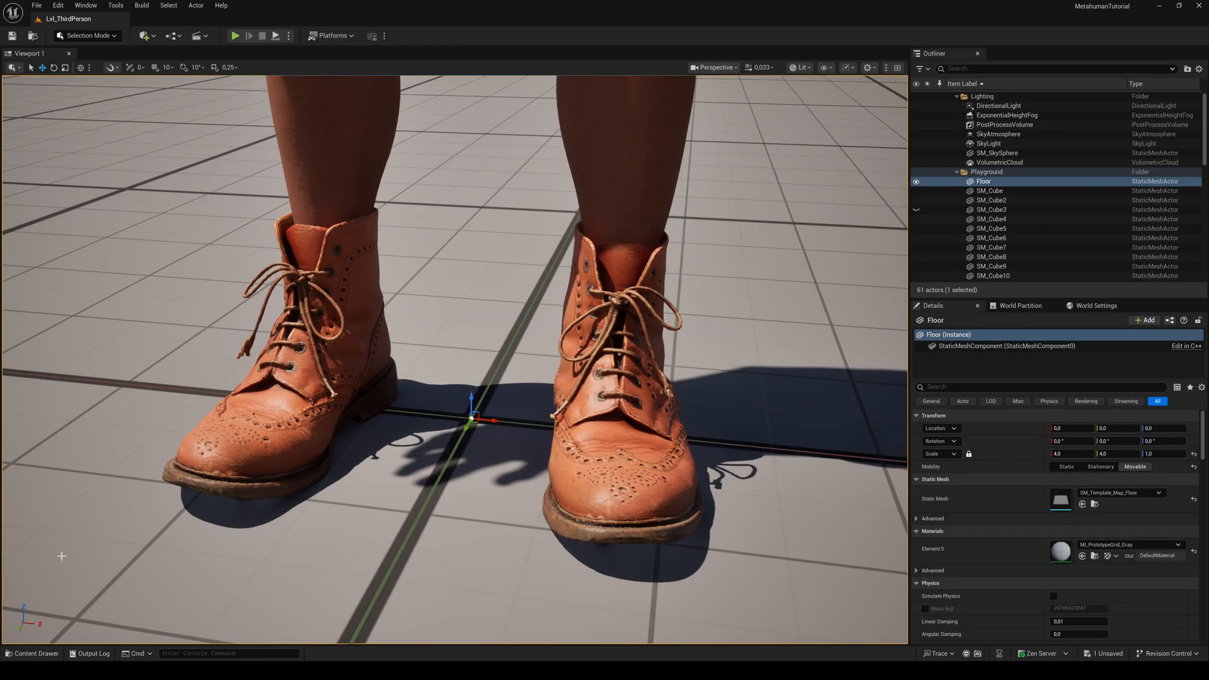
click(33, 654)
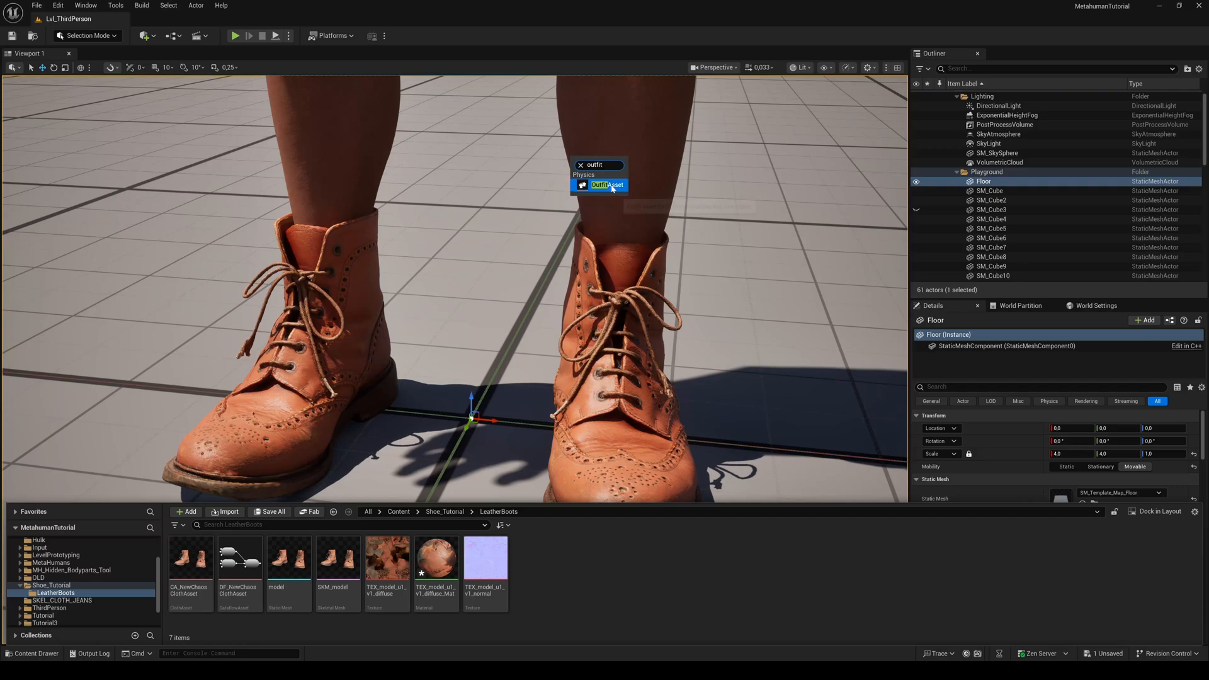
Step: Create OA_NewOutfitAsset, review it in the Dataflow editor, and begin a MetaHuman Wardrobe Item
click(607, 185)
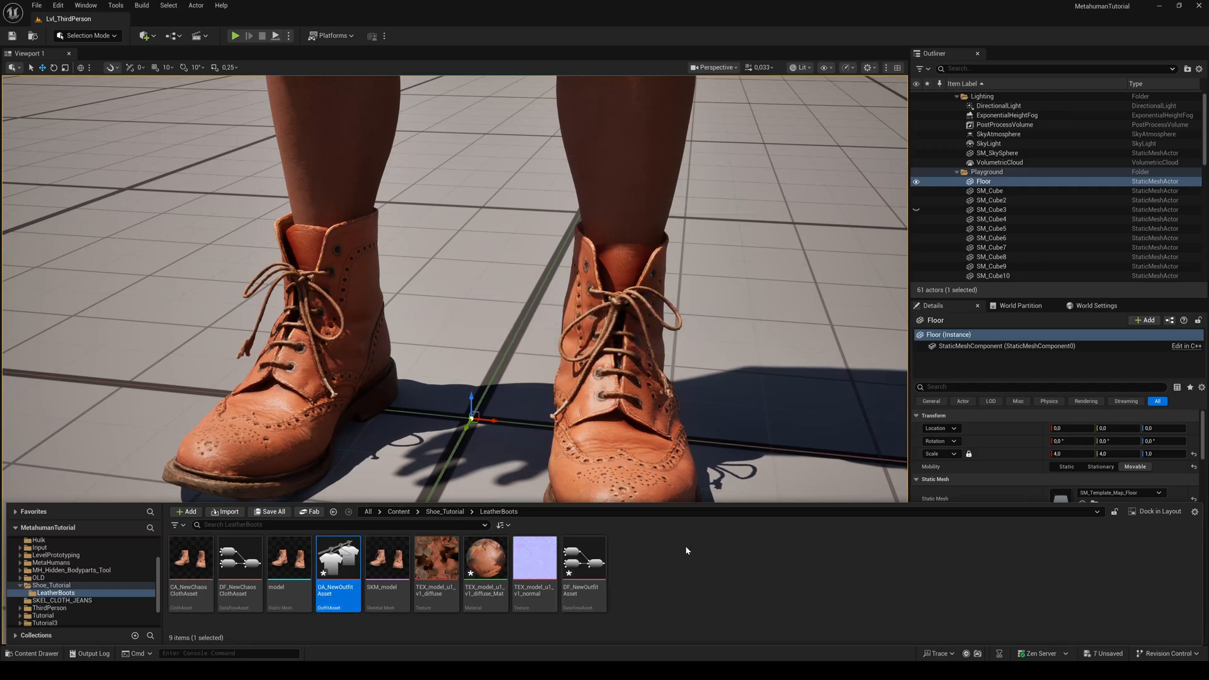
double_click(337, 557)
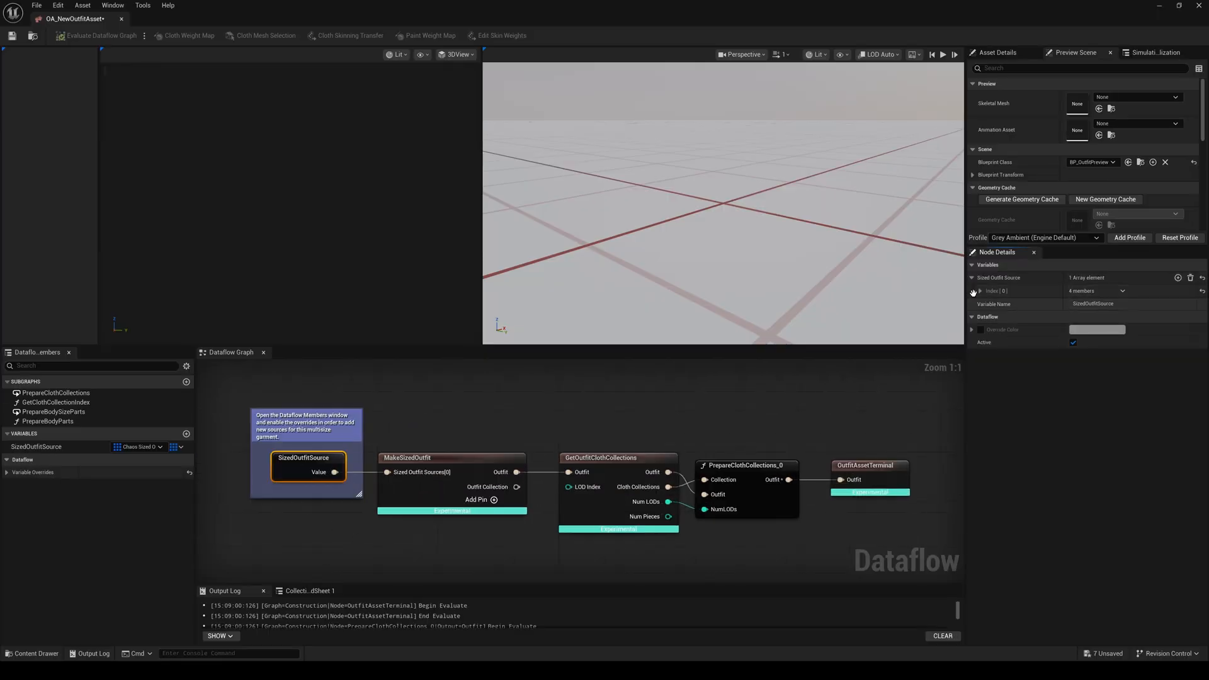
click(980, 291)
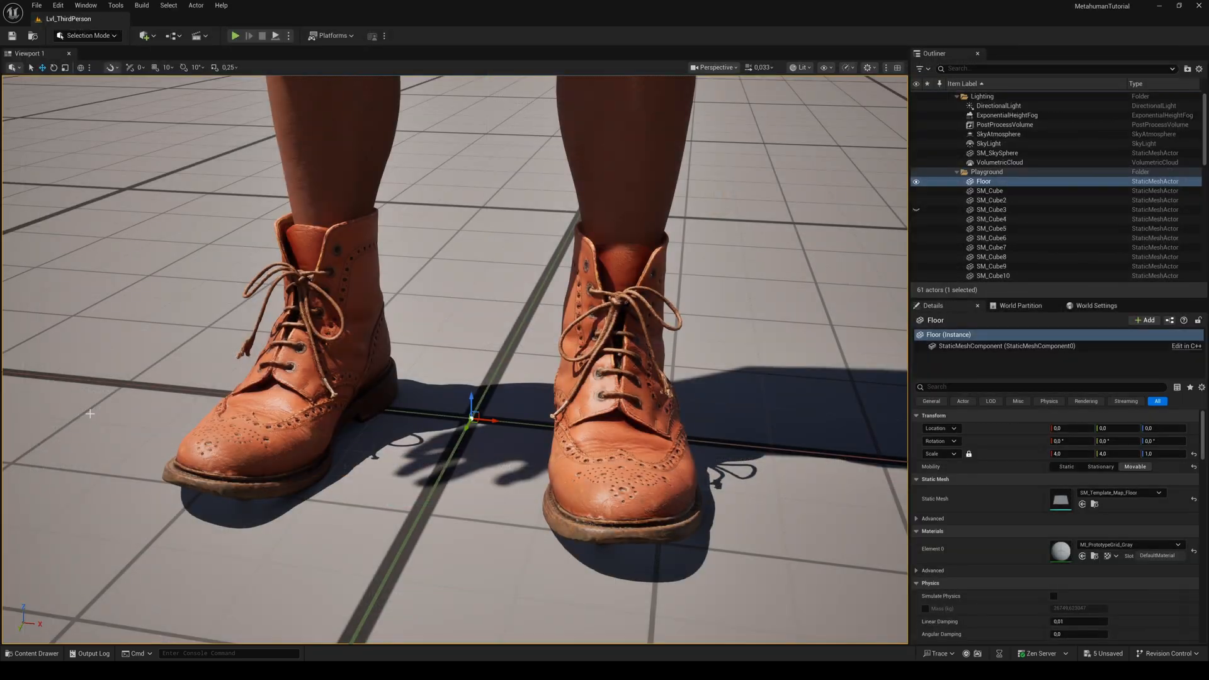
click(32, 654)
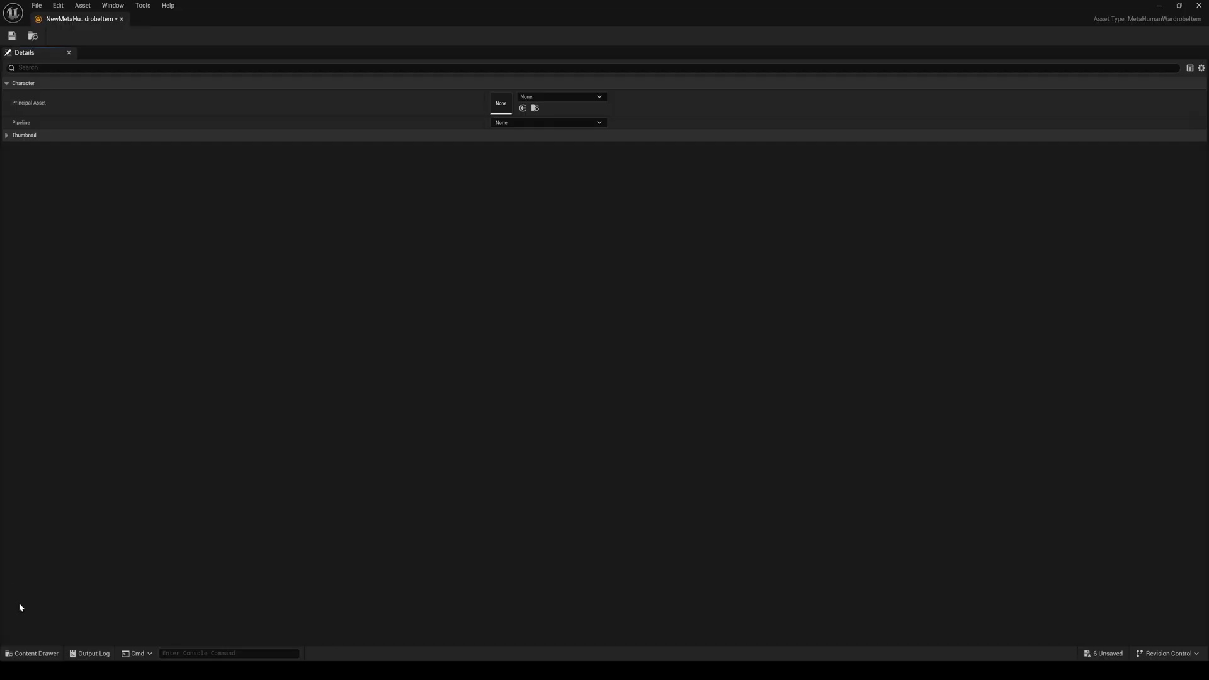
Step: Set the boots wardrobe item's Pipeline to MetaHuman Outfit Pipeline
click(548, 122)
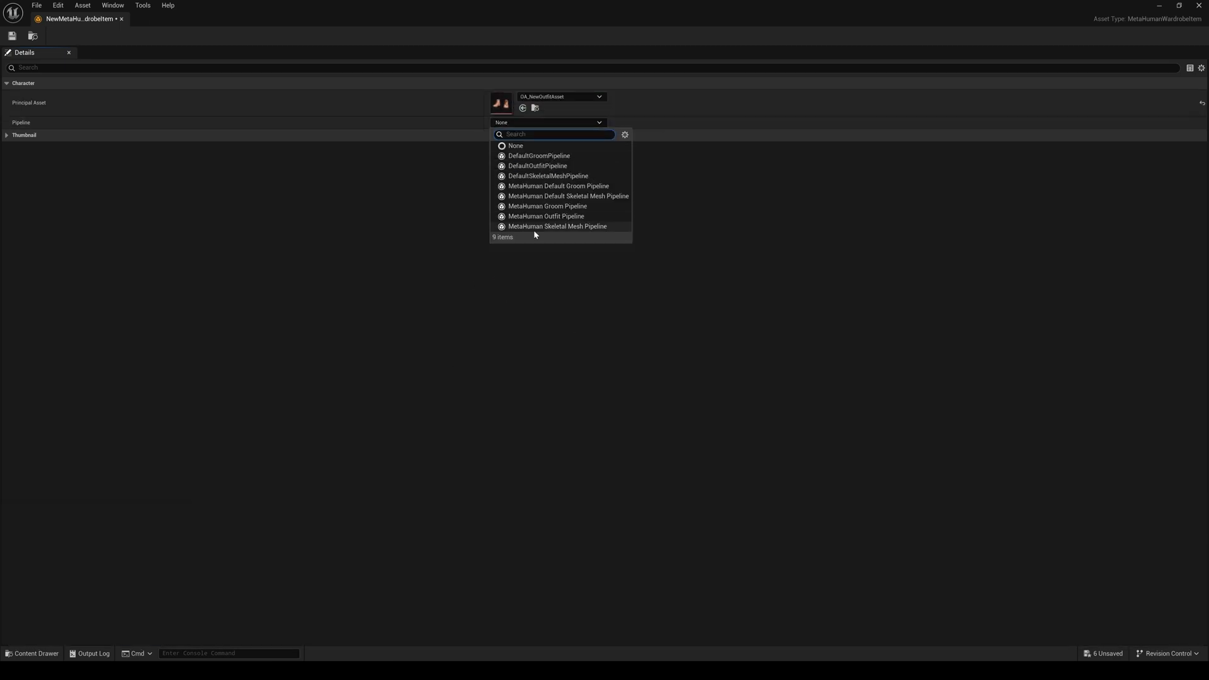
click(547, 217)
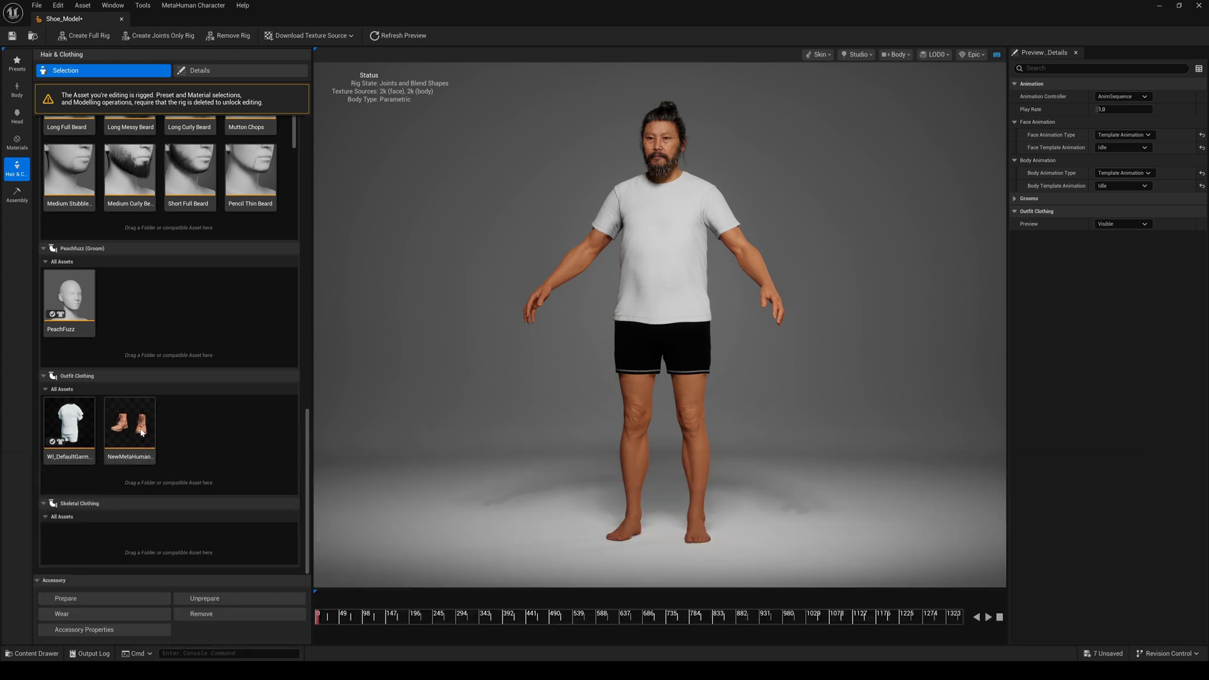
Step: Dress the MetaHuman in the boots and preview them on the run animation at later frames
click(128, 423)
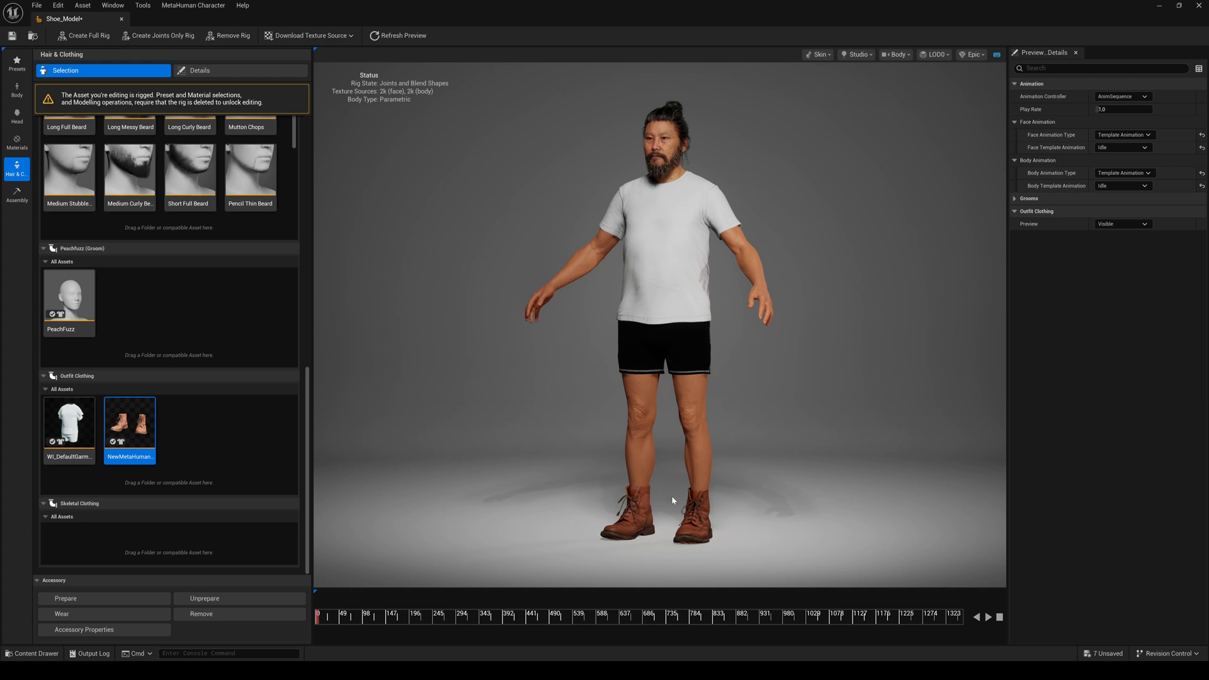
click(1123, 173)
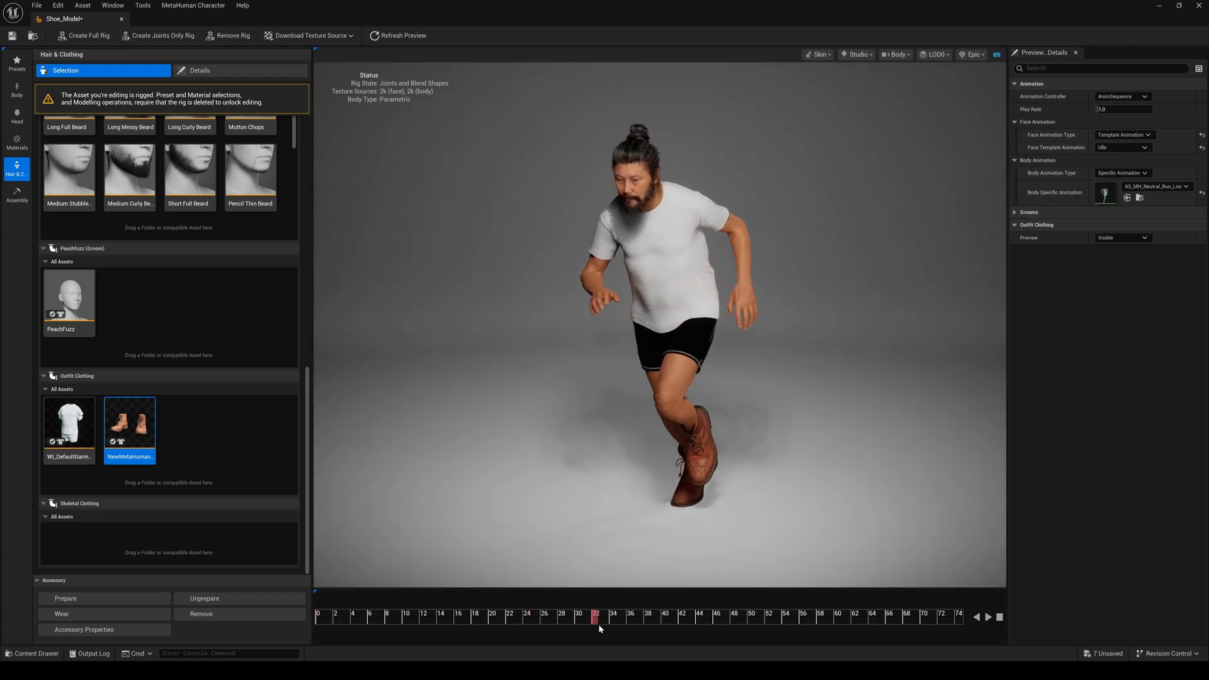
click(682, 616)
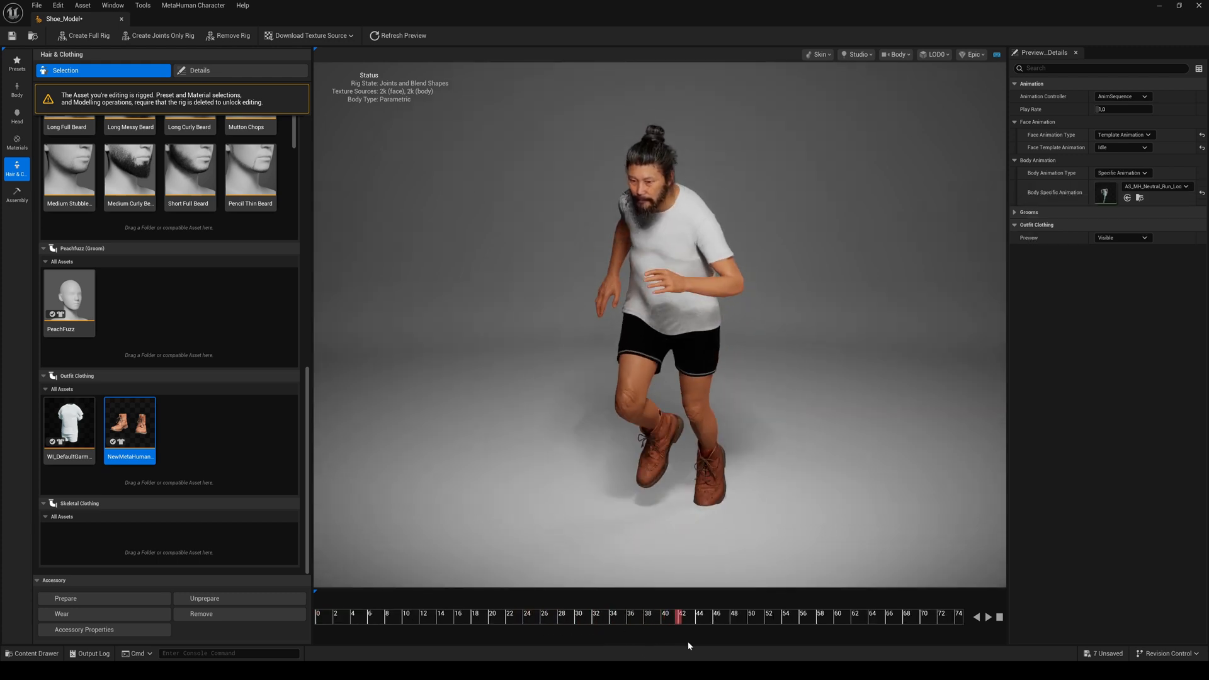
click(816, 615)
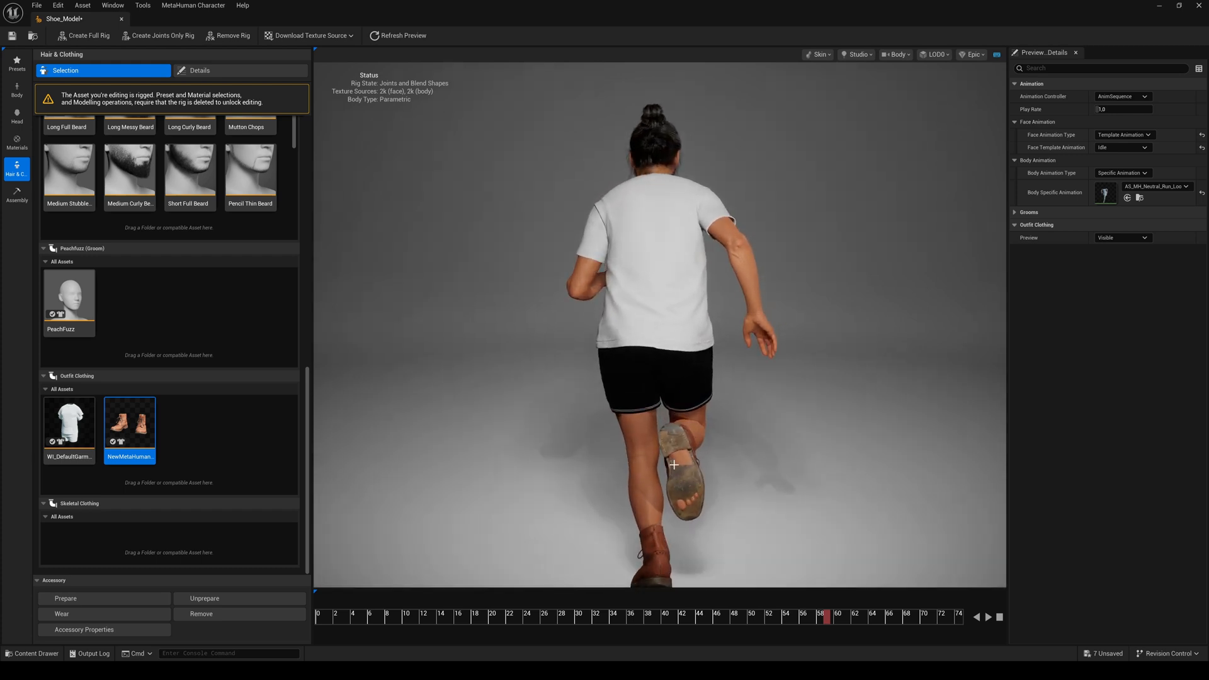
click(180, 19)
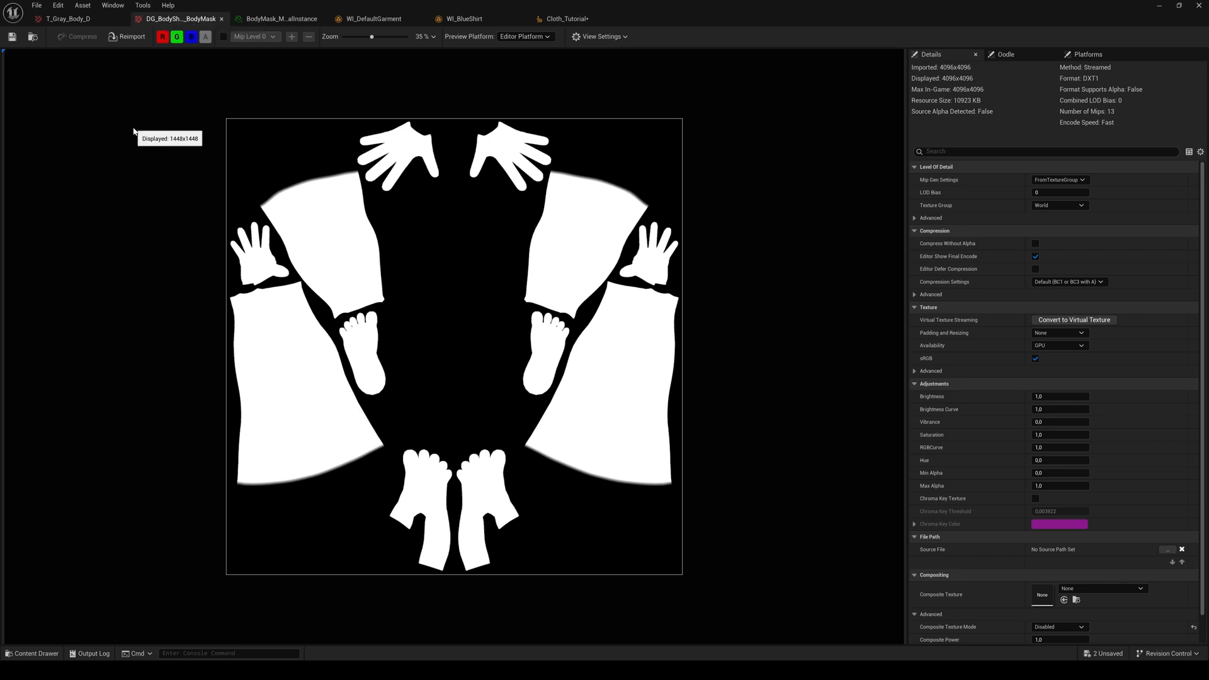
mouse_move(290, 385)
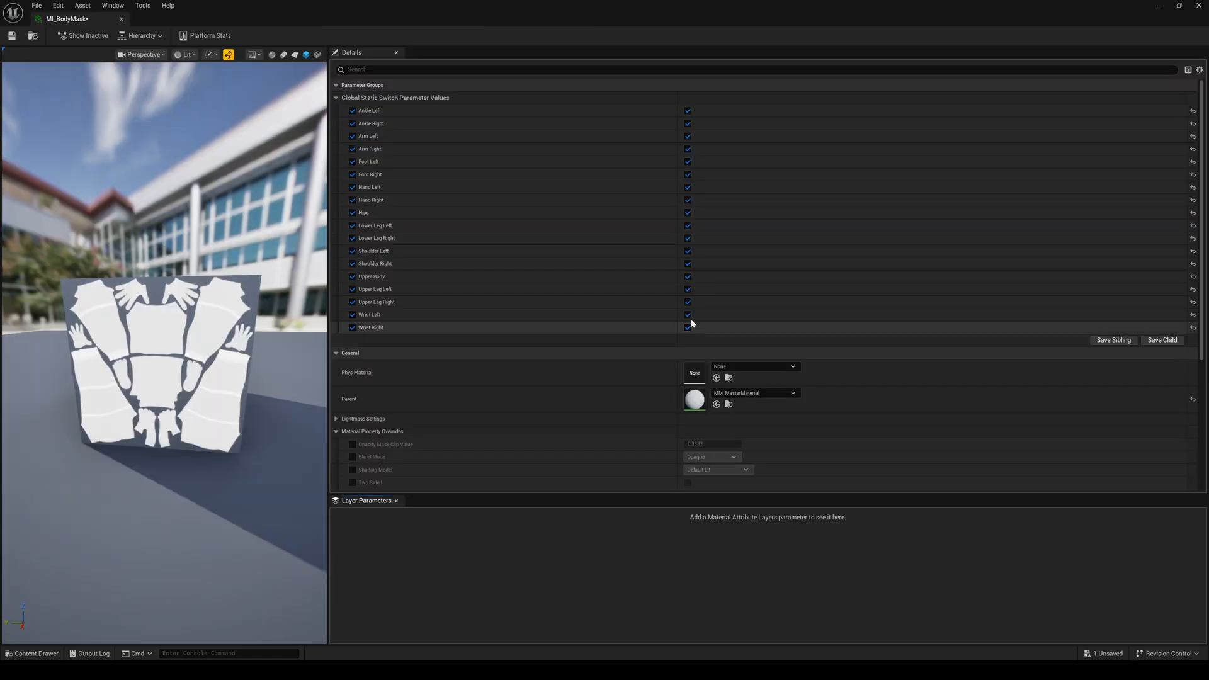
Step: Enable a body-part region switch in the MI_BodyMask material instance
click(687, 276)
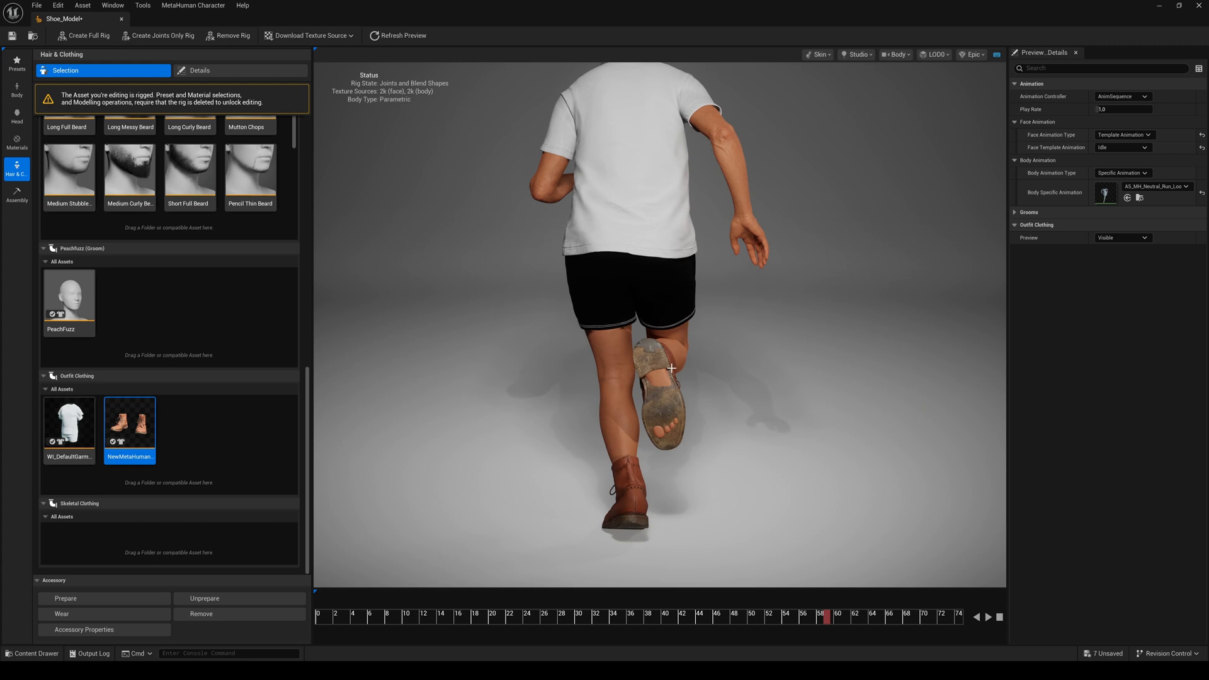
mouse_move(540, 455)
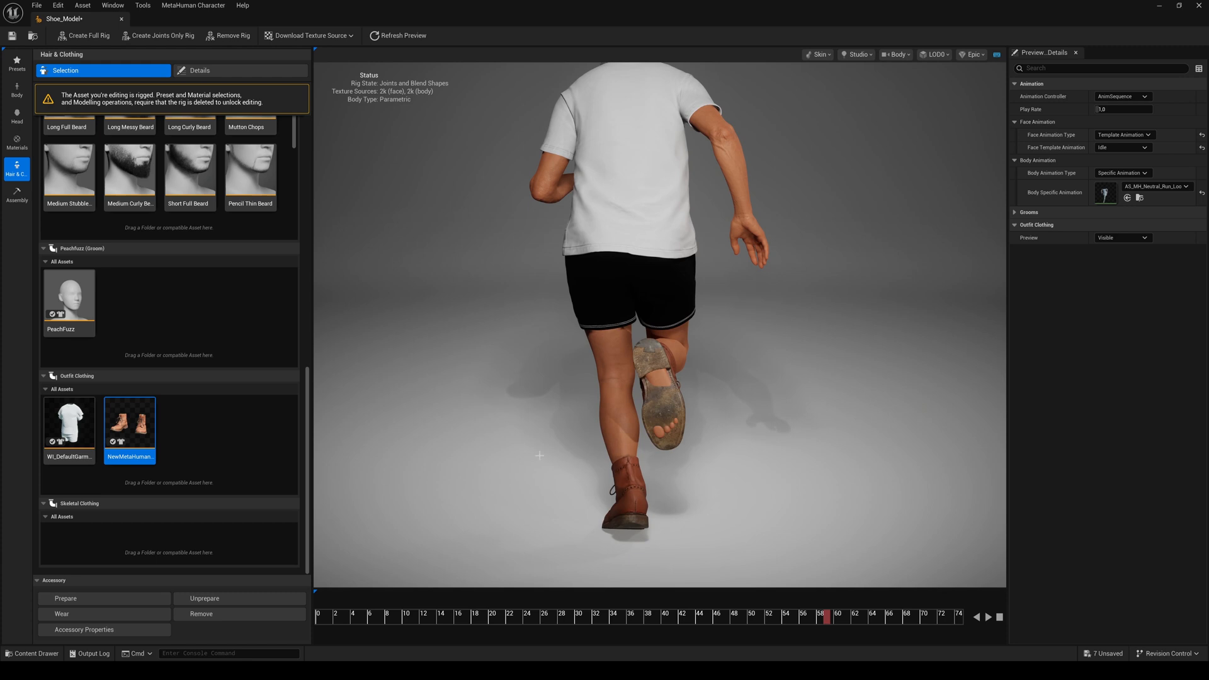
mouse_move(129, 424)
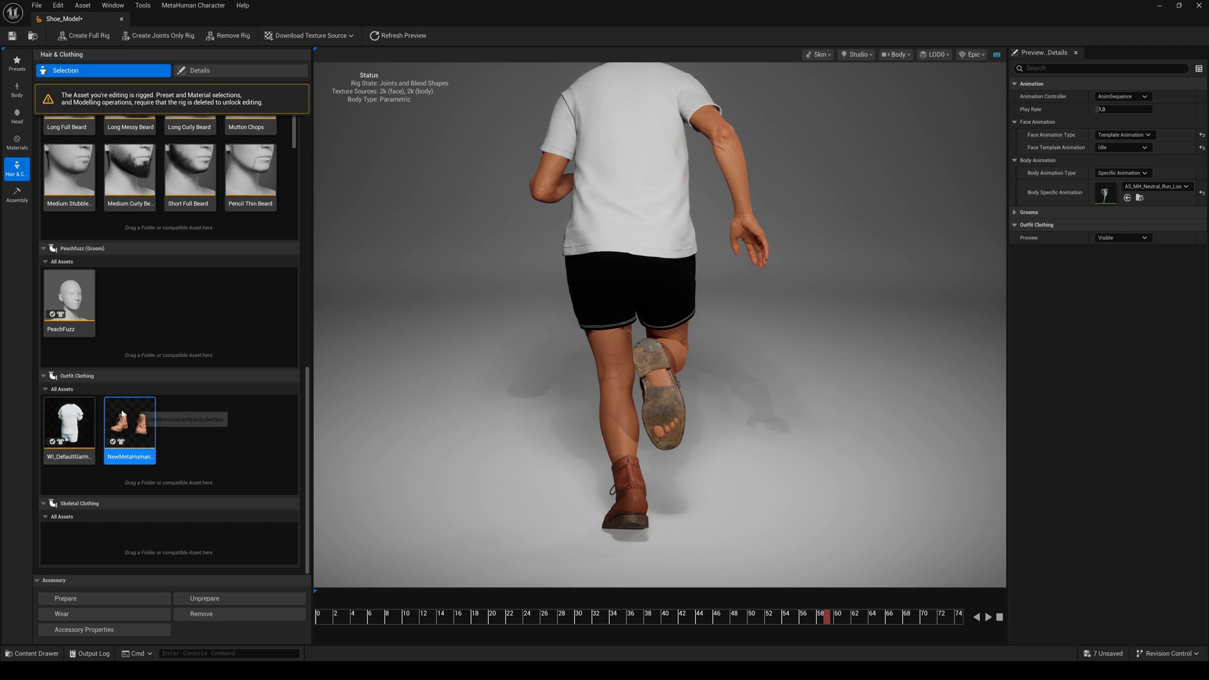
mouse_move(130, 424)
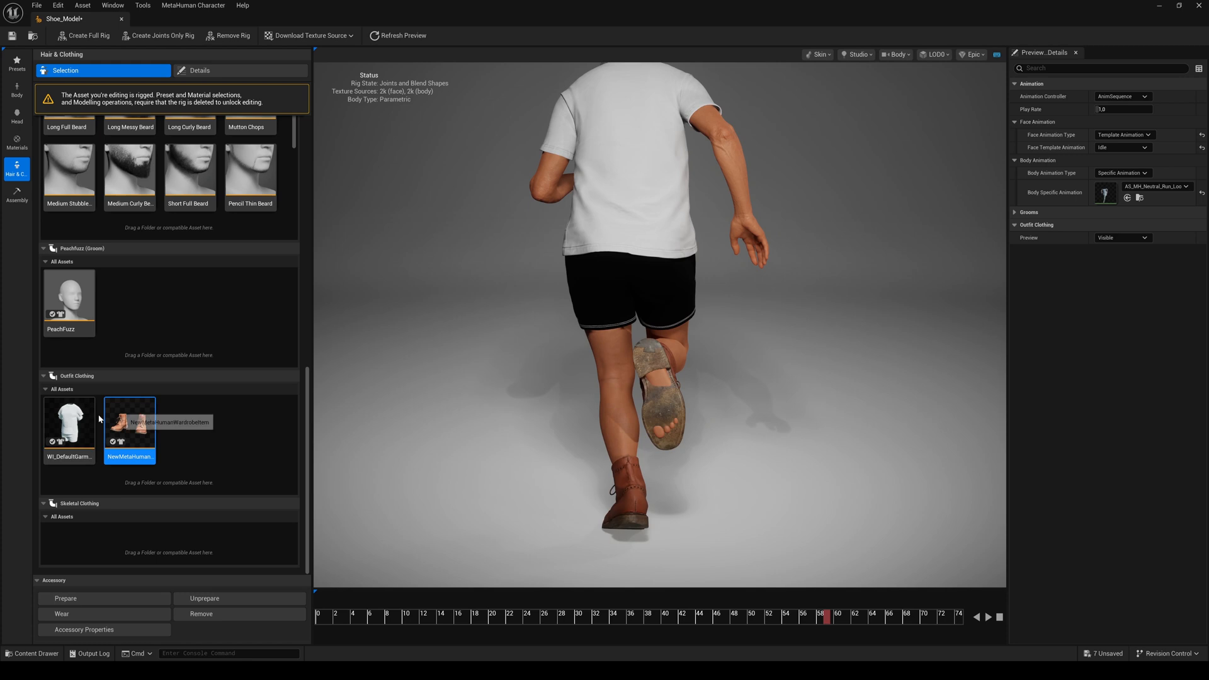
mouse_move(150, 428)
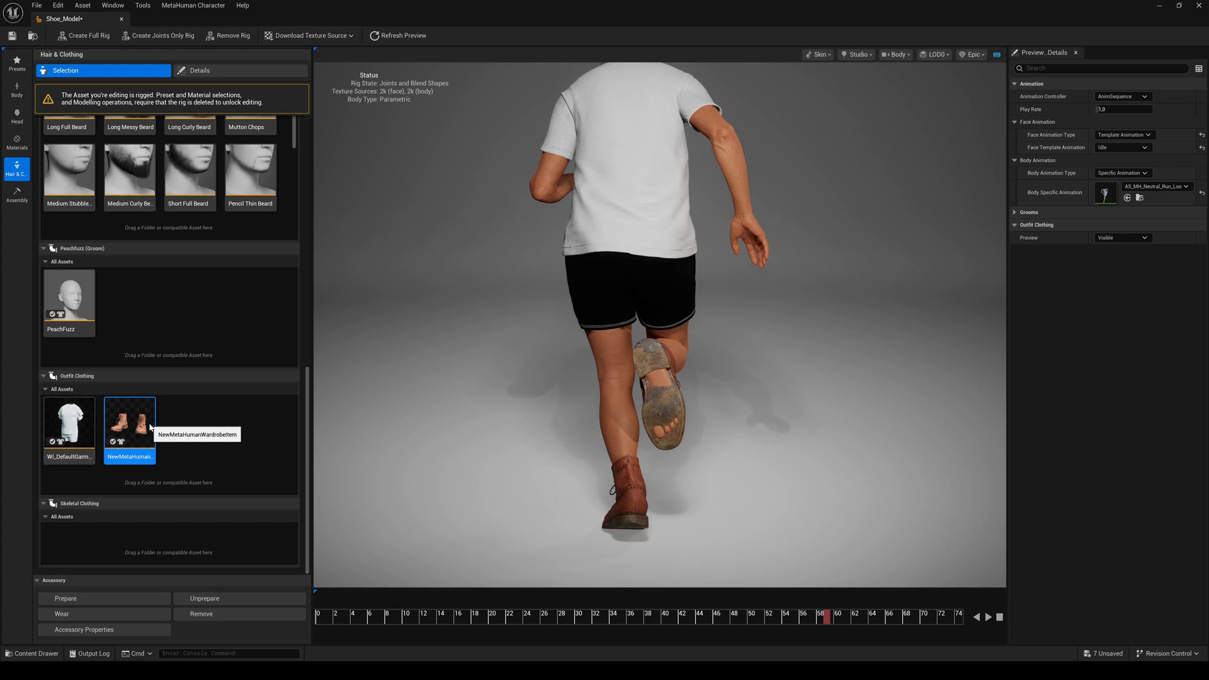
mouse_move(130, 421)
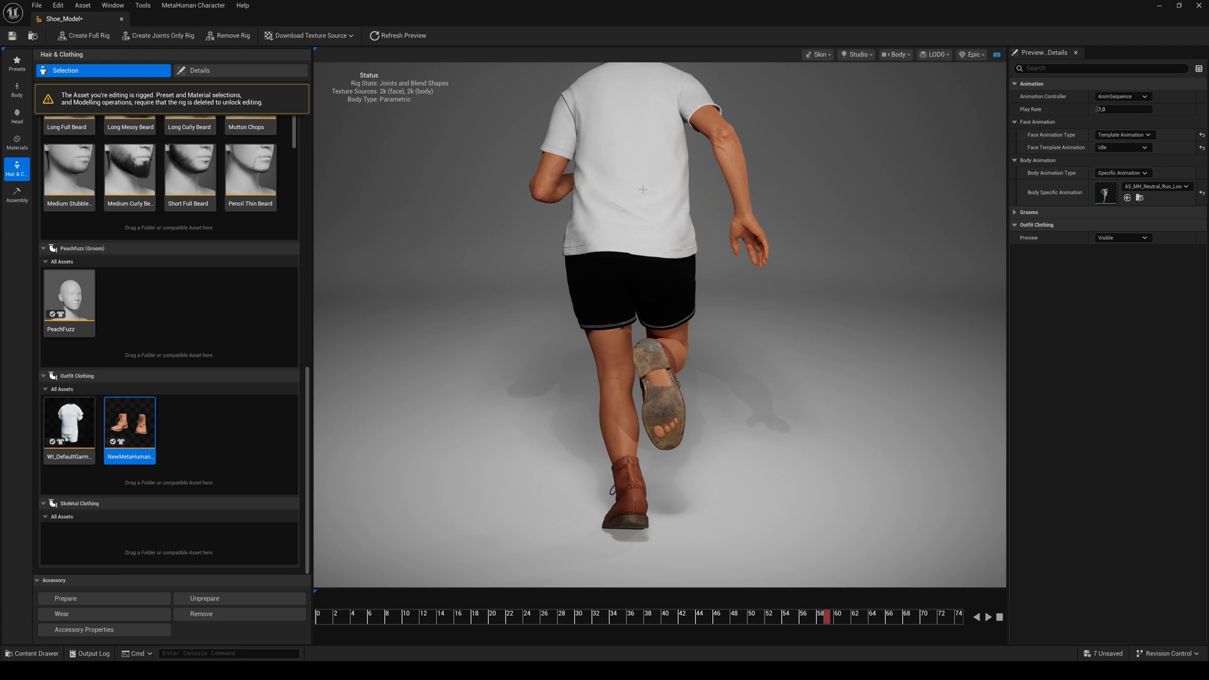
mouse_move(68, 417)
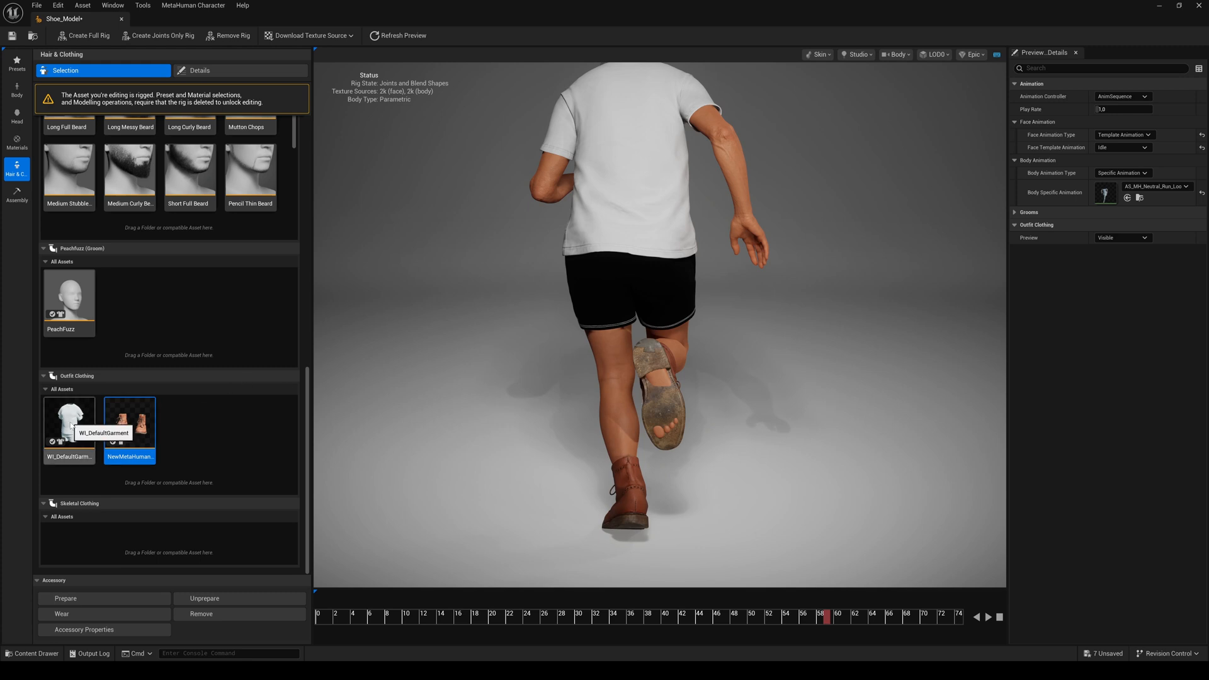
click(68, 417)
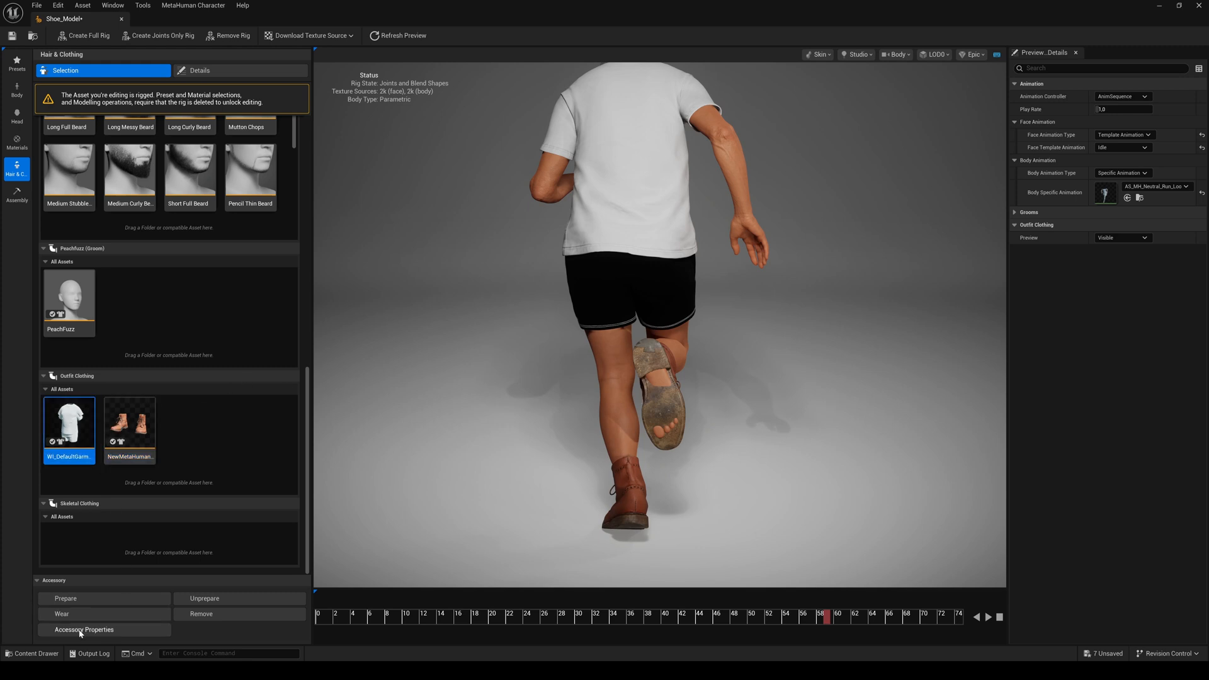
Step: Assign Texture9 as WI_DefaultGarment's Body Hidden Face Map
double_click(68, 423)
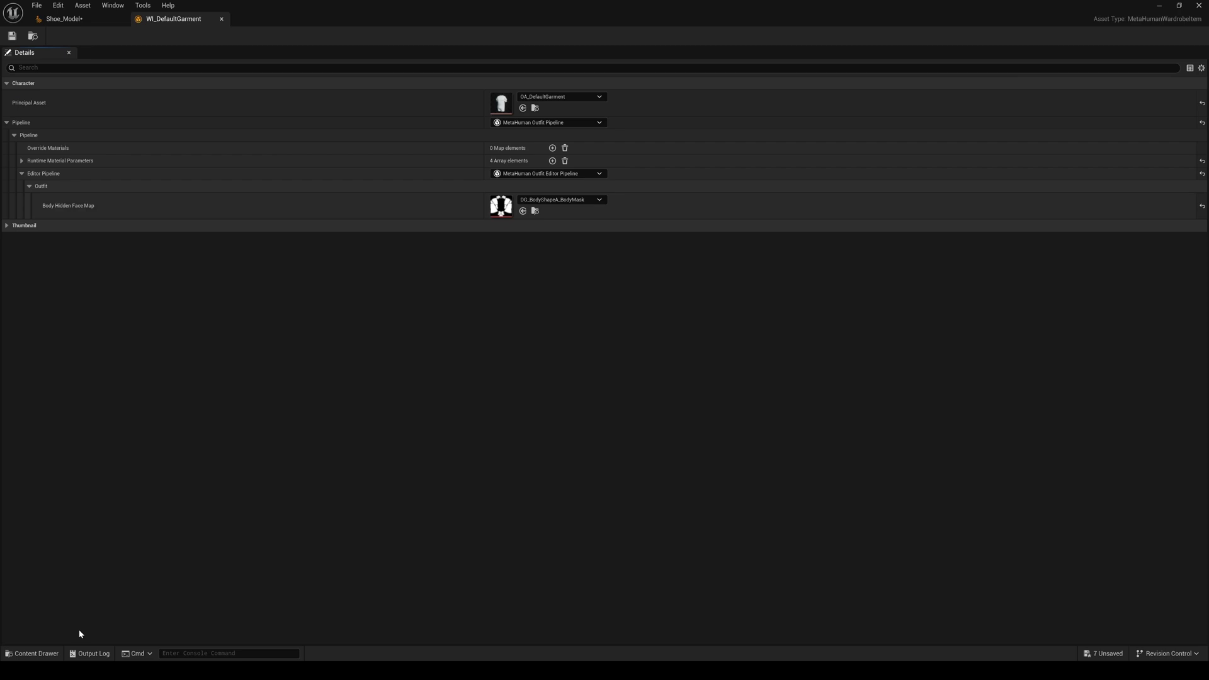
click(32, 654)
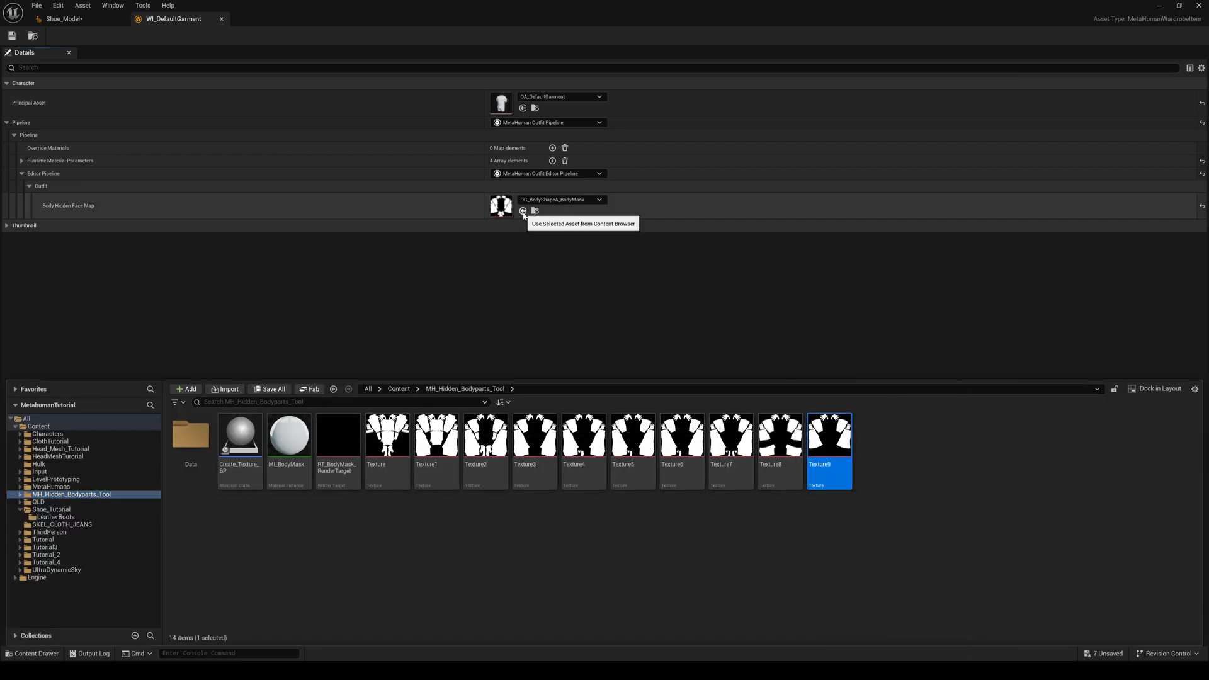
click(524, 211)
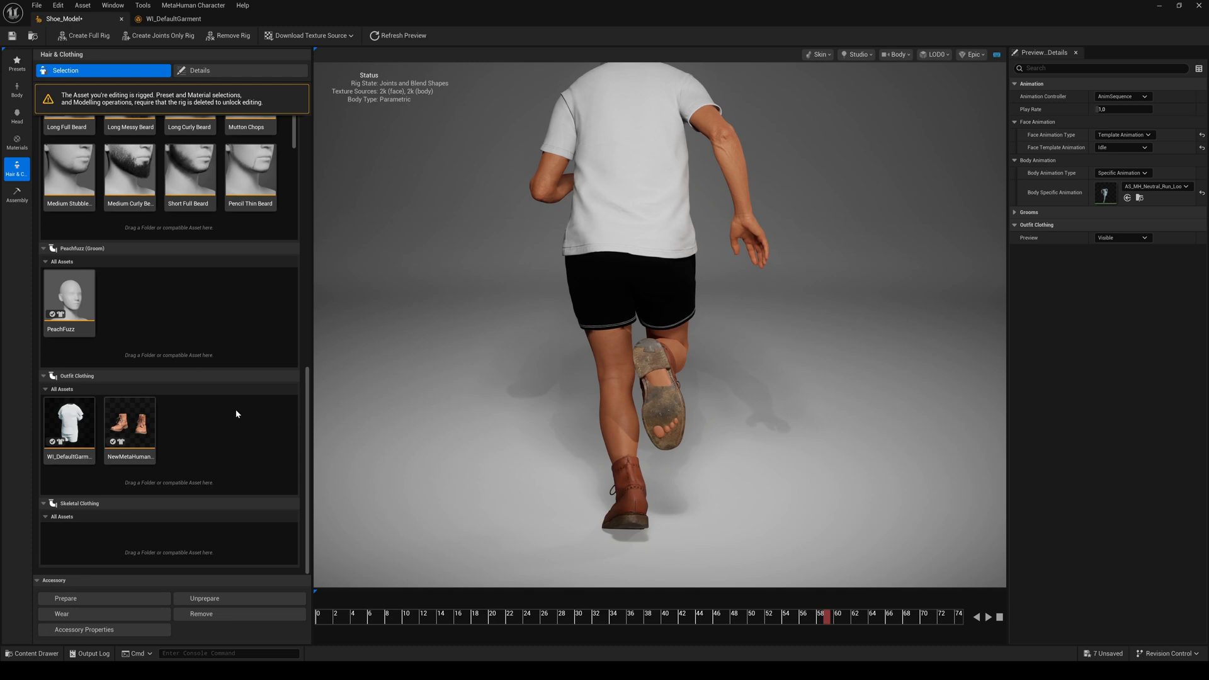
mouse_move(398, 35)
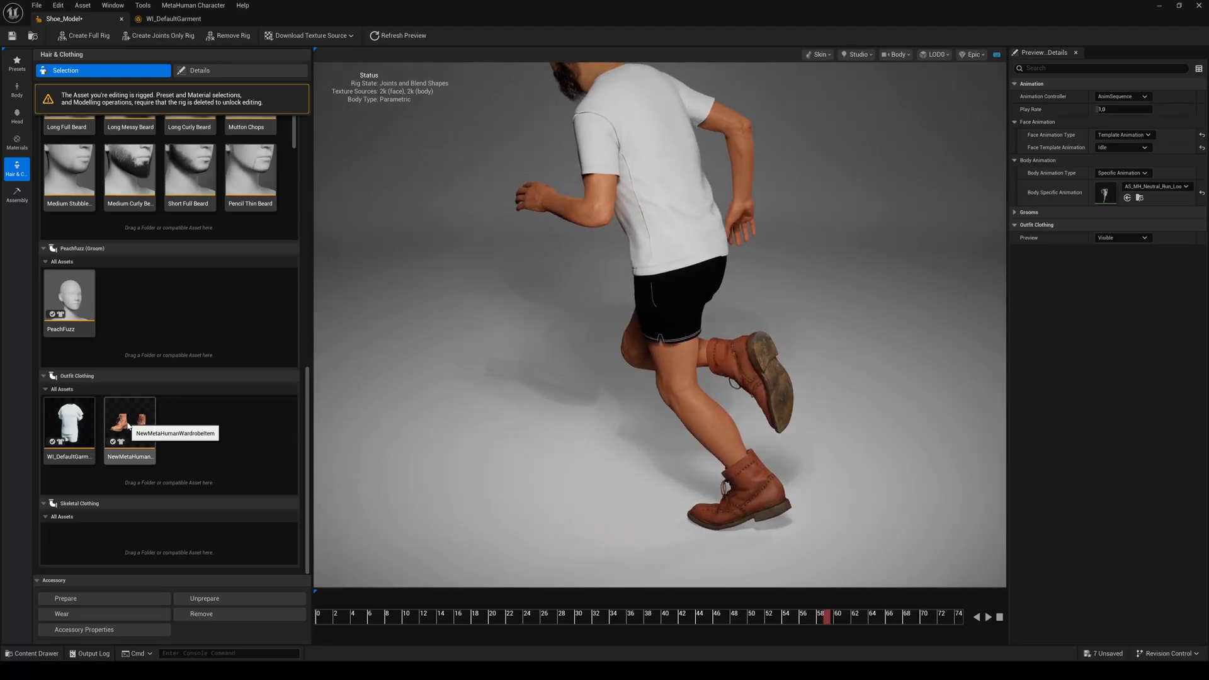
Step: Select the boots wardrobe item and play the run animation to confirm no foot clipping
click(130, 425)
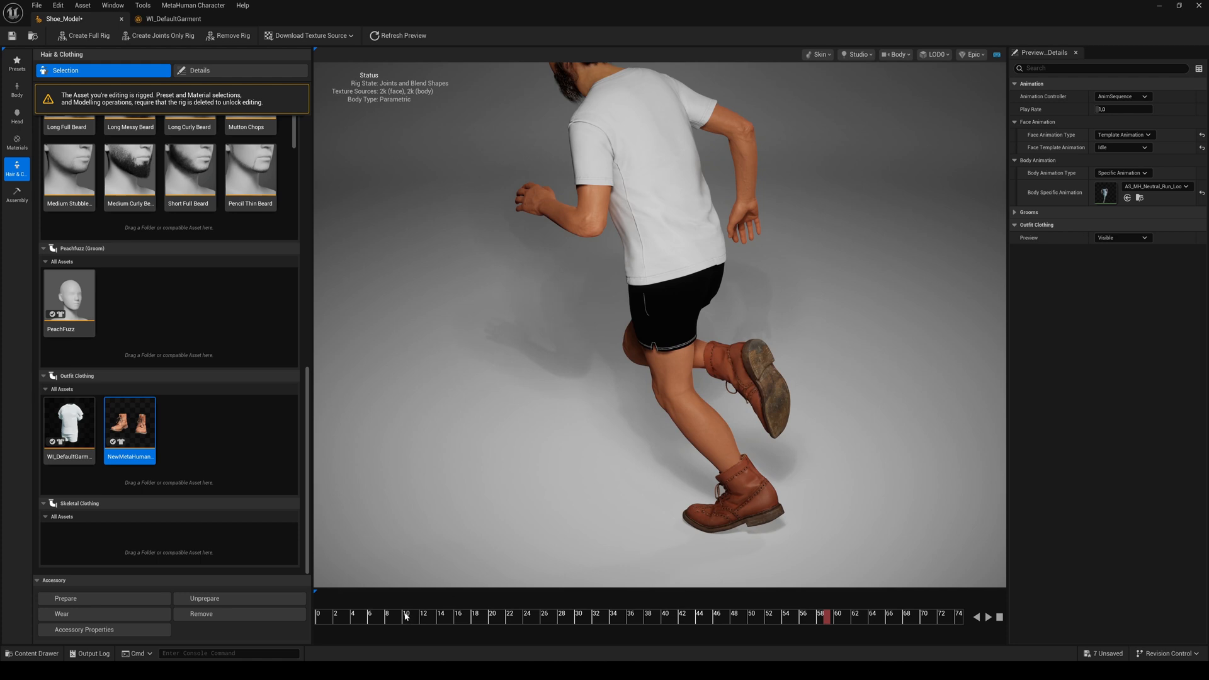
click(990, 618)
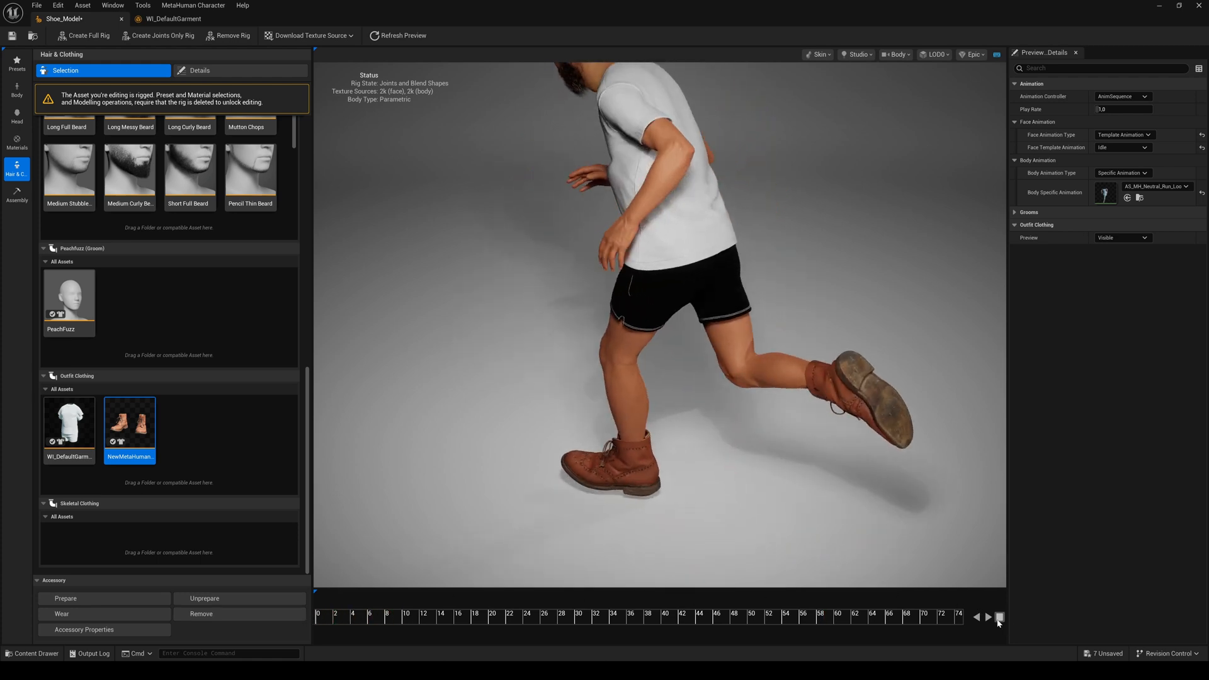
click(987, 616)
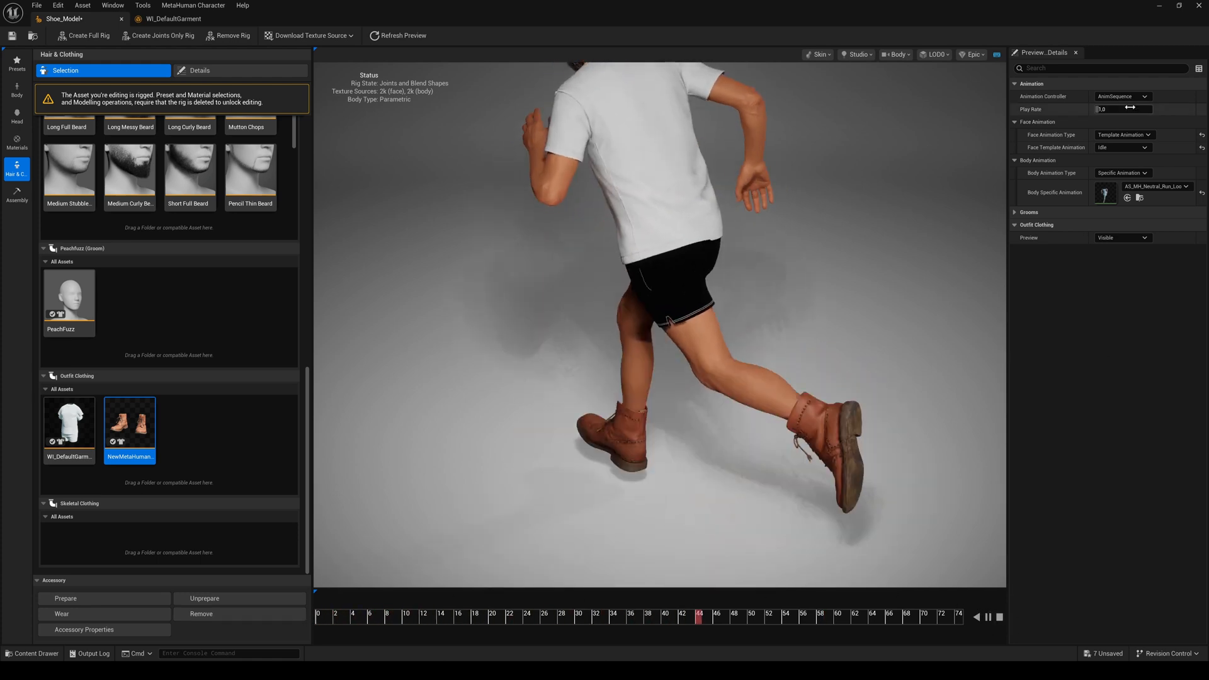